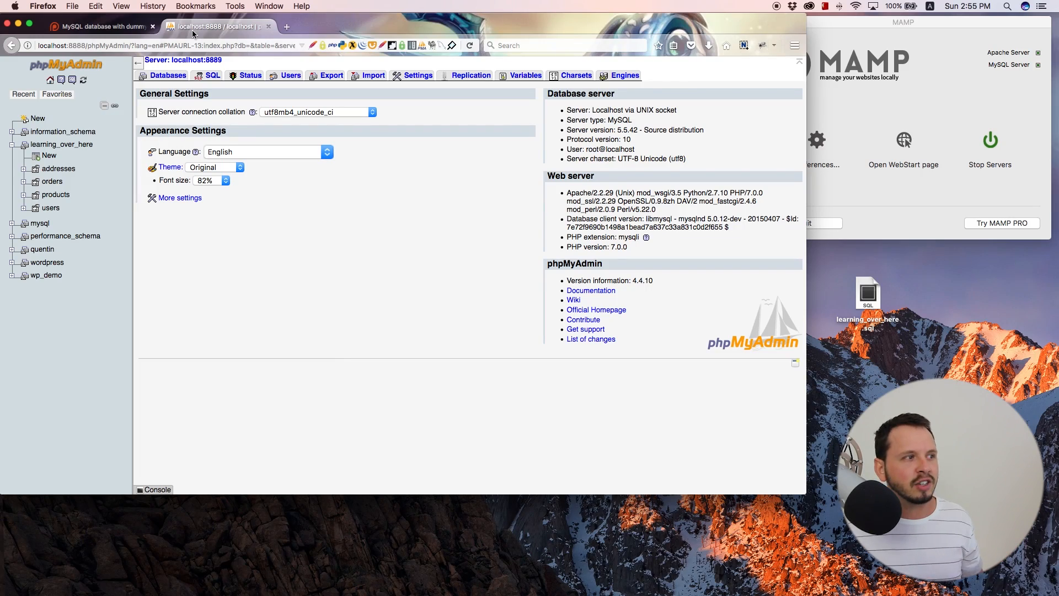
# Step: Switch to the Patreon post 'MySQL database with dummy data' with learning_over_here.sql
pyautogui.click(94, 26)
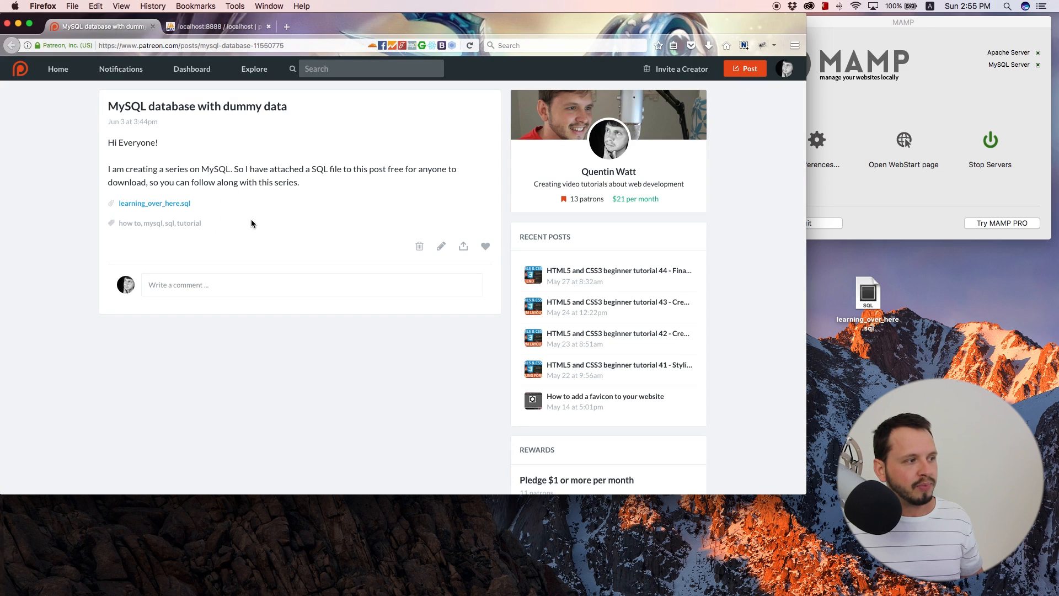
pyautogui.moveTo(219, 214)
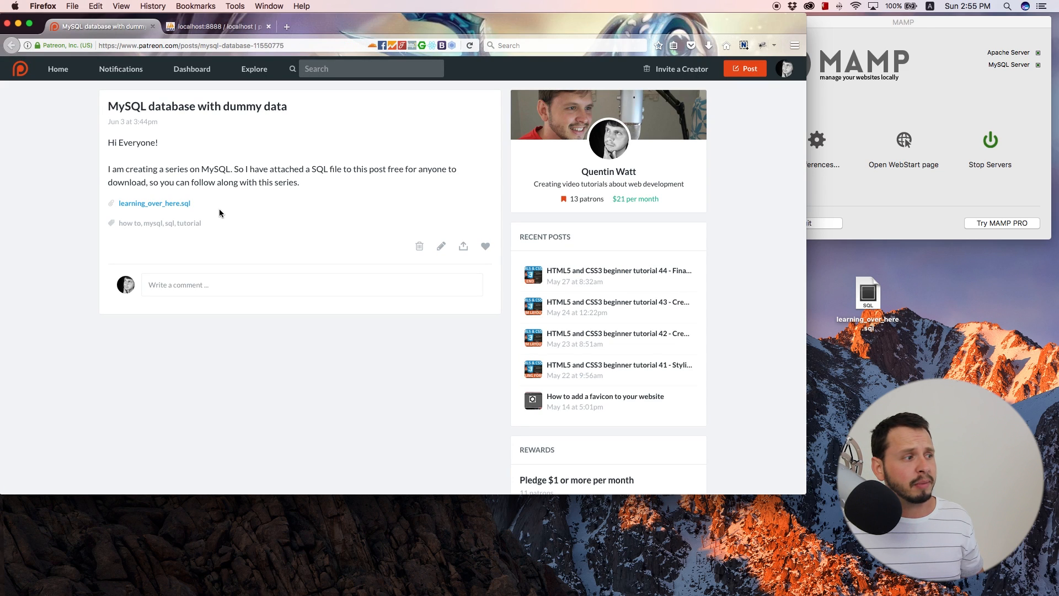
pyautogui.moveTo(193, 215)
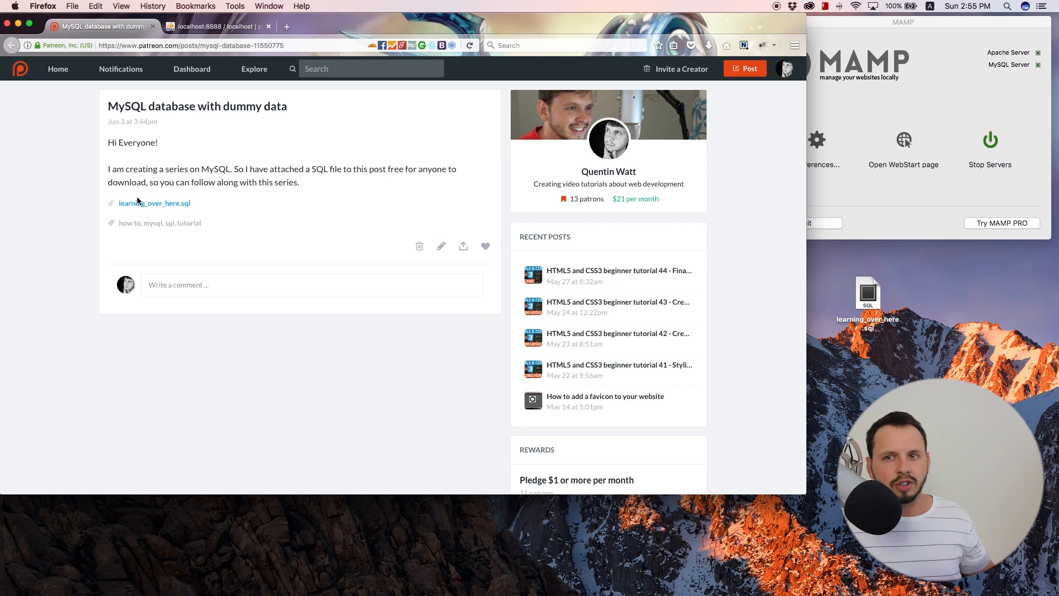
pyautogui.moveTo(150, 211)
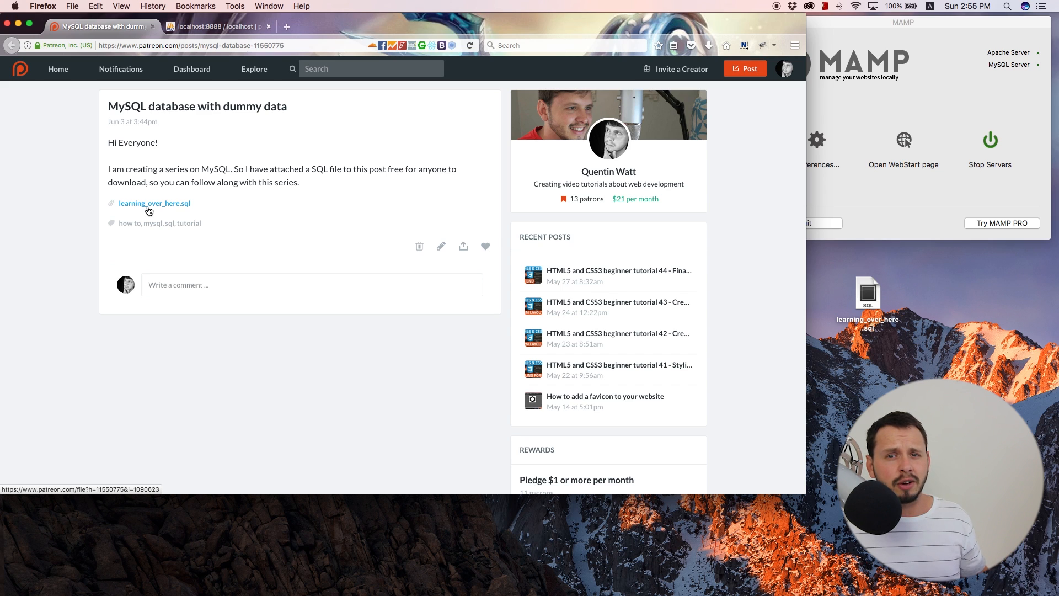
pyautogui.moveTo(99, 189)
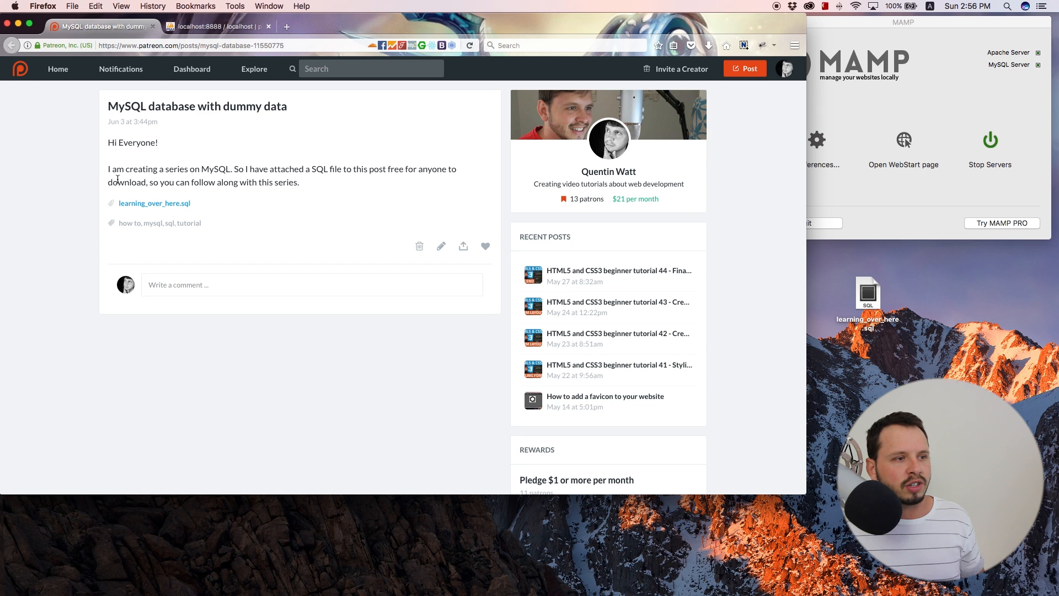
# Step: Switch back to the localhost:8888 phpMyAdmin server home page
pyautogui.click(216, 26)
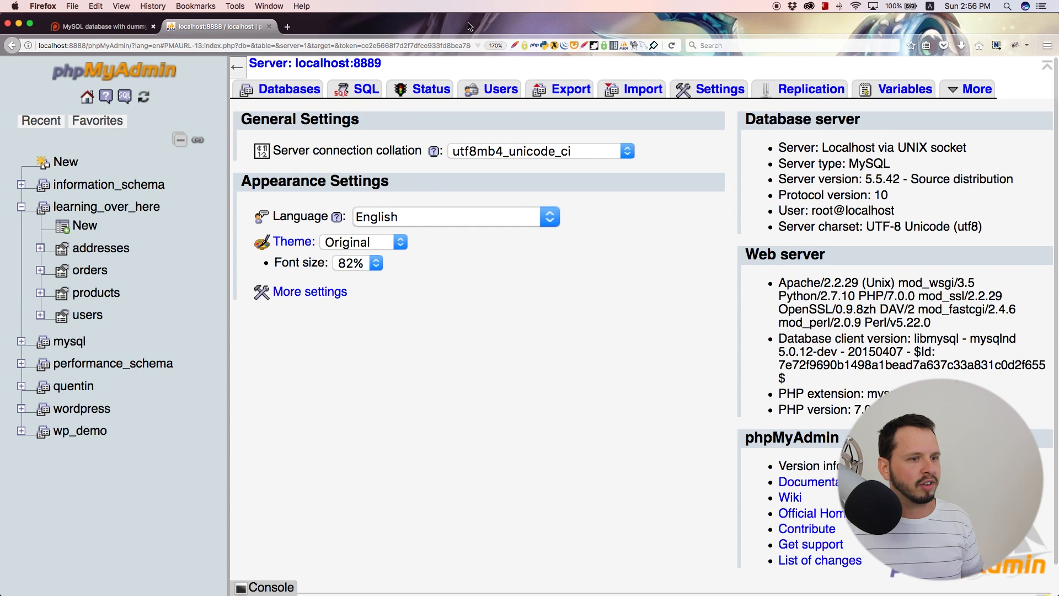
pyautogui.moveTo(210, 124)
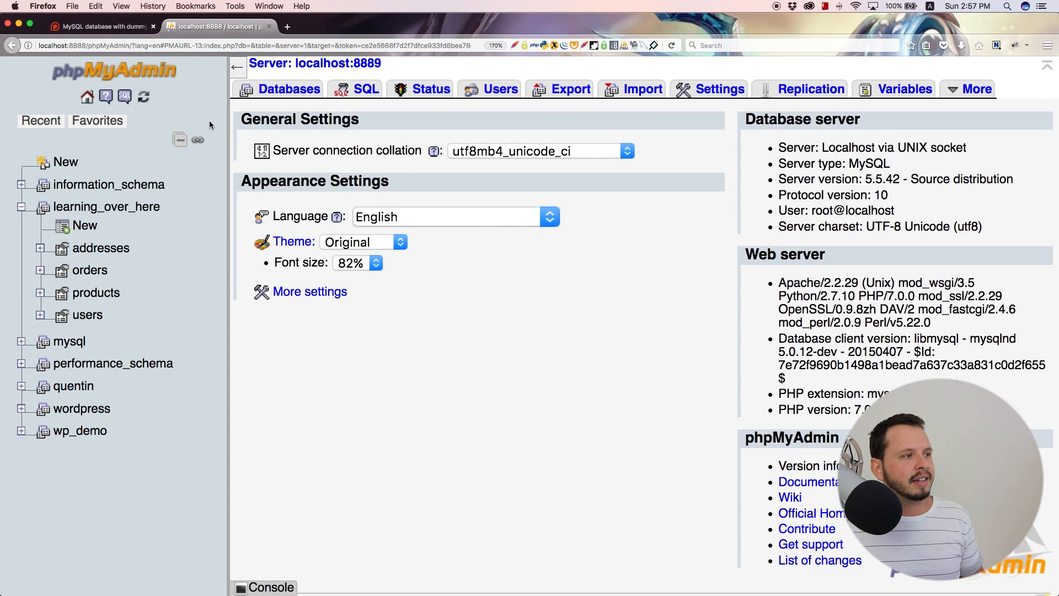
pyautogui.moveTo(416, 157)
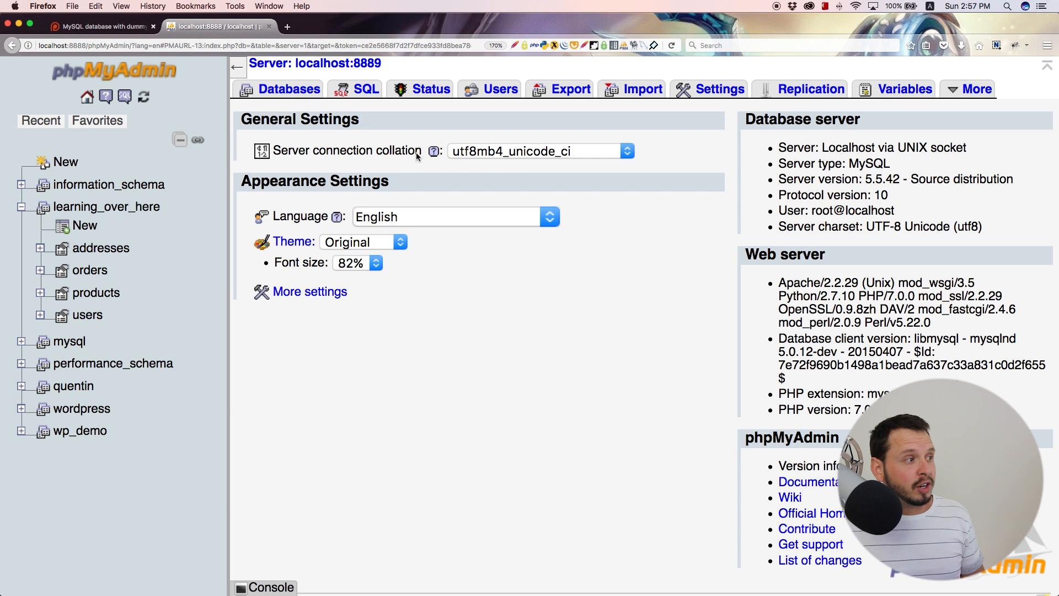
pyautogui.moveTo(269, 154)
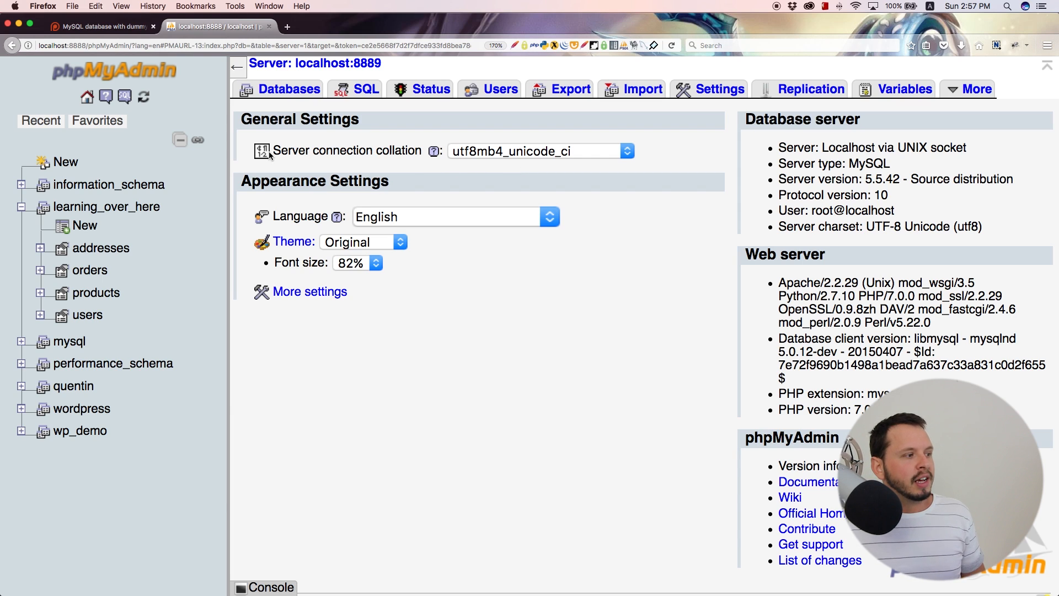
# Step: Open learning_over_here from the navigation tree, past the empty favourites list
pyautogui.click(96, 120)
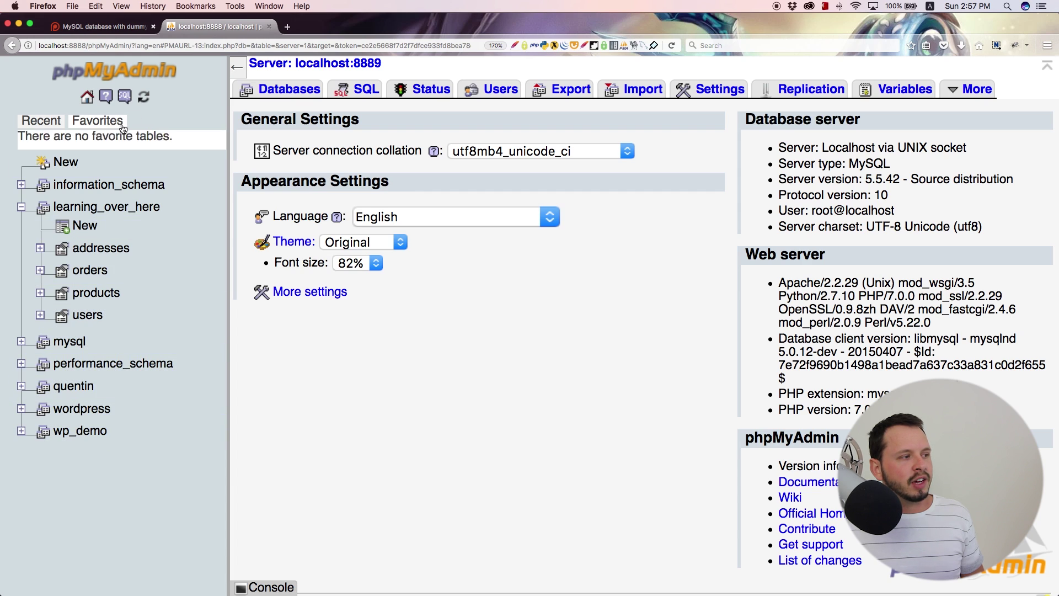
pyautogui.click(108, 185)
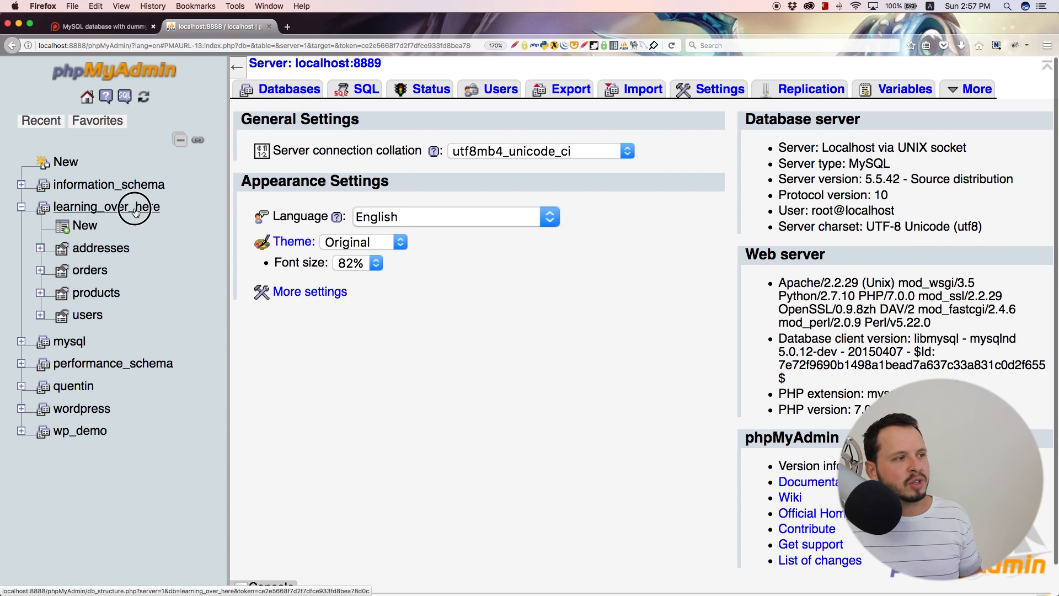
pyautogui.click(106, 207)
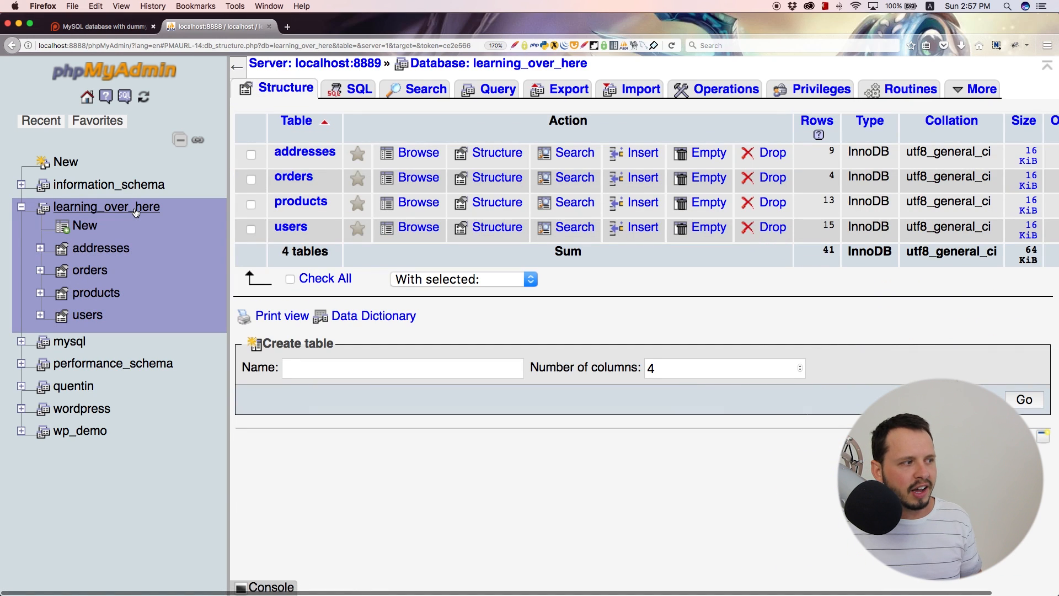
pyautogui.moveTo(336, 163)
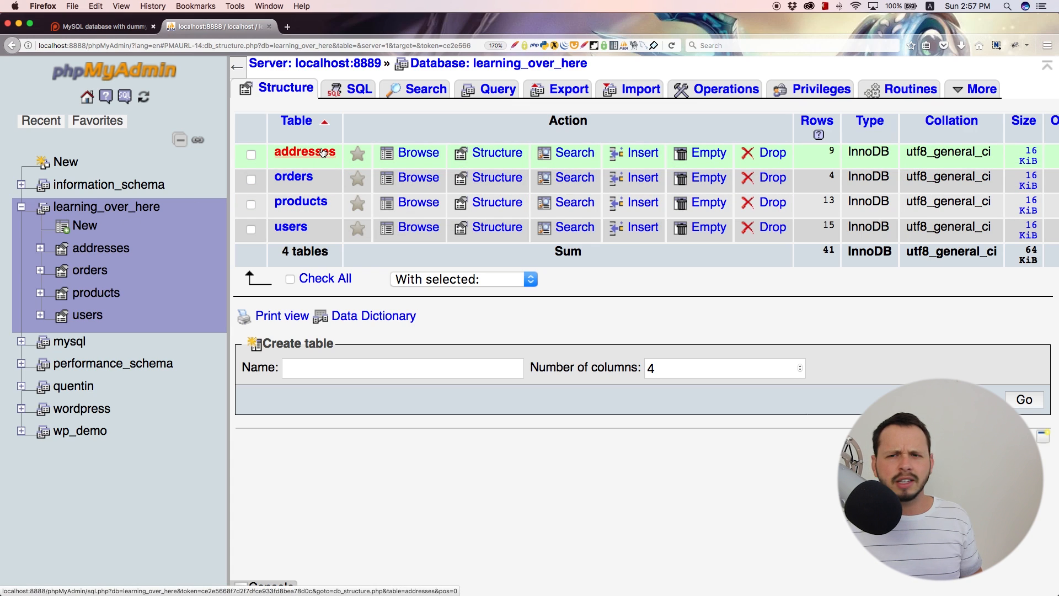
pyautogui.moveTo(140, 213)
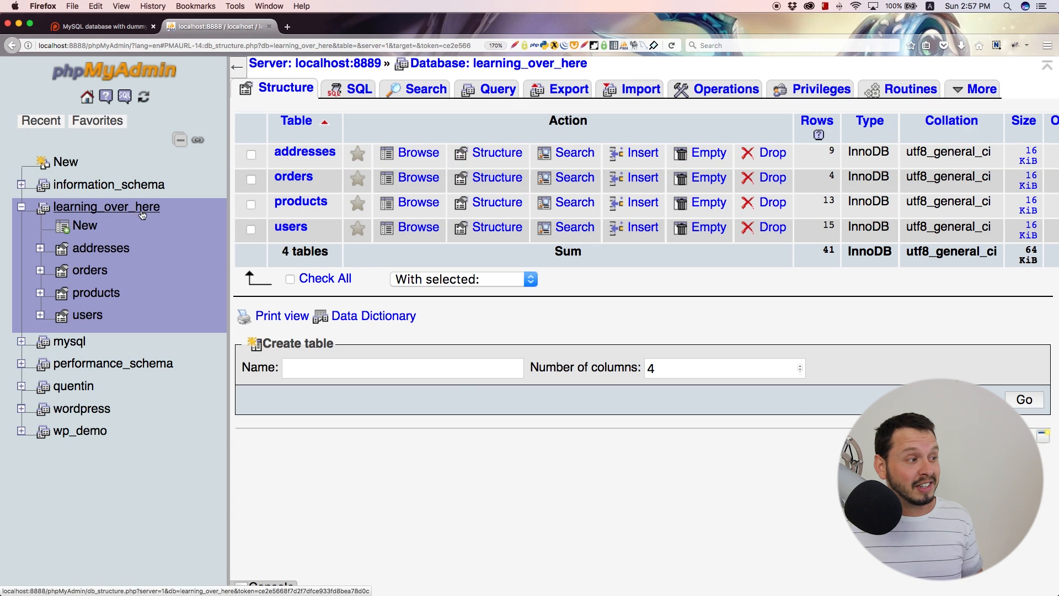
pyautogui.moveTo(88, 226)
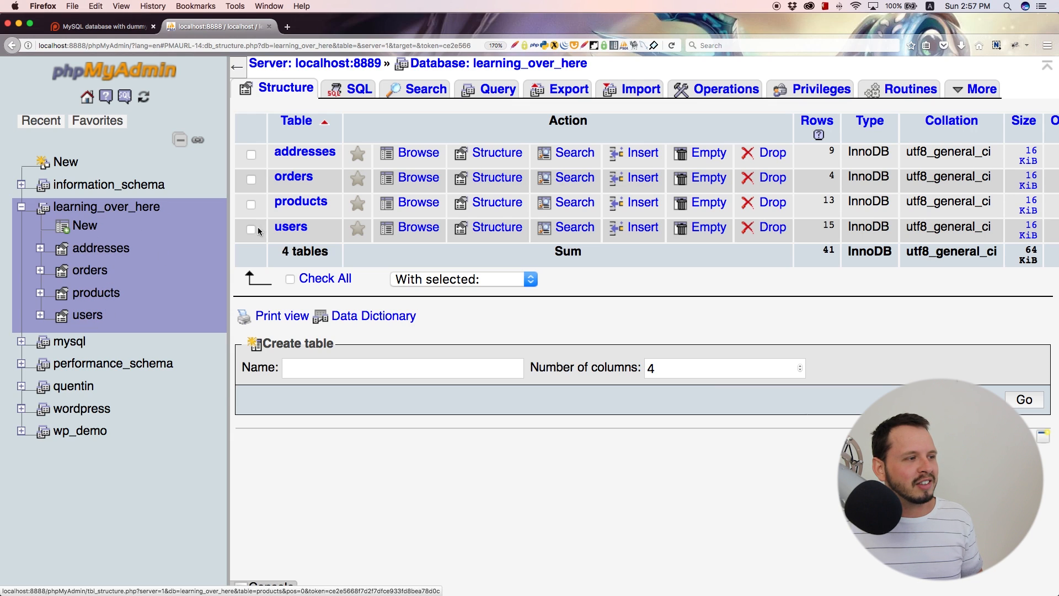
pyautogui.moveTo(305, 153)
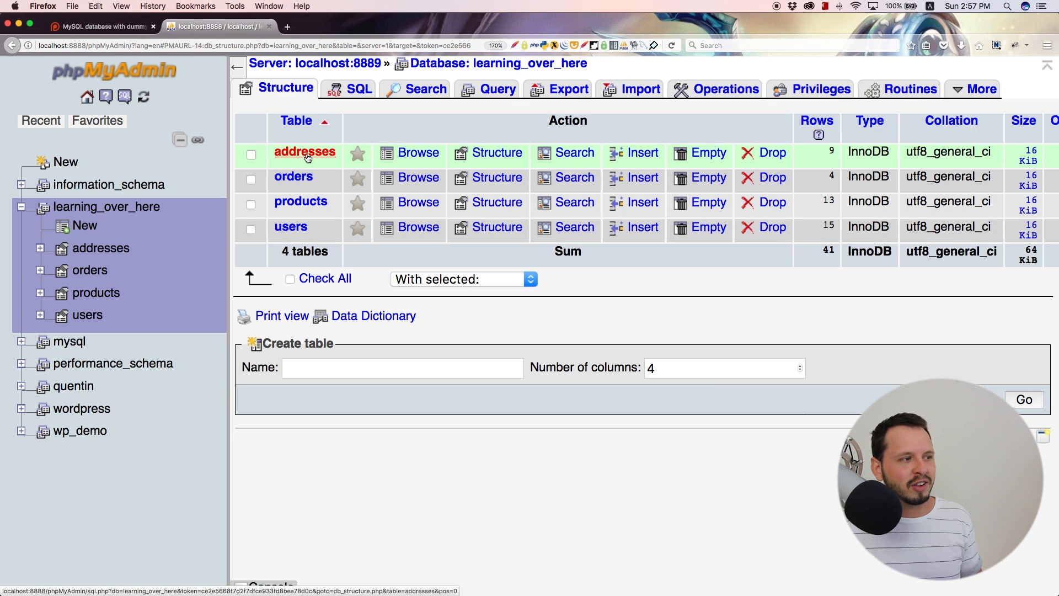
pyautogui.moveTo(293, 177)
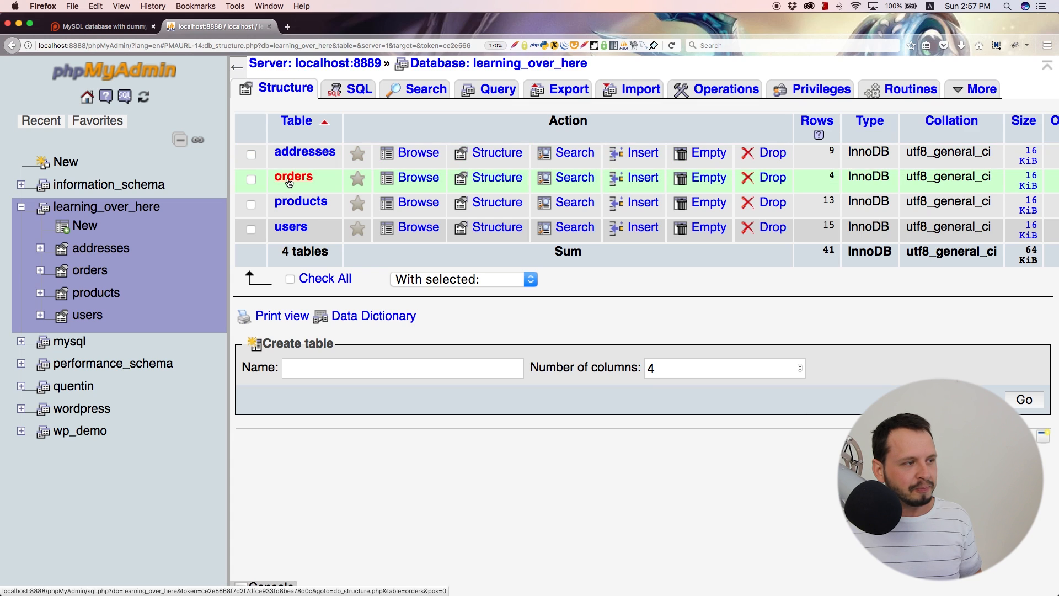
pyautogui.moveTo(291, 227)
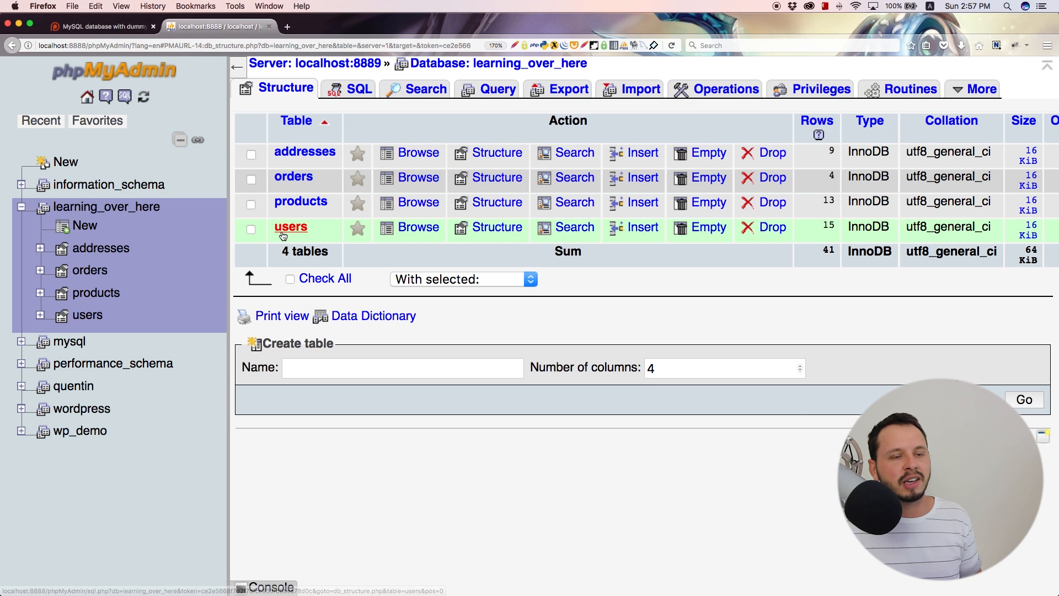
pyautogui.moveTo(133, 221)
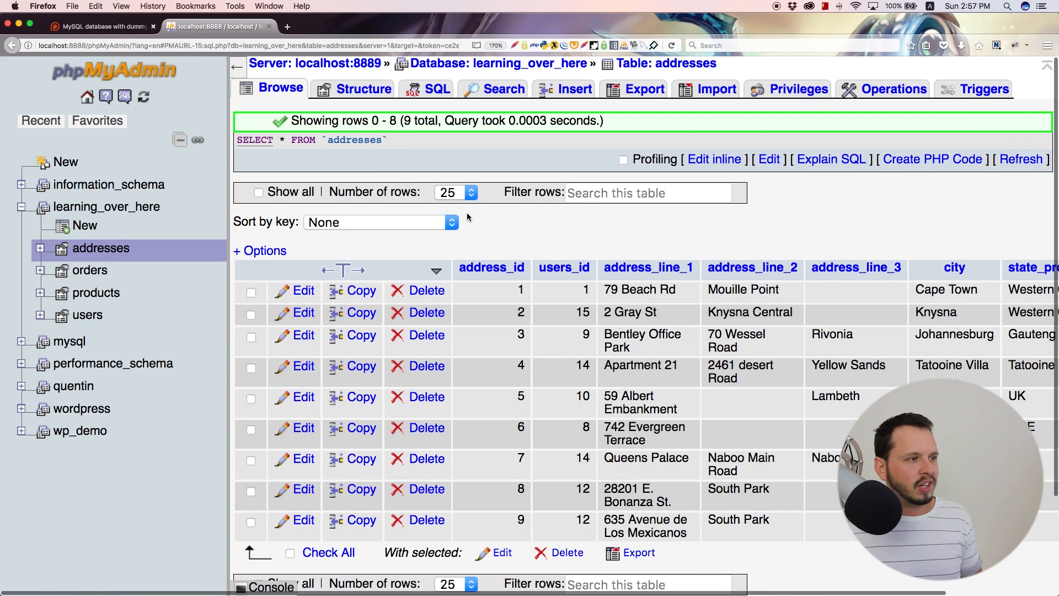
pyautogui.moveTo(105, 207)
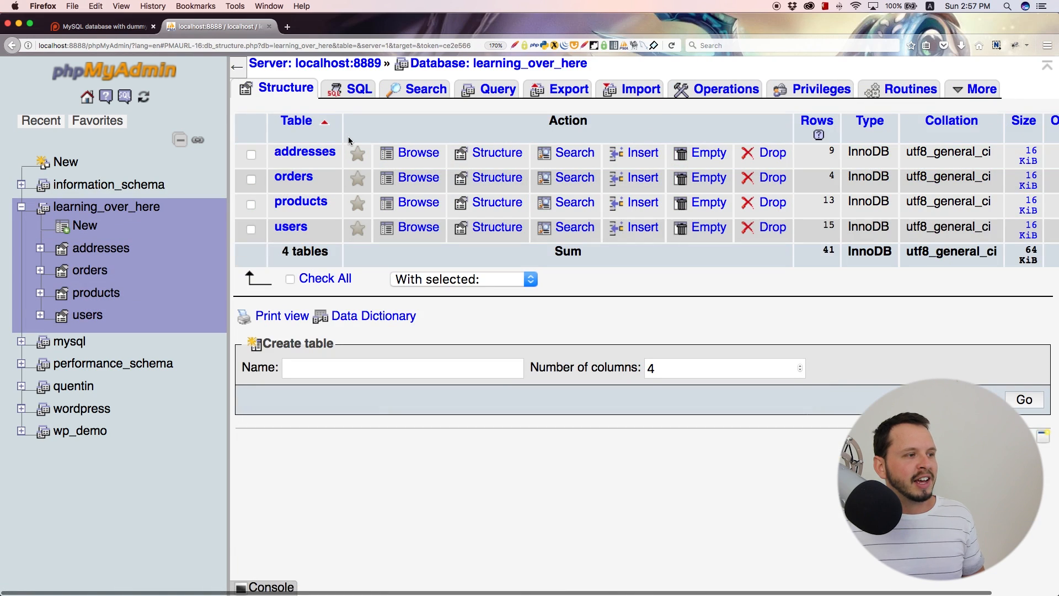
pyautogui.moveTo(716, 88)
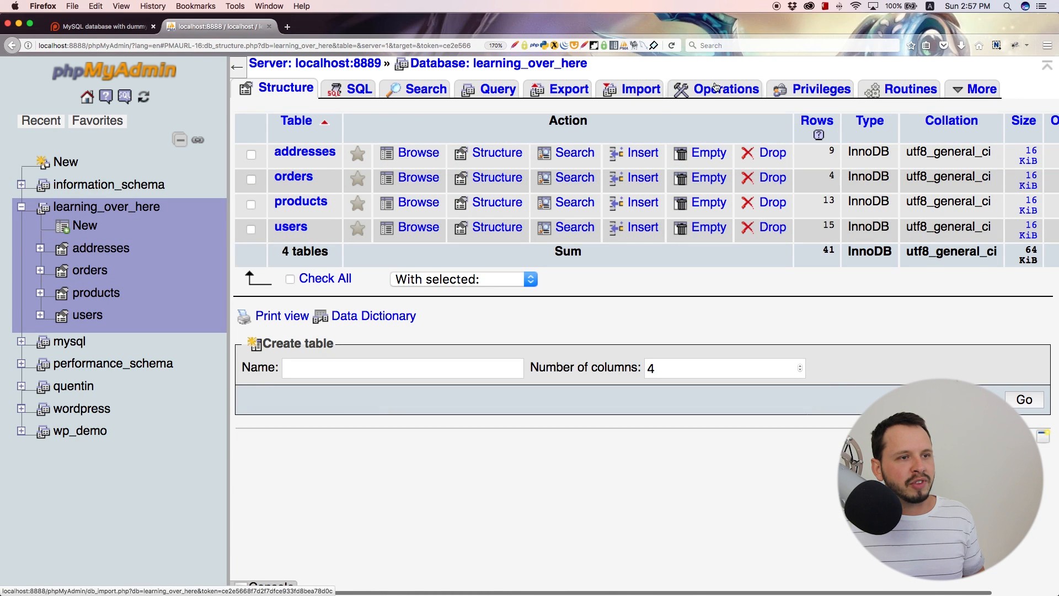
pyautogui.moveTo(570, 88)
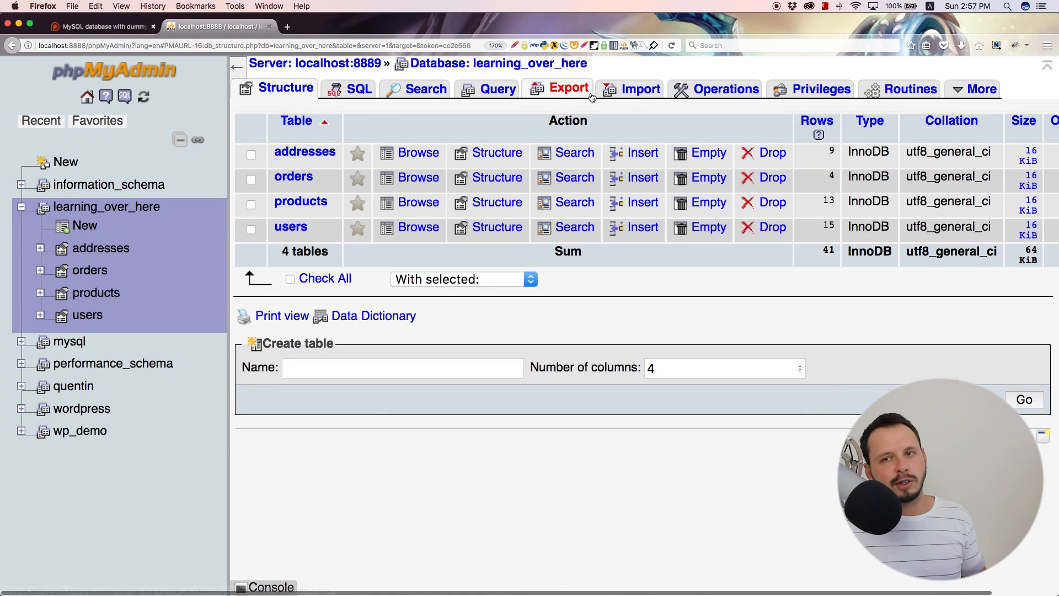
pyautogui.moveTo(640, 88)
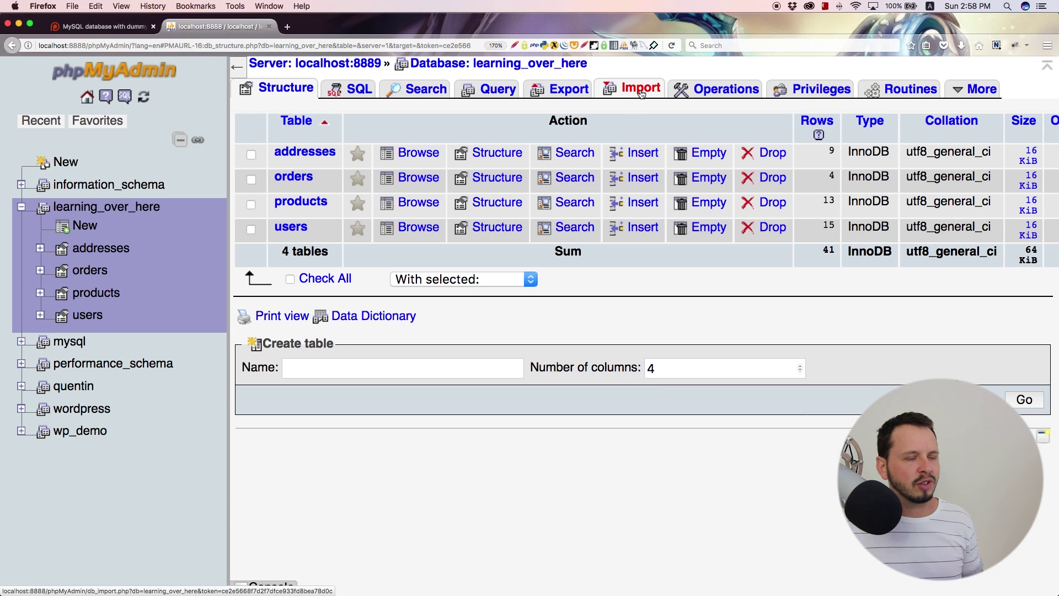
pyautogui.moveTo(122, 112)
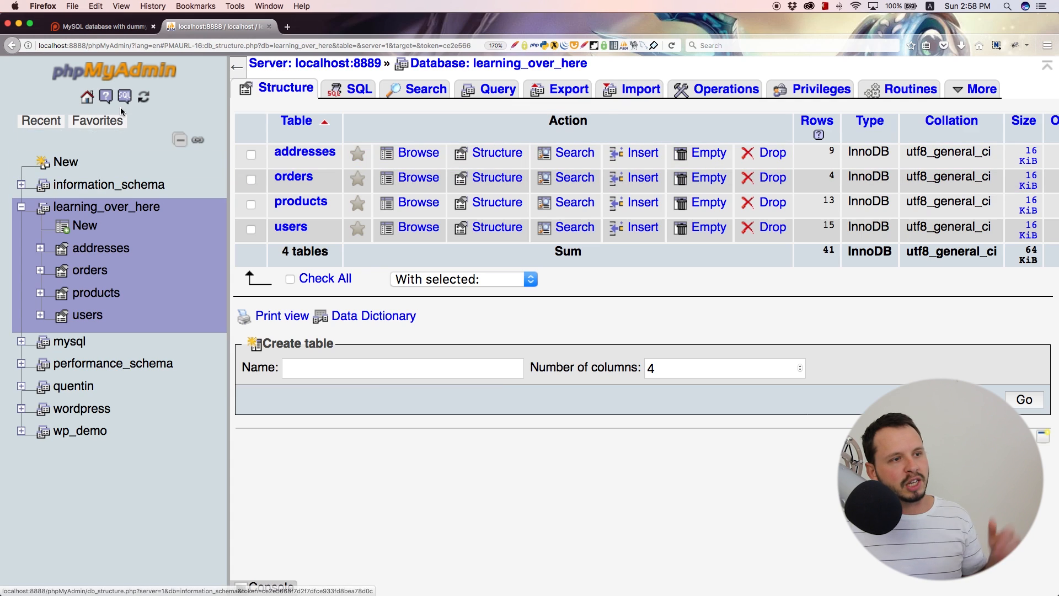
pyautogui.moveTo(627, 109)
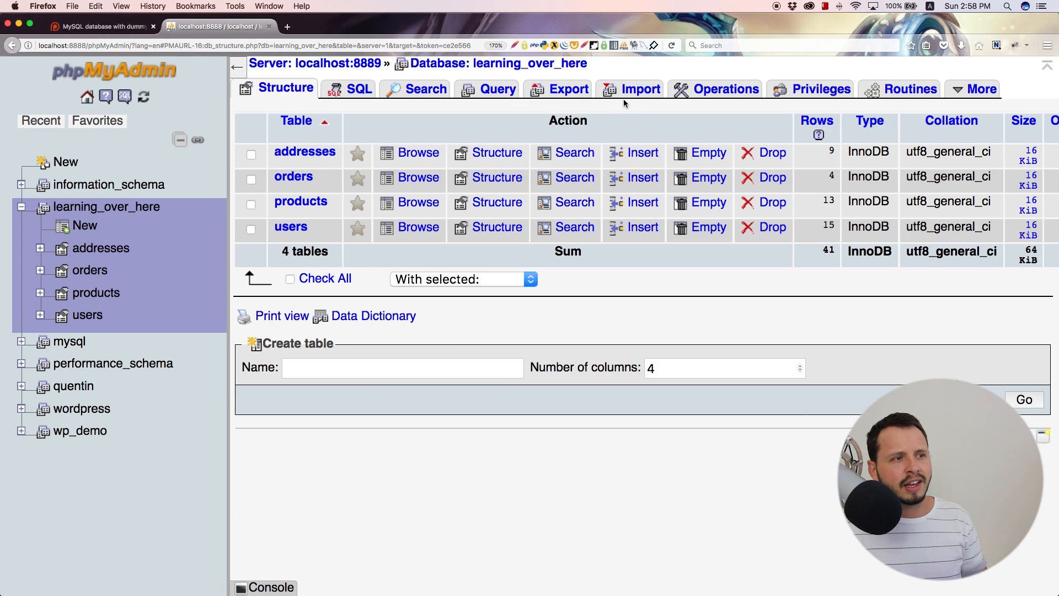
# Step: Show the database's Export page with quick method and SQL format
pyautogui.click(640, 88)
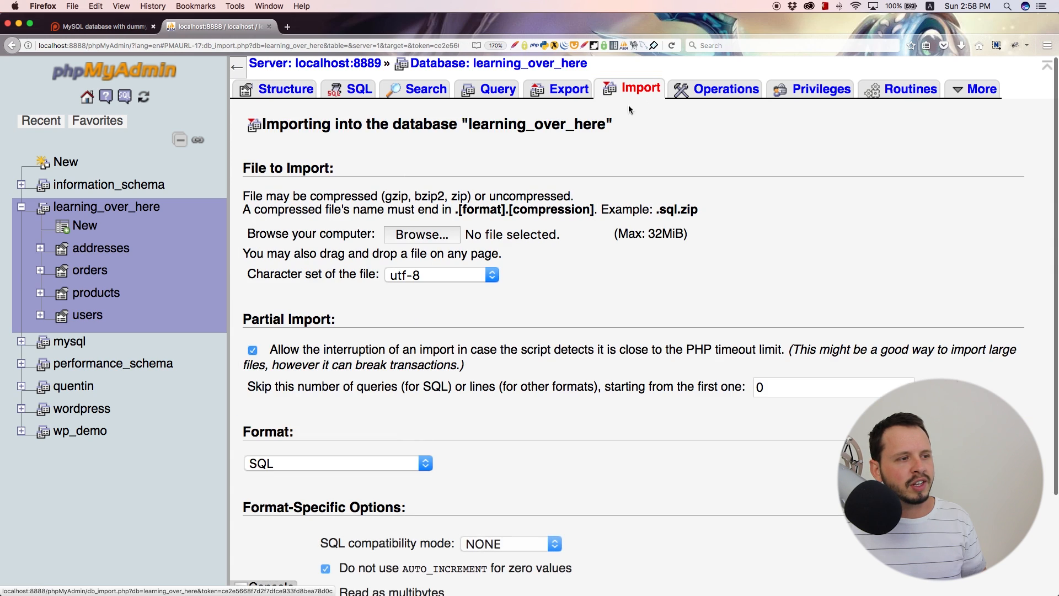
pyautogui.moveTo(571, 108)
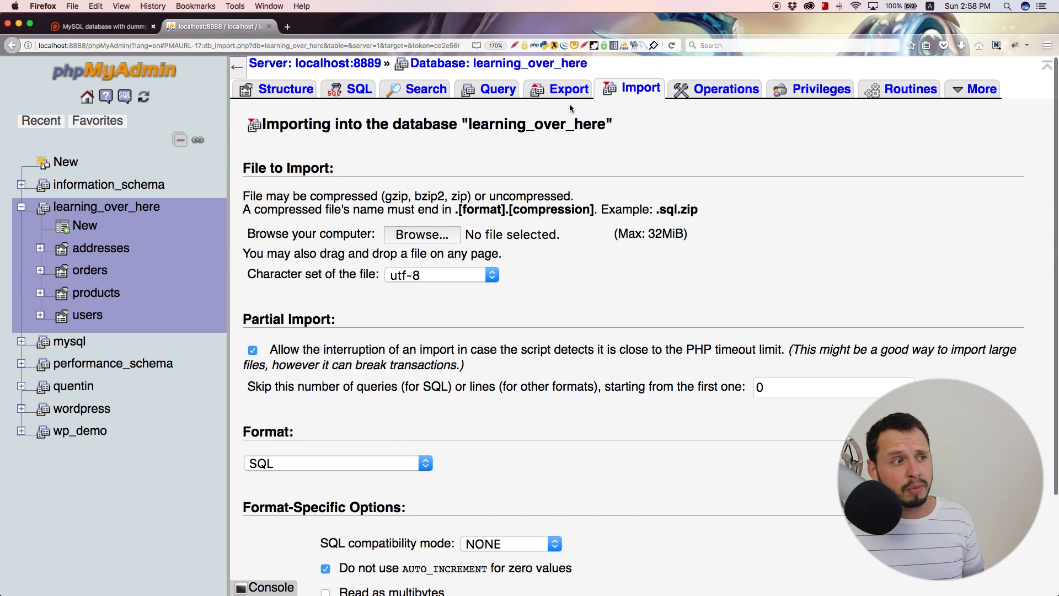
pyautogui.click(559, 89)
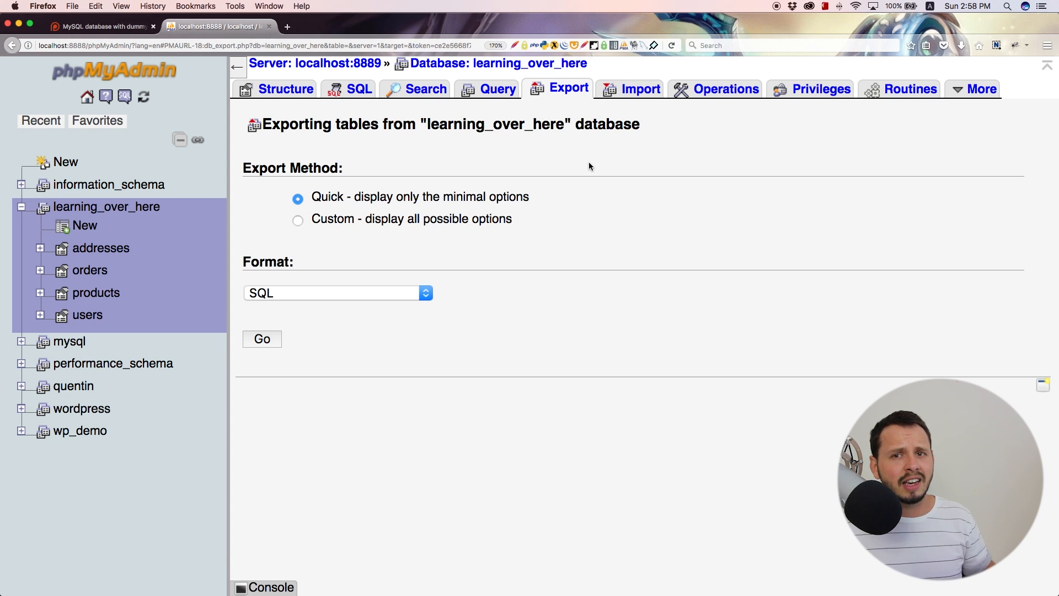
pyautogui.moveTo(583, 173)
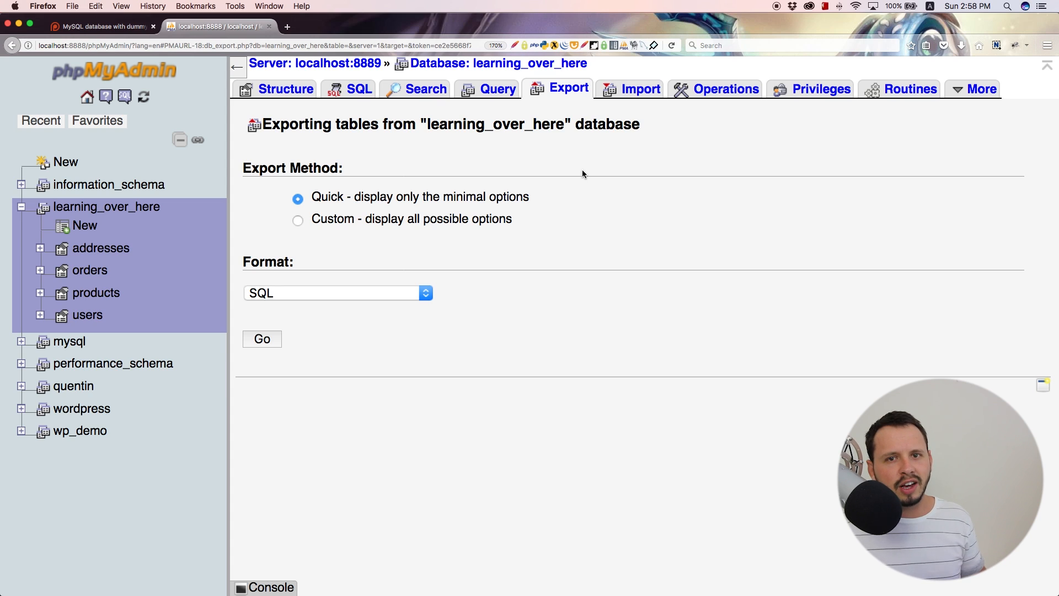
pyautogui.moveTo(359, 88)
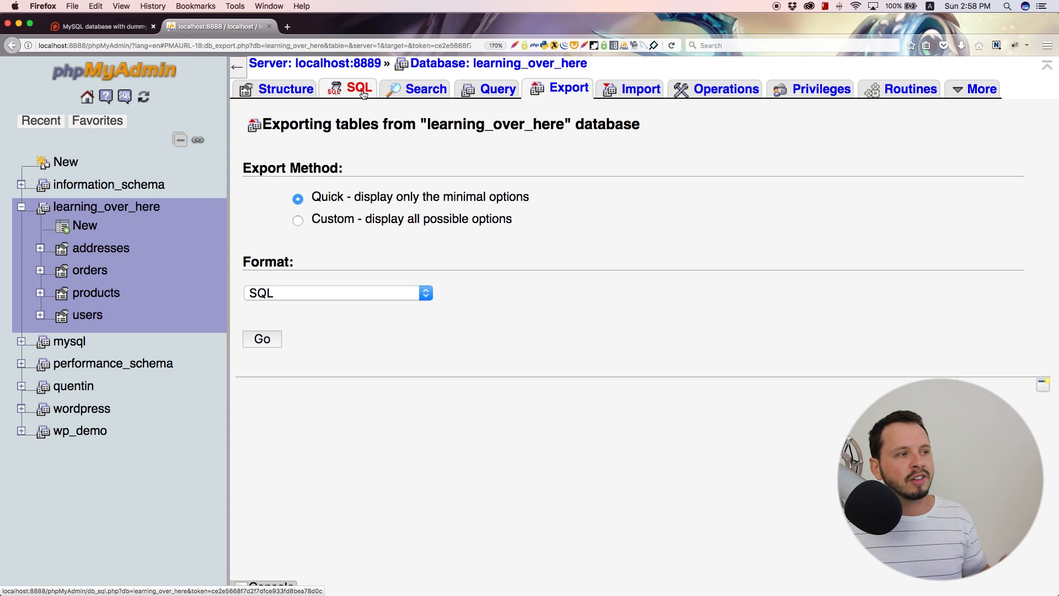
# Step: Type SELECT * FROM `users` into the learning_over_here SQL query box
pyautogui.click(359, 89)
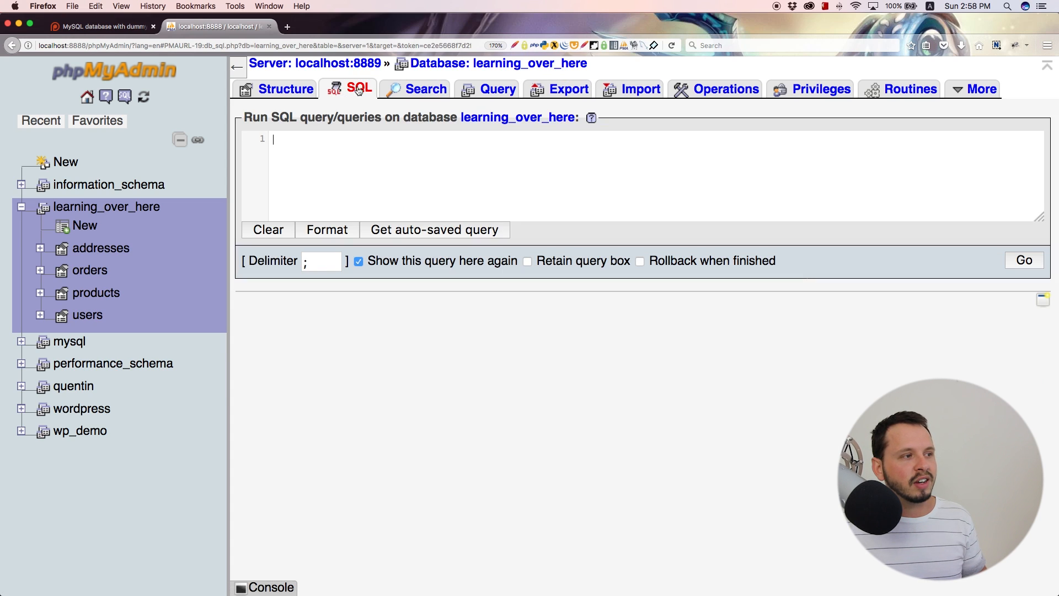
pyautogui.moveTo(929, 198)
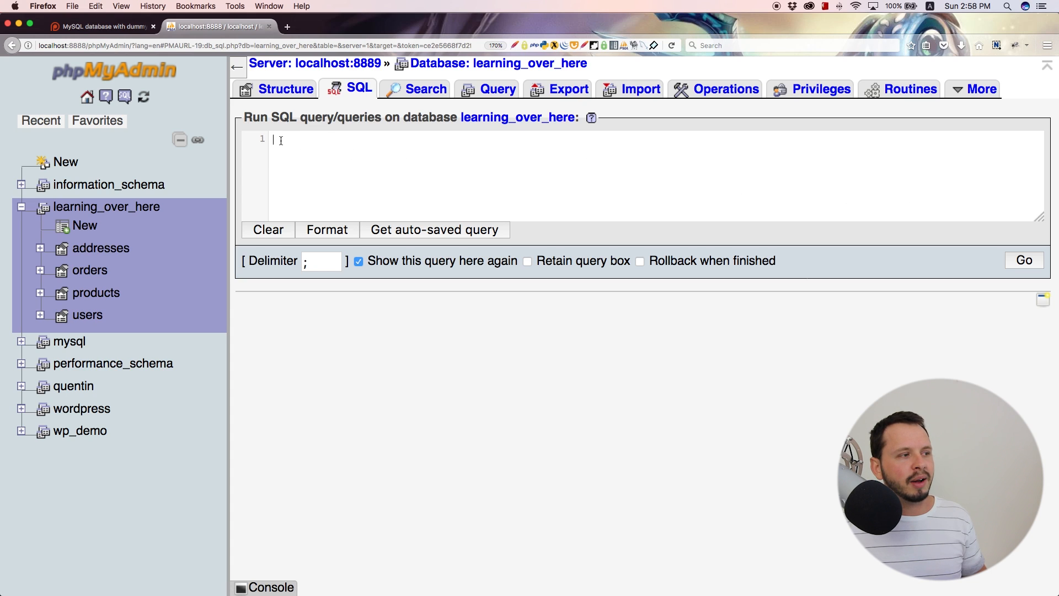
pyautogui.moveTo(333, 112)
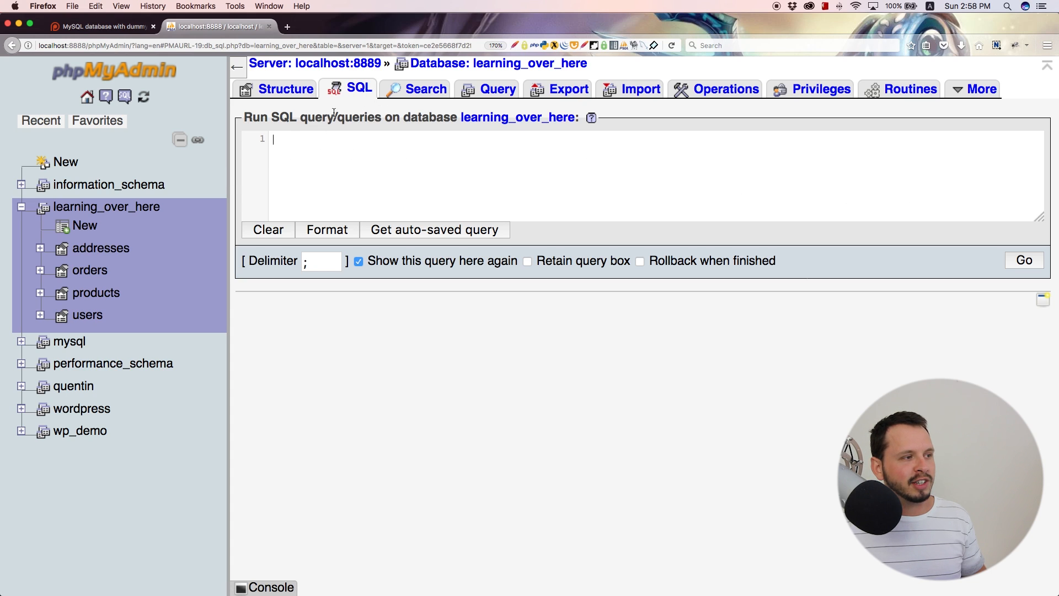
pyautogui.moveTo(427, 191)
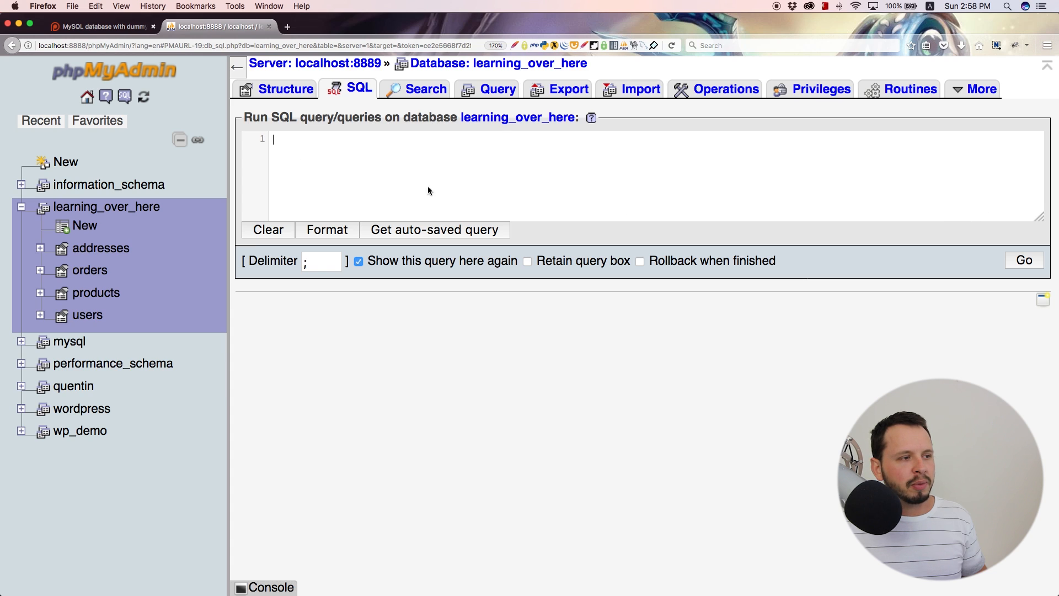
pyautogui.moveTo(928, 191)
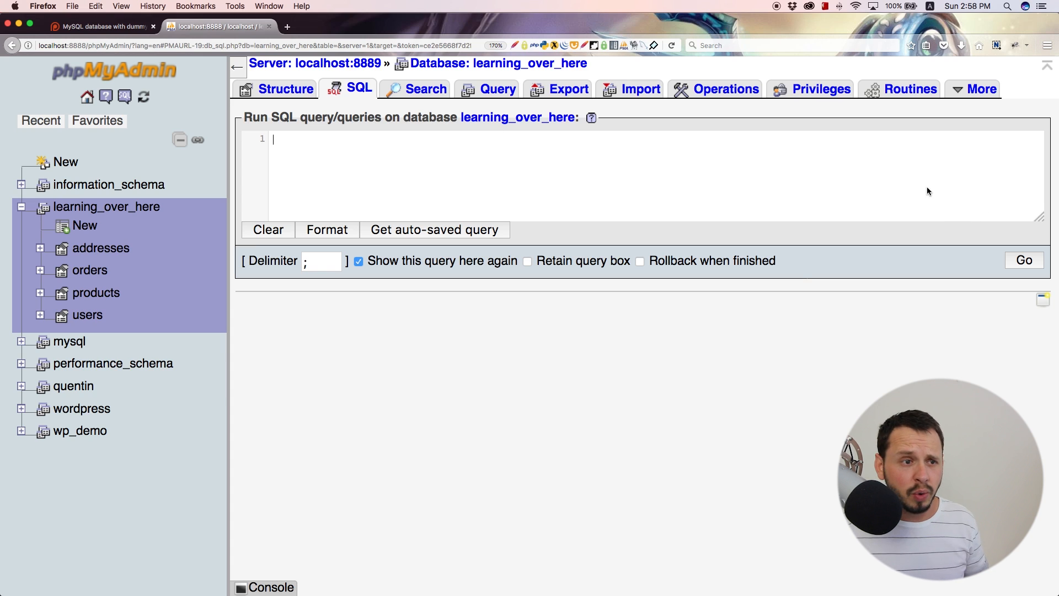
pyautogui.moveTo(473, 173)
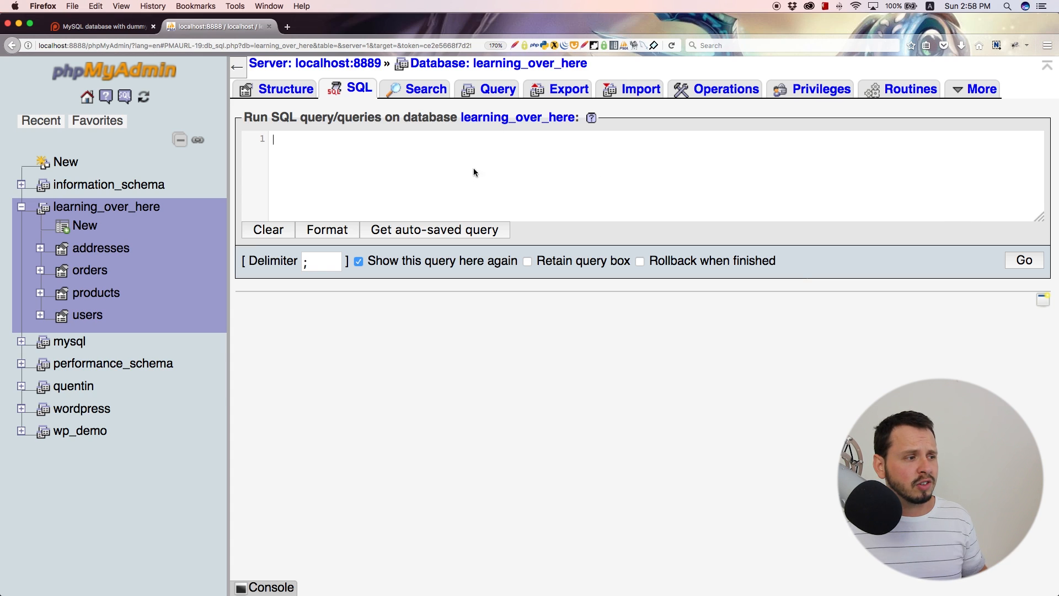
pyautogui.moveTo(1024, 264)
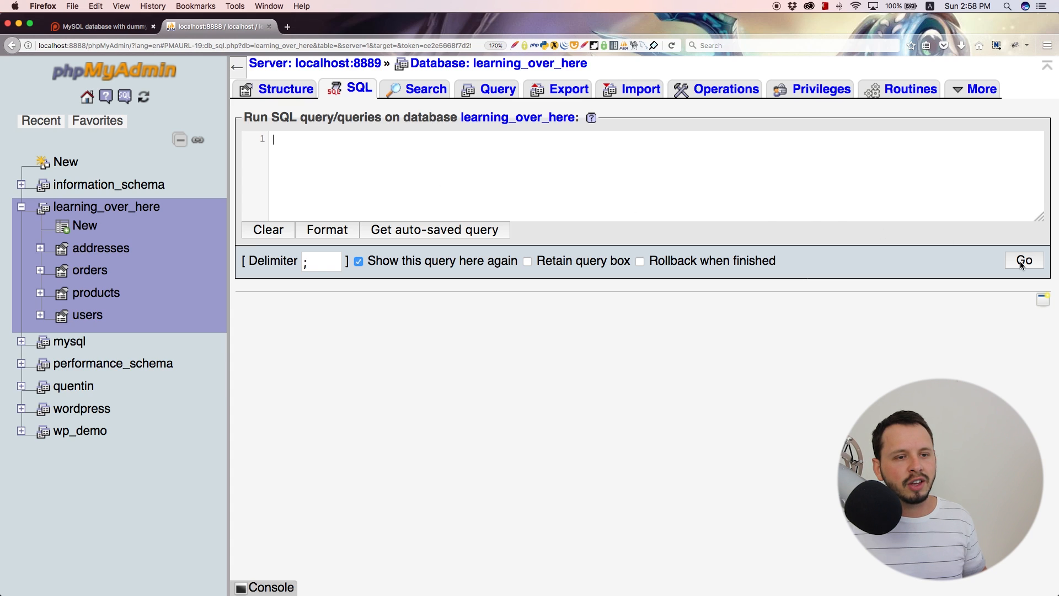
pyautogui.moveTo(315, 318)
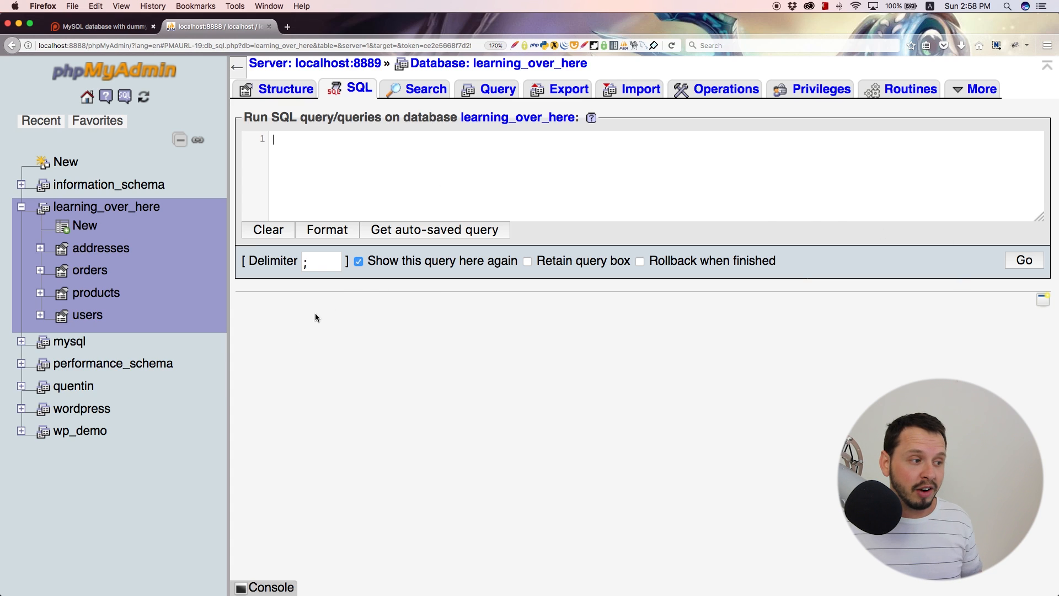
pyautogui.moveTo(818, 393)
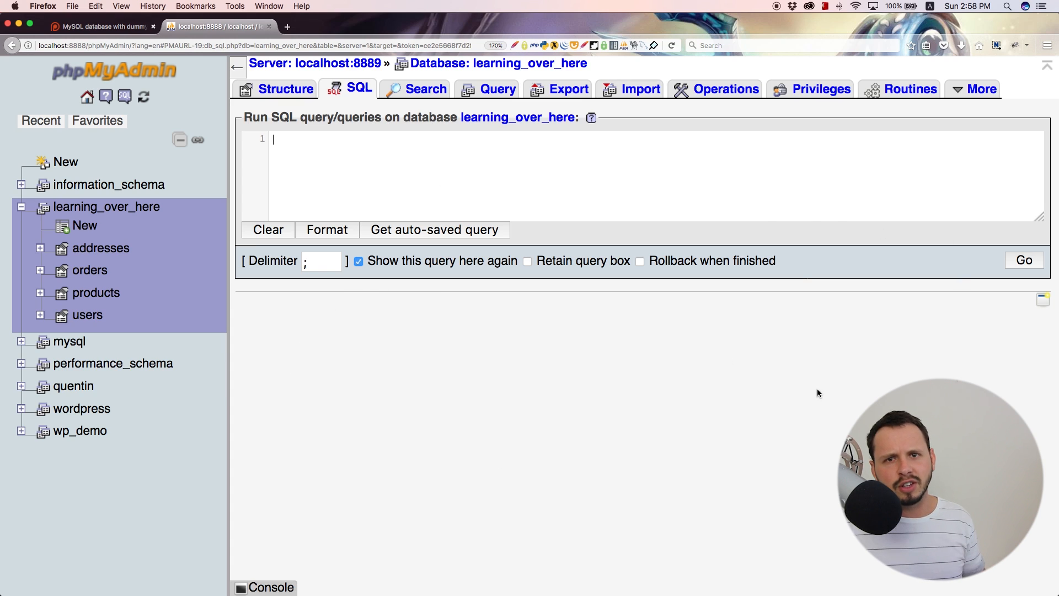
pyautogui.moveTo(809, 377)
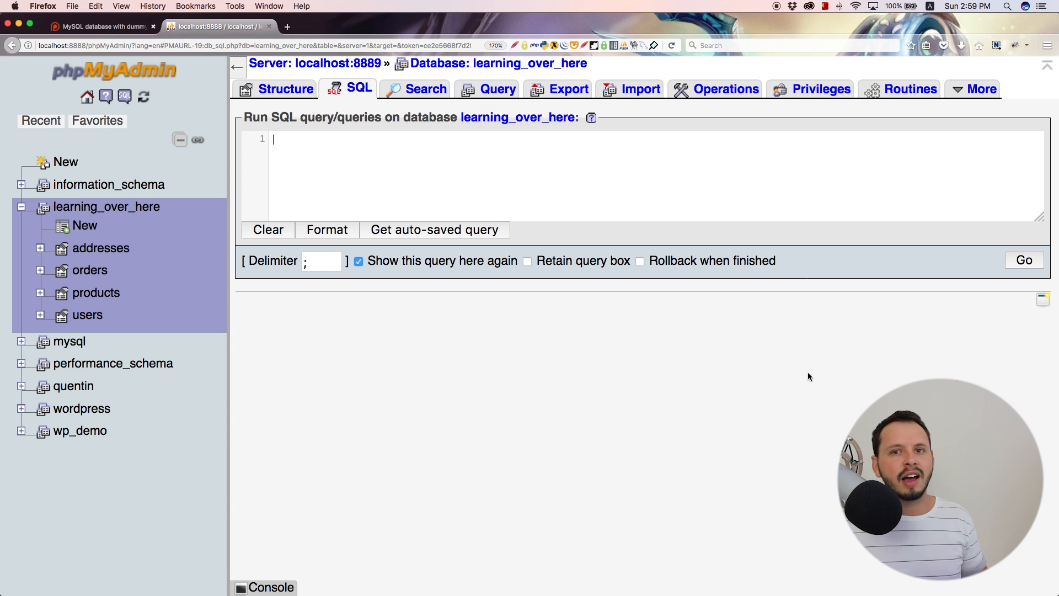
pyautogui.moveTo(795, 197)
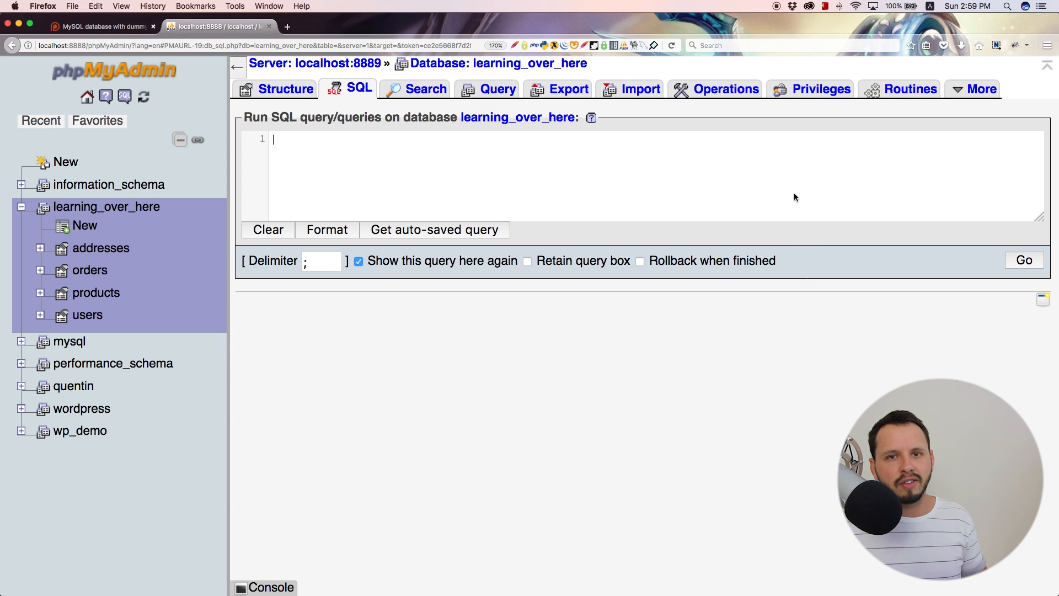
pyautogui.moveTo(816, 239)
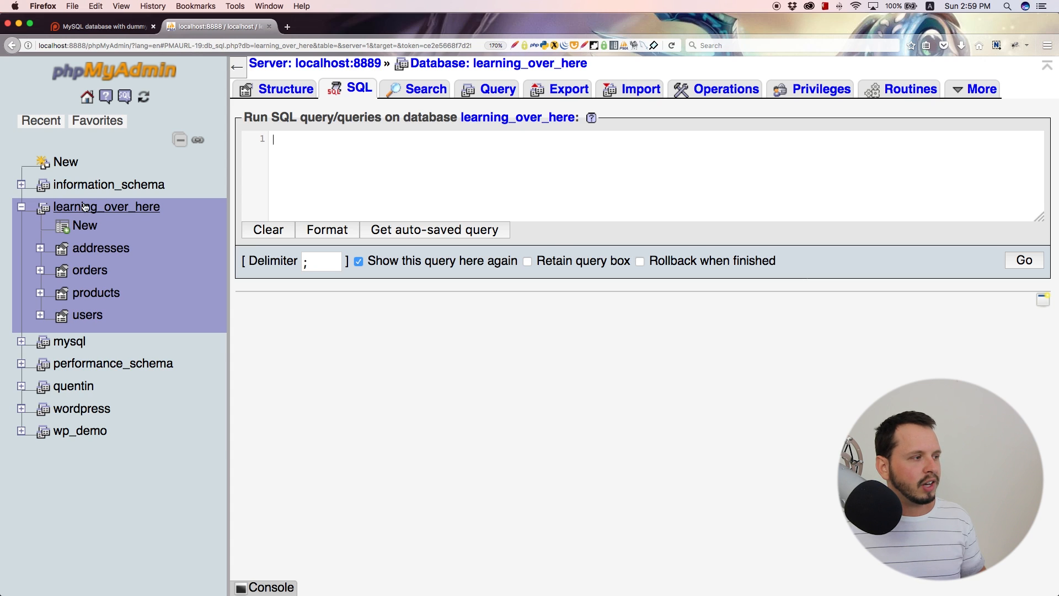
pyautogui.moveTo(176, 215)
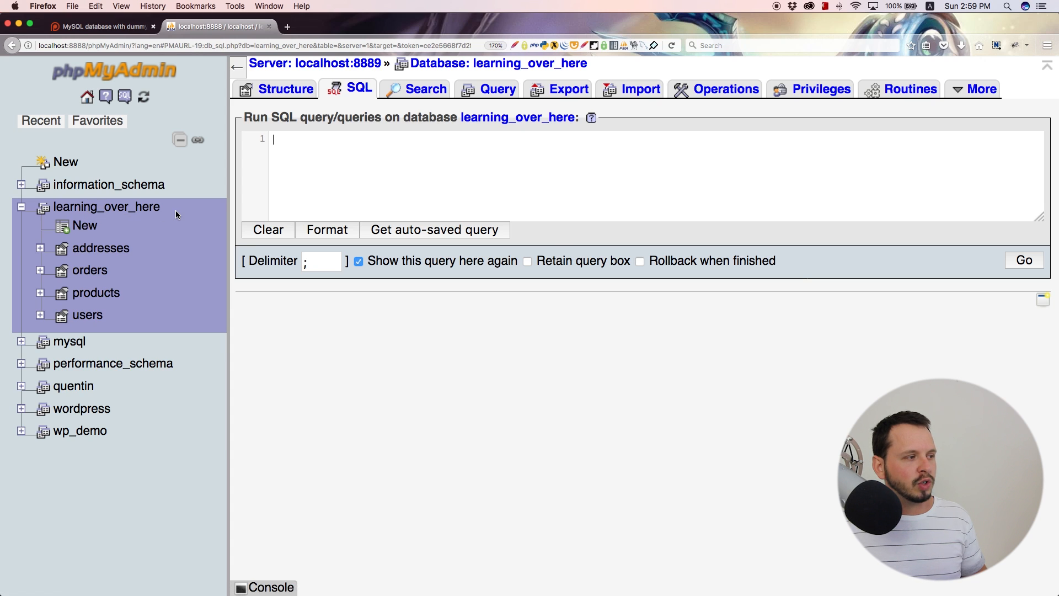
pyautogui.moveTo(106, 207)
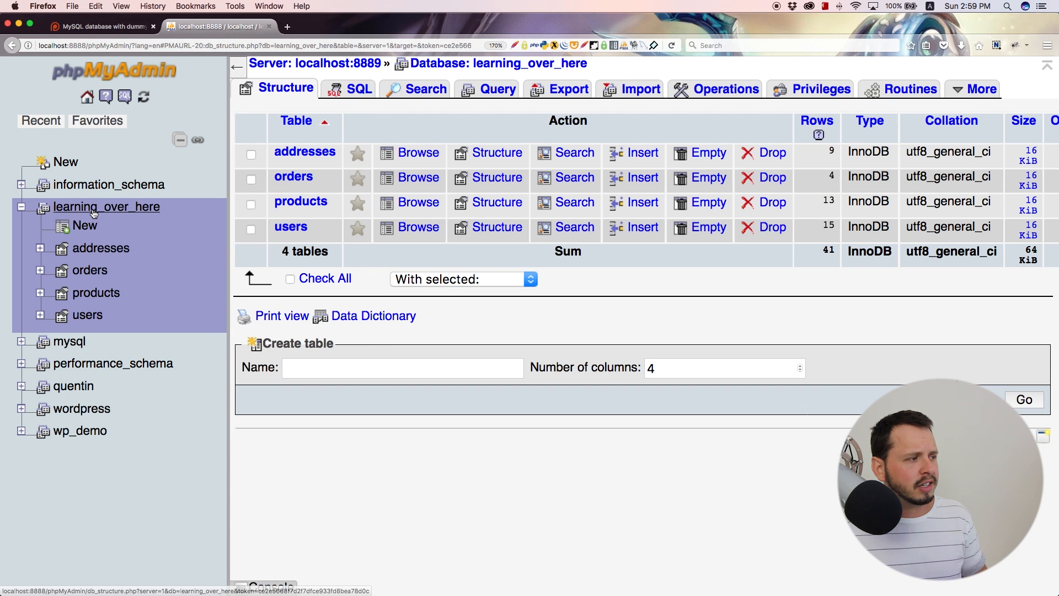
pyautogui.moveTo(187, 303)
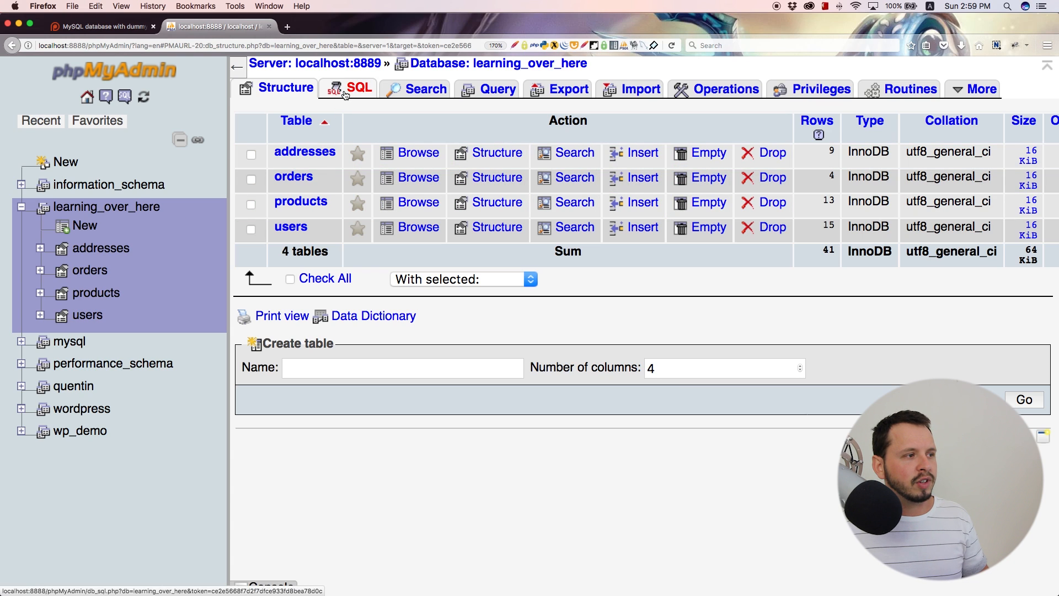
pyautogui.click(359, 89)
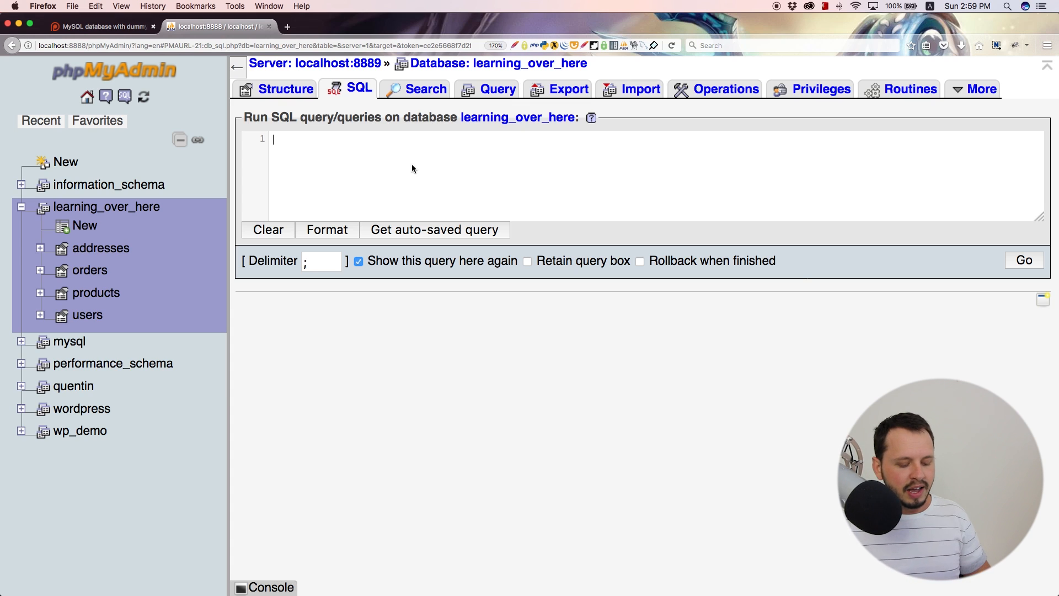
pyautogui.write('select')
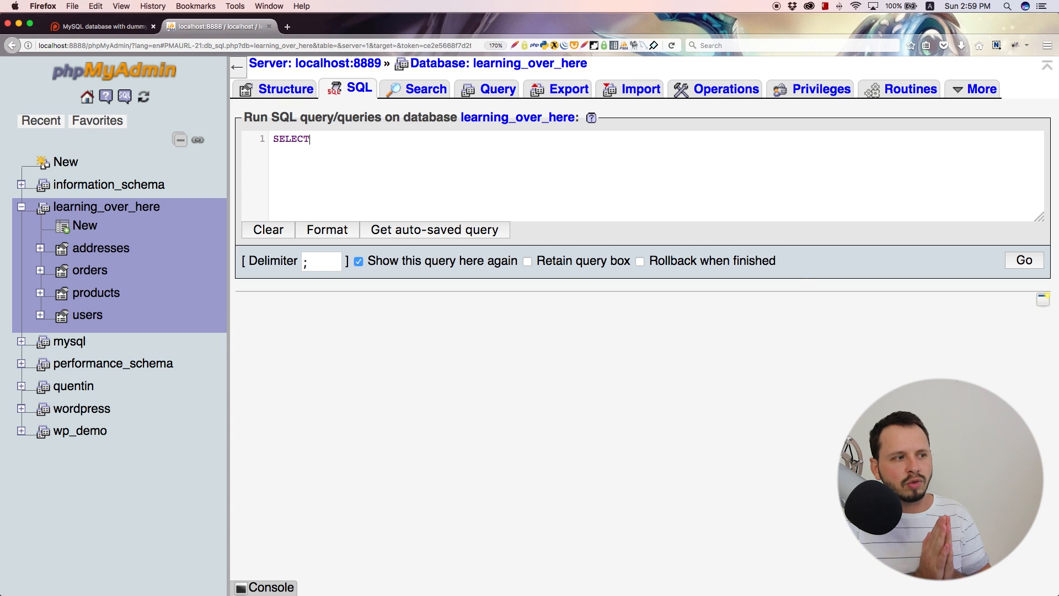
pyautogui.moveTo(395, 175)
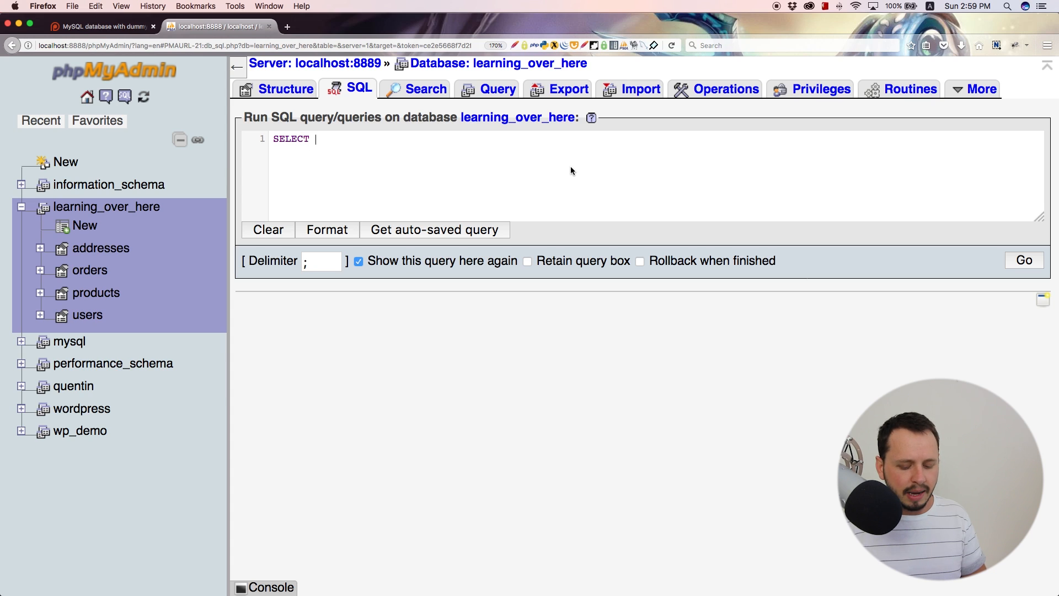
pyautogui.write('*')
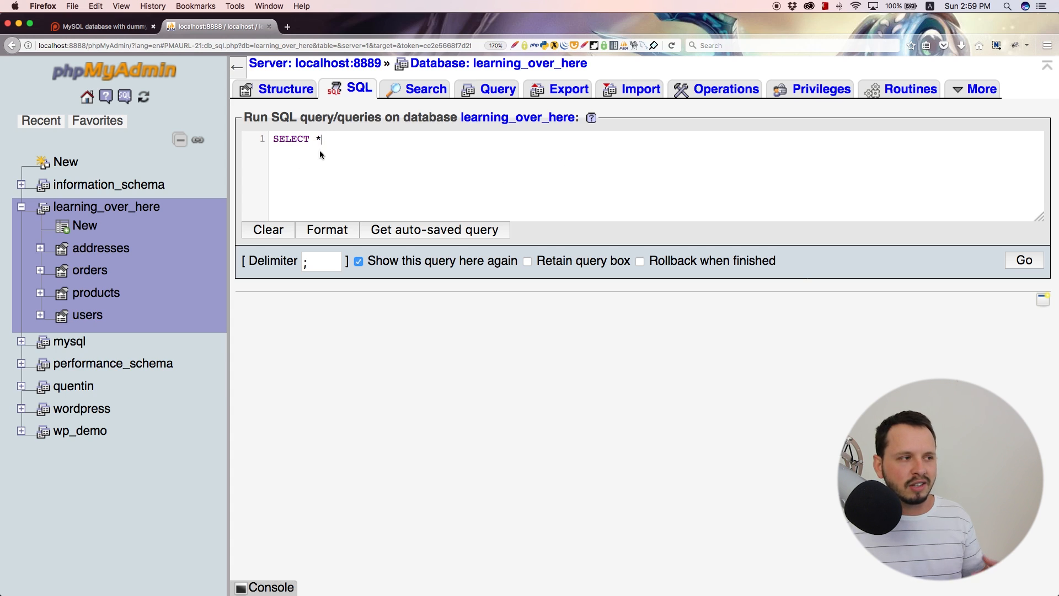
pyautogui.moveTo(353, 139)
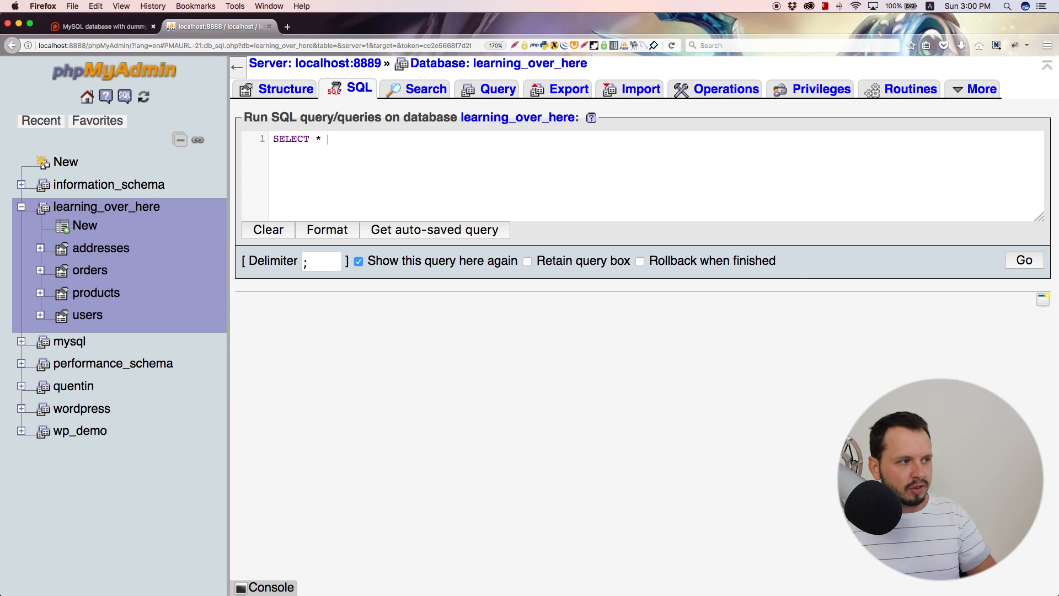
pyautogui.write('FROM')
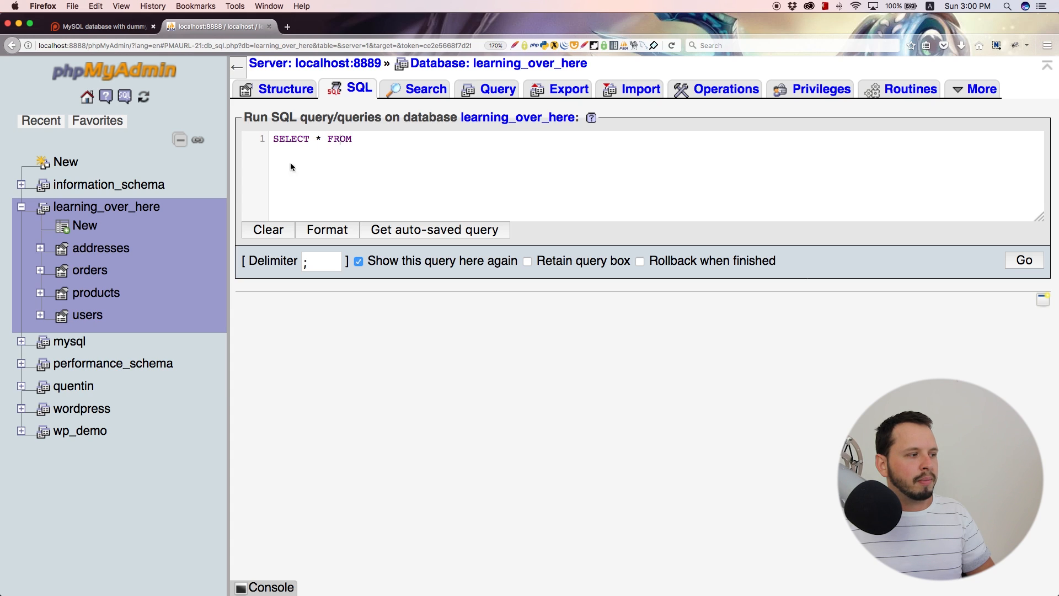
pyautogui.moveTo(97, 260)
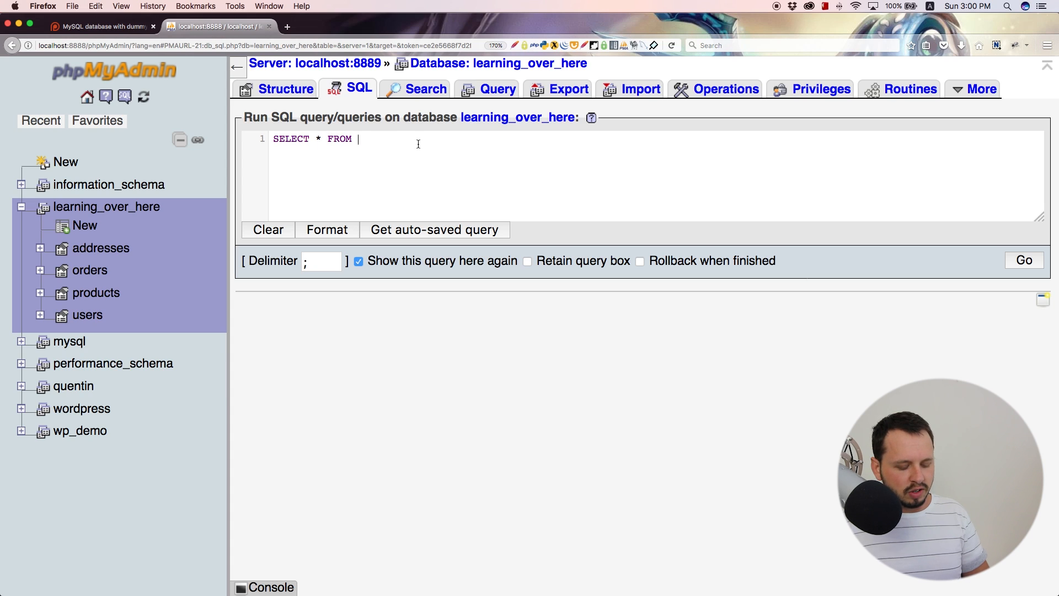
pyautogui.write('`')
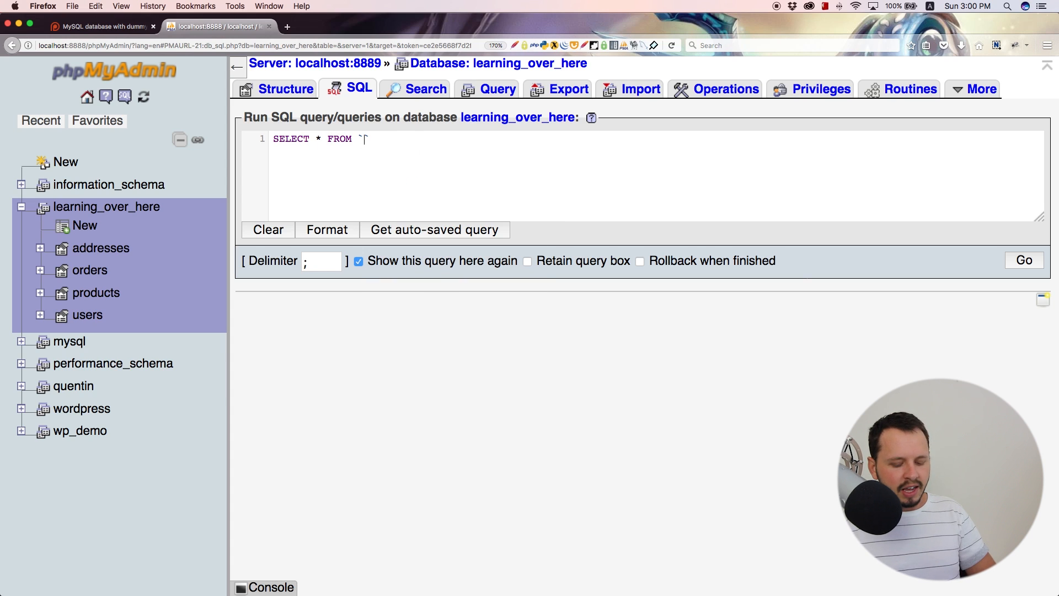
pyautogui.write('USE')
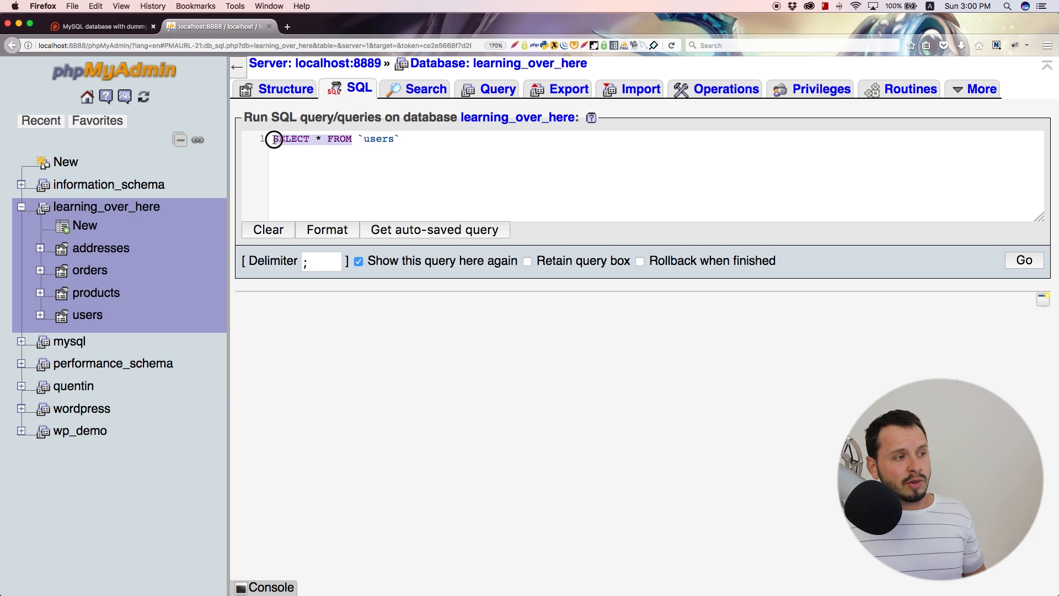
pyautogui.click(392, 139)
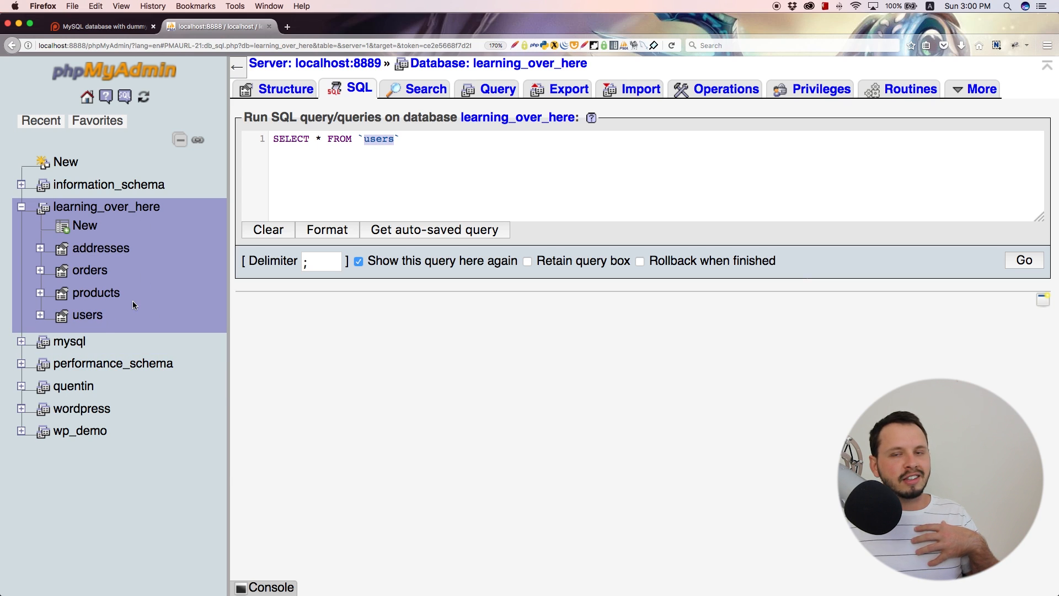
pyautogui.moveTo(424, 165)
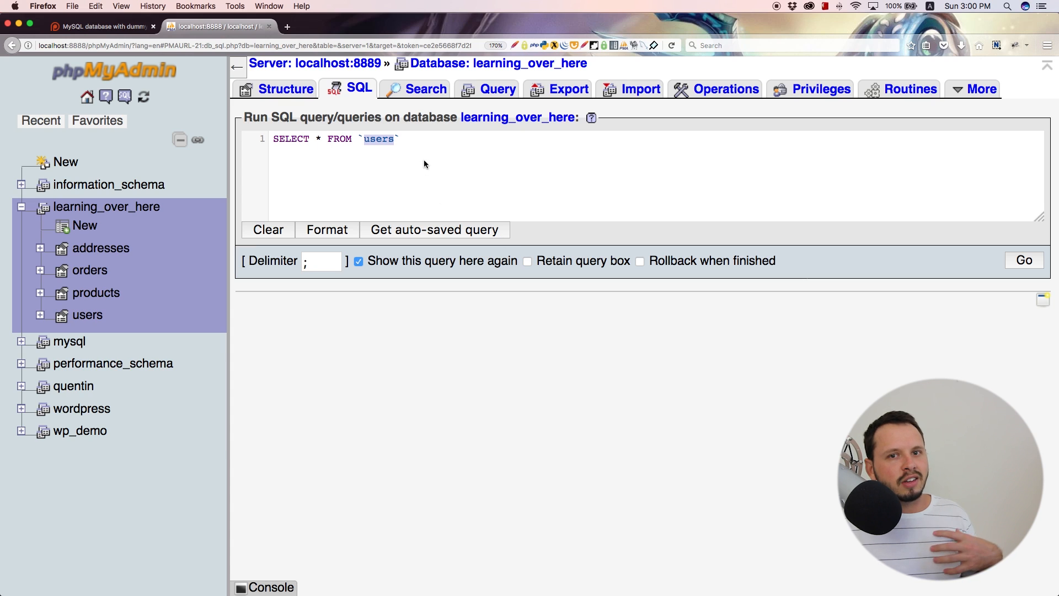
pyautogui.moveTo(154, 259)
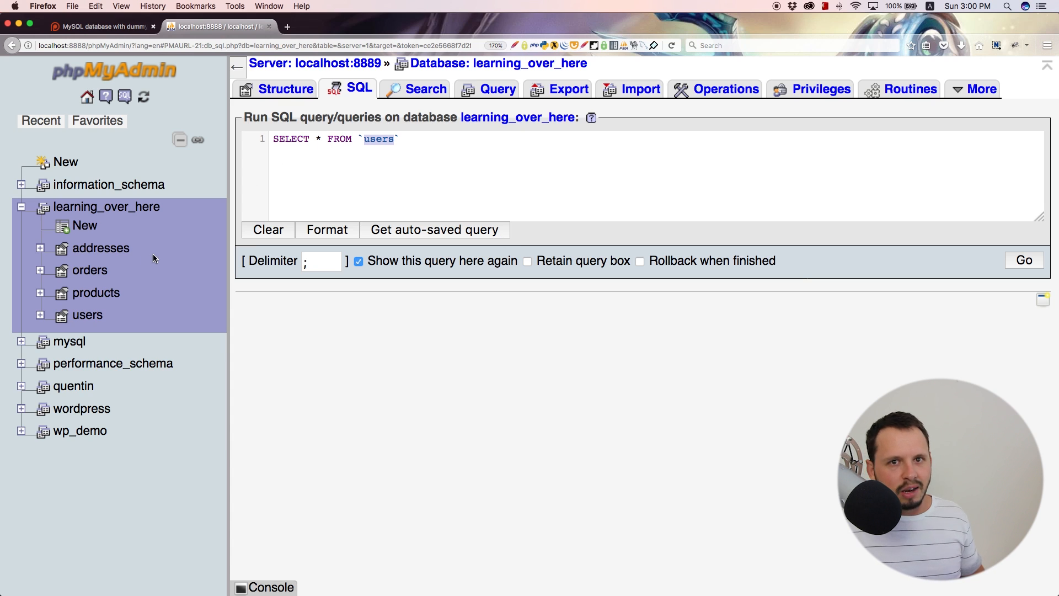
pyautogui.moveTo(389, 157)
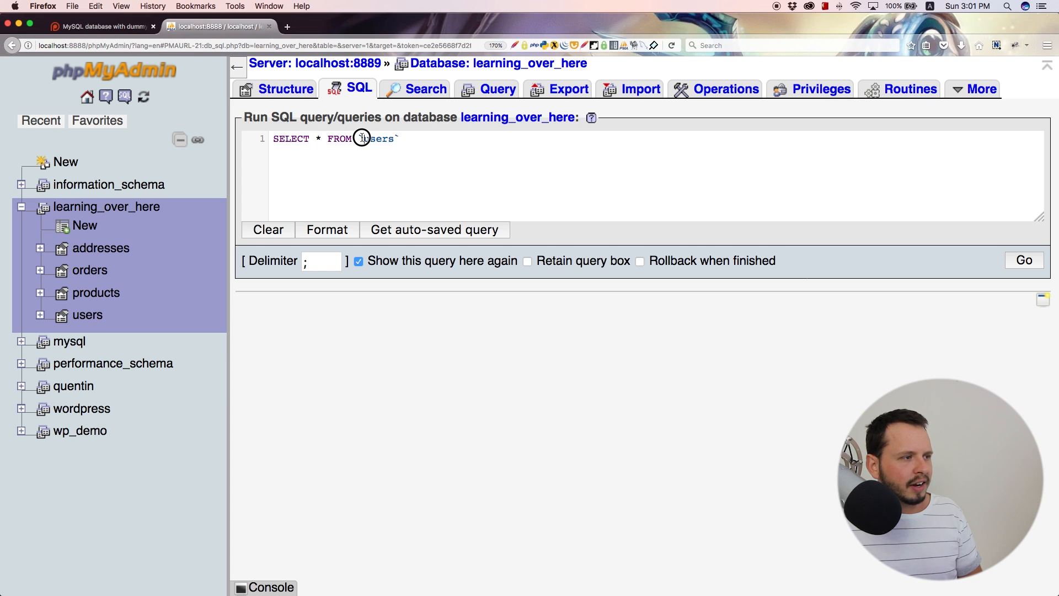
pyautogui.click(402, 138)
pyautogui.write(" ''")
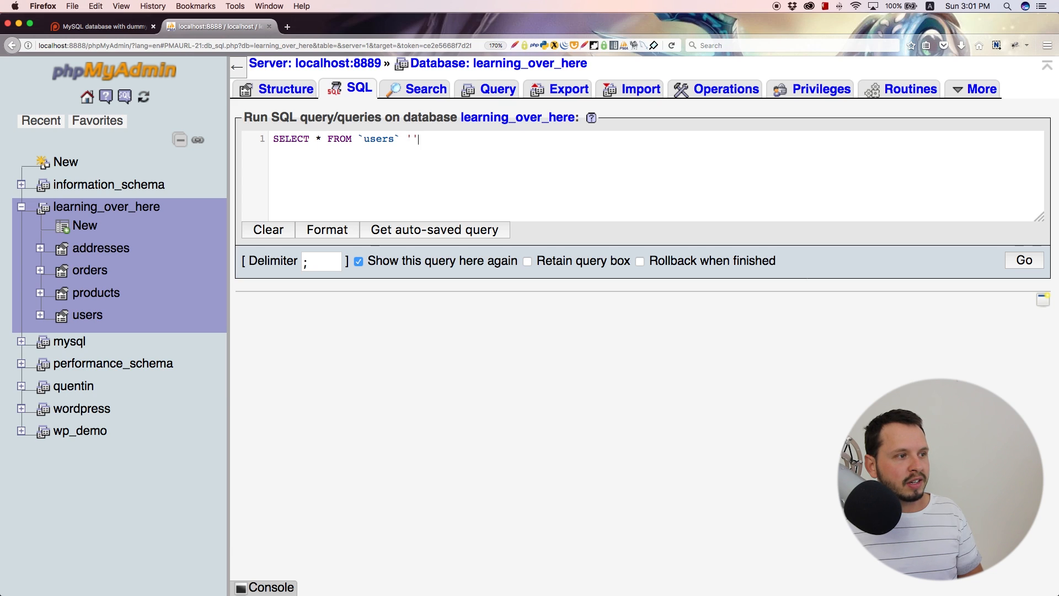
pyautogui.press('Backspace')
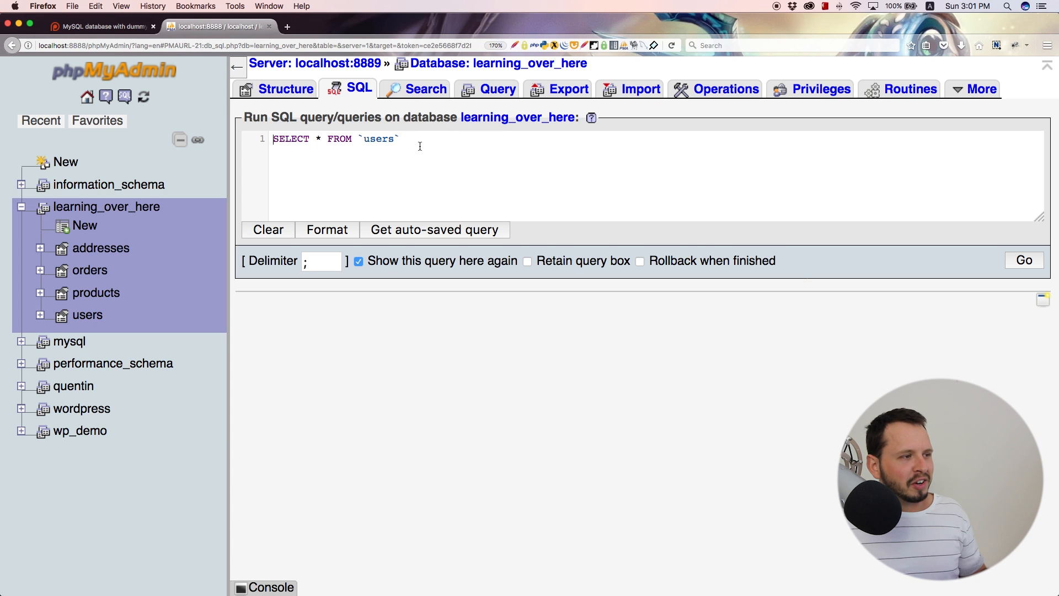
# Step: Execute SELECT * FROM `users` and scroll through all 15 result rows
pyautogui.click(1024, 260)
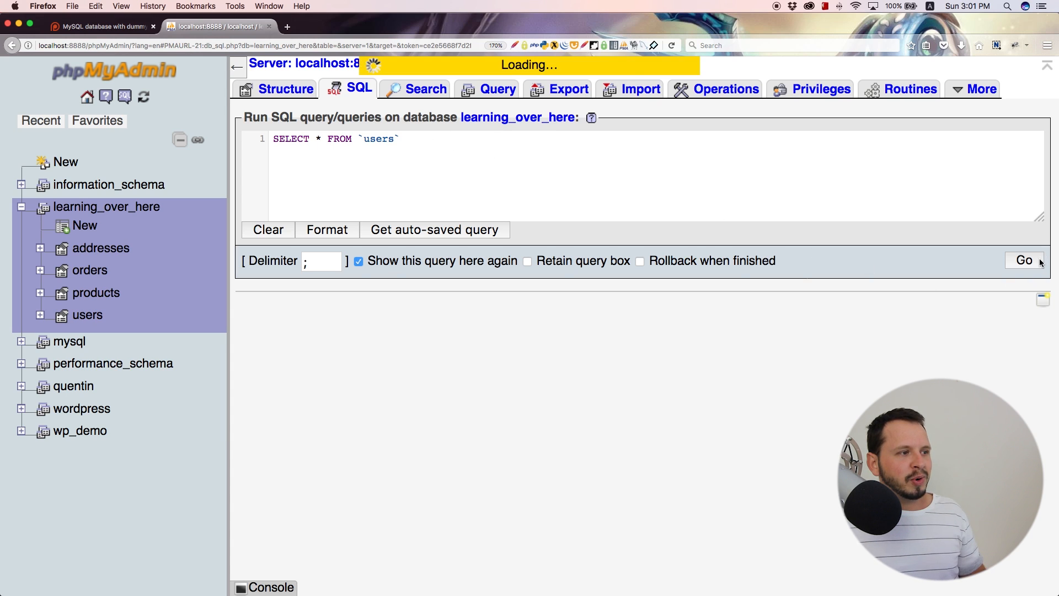
pyautogui.click(1024, 260)
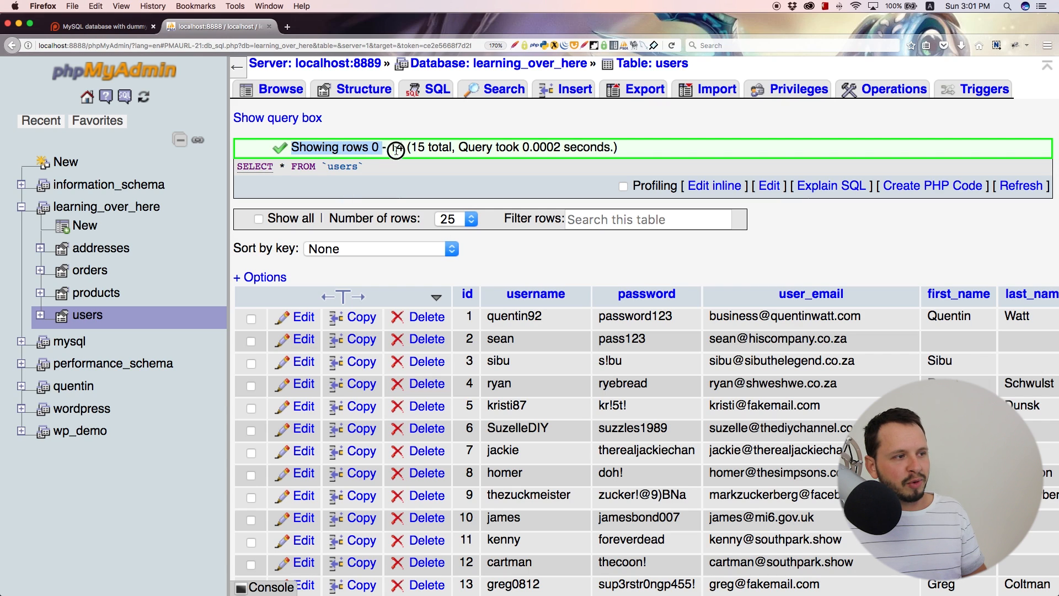
pyautogui.moveTo(674, 159)
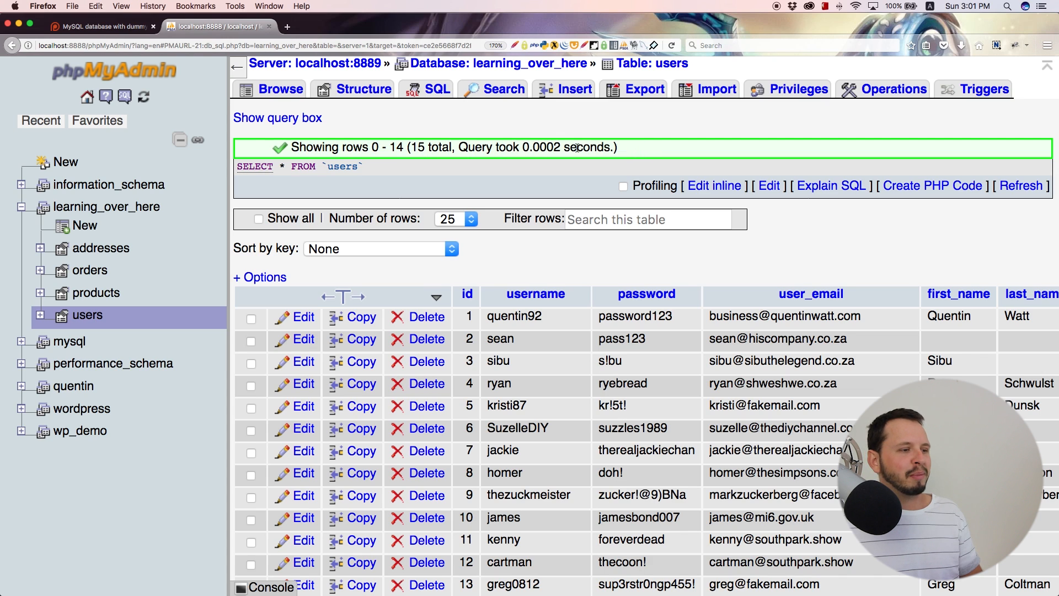
pyautogui.moveTo(331, 169)
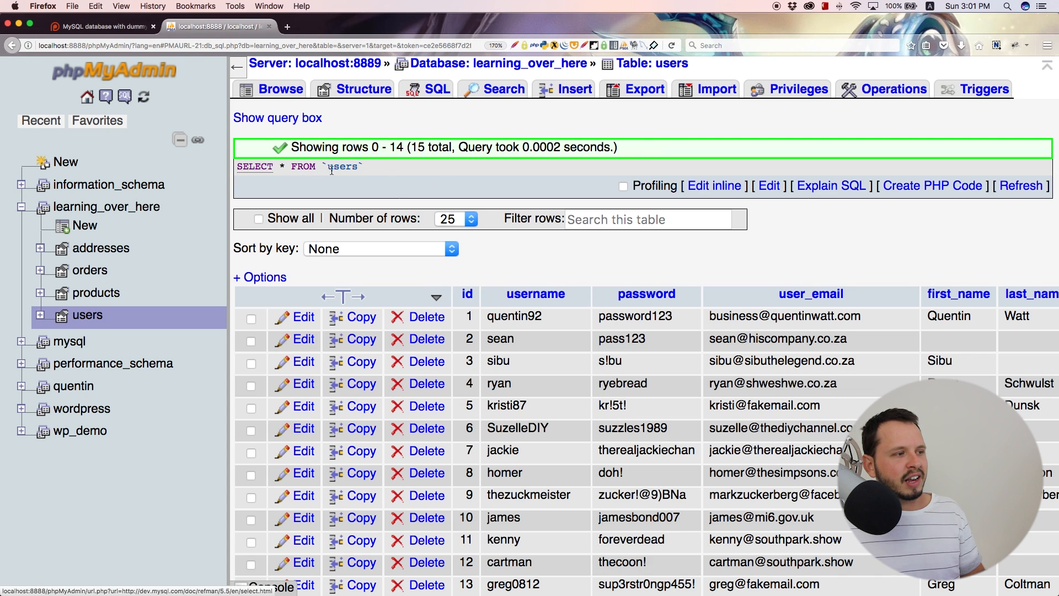
pyautogui.scroll(-3)
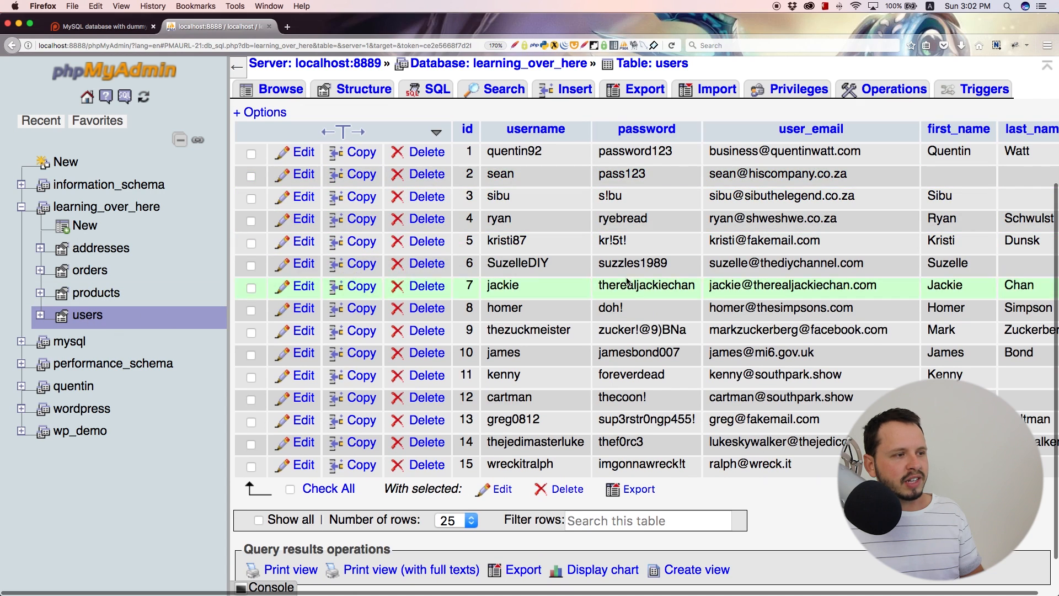
pyautogui.moveTo(467, 129)
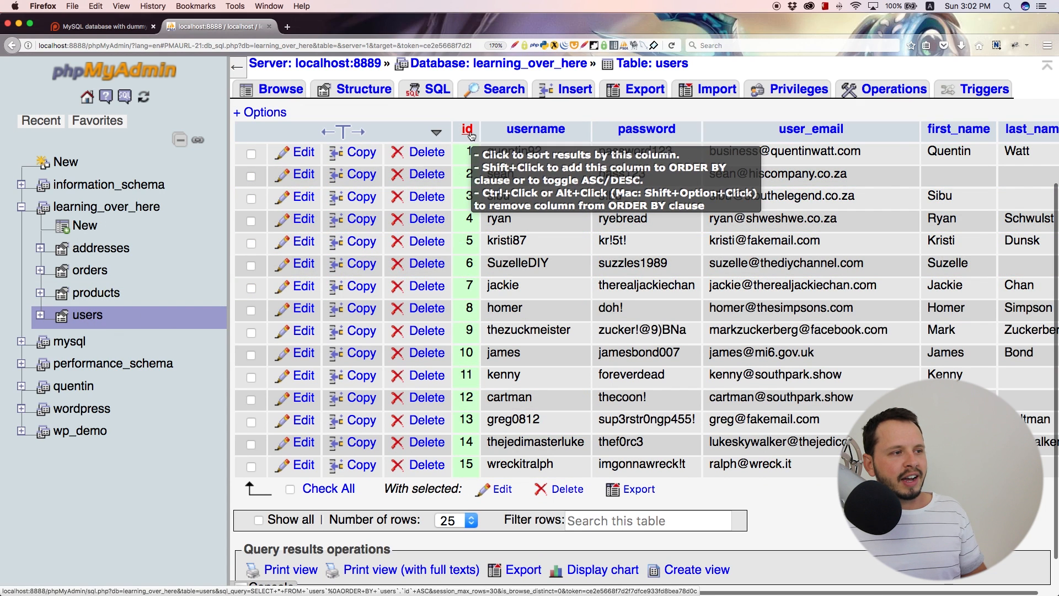
pyautogui.moveTo(762, 137)
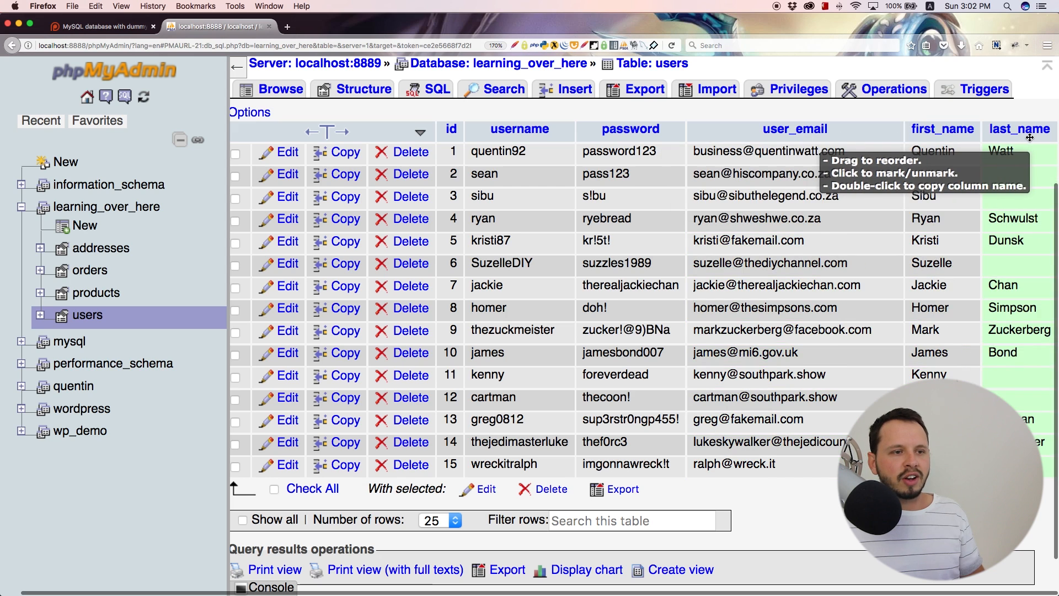
pyautogui.moveTo(825, 358)
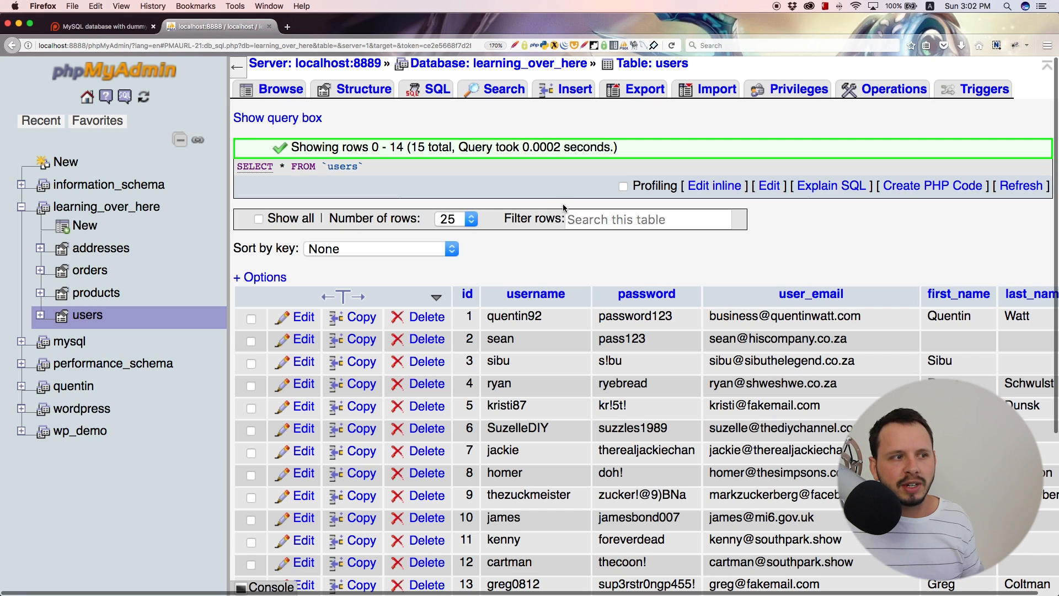
pyautogui.moveTo(560, 208)
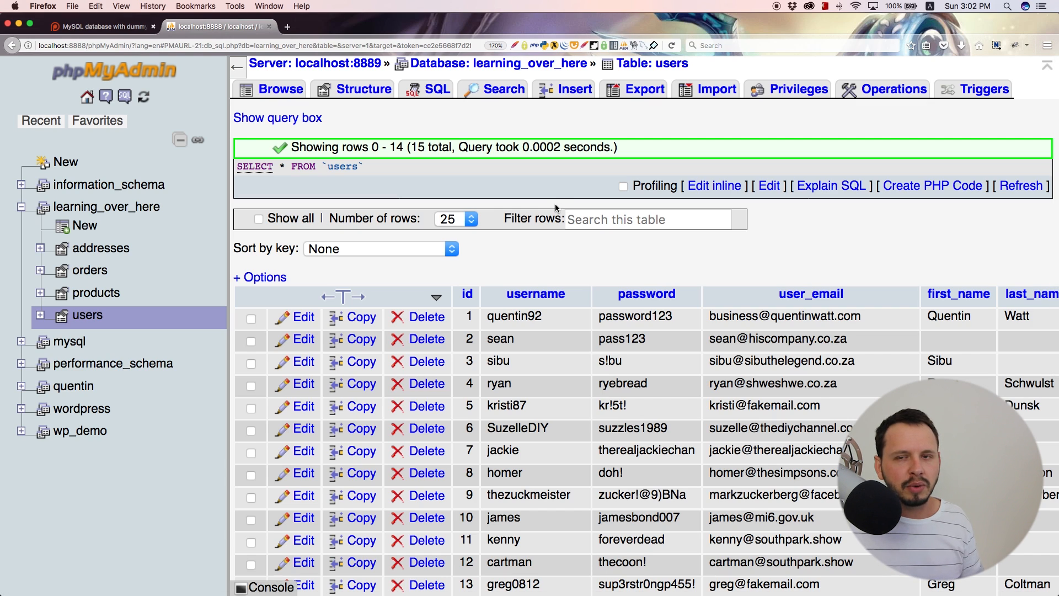
pyautogui.moveTo(602, 235)
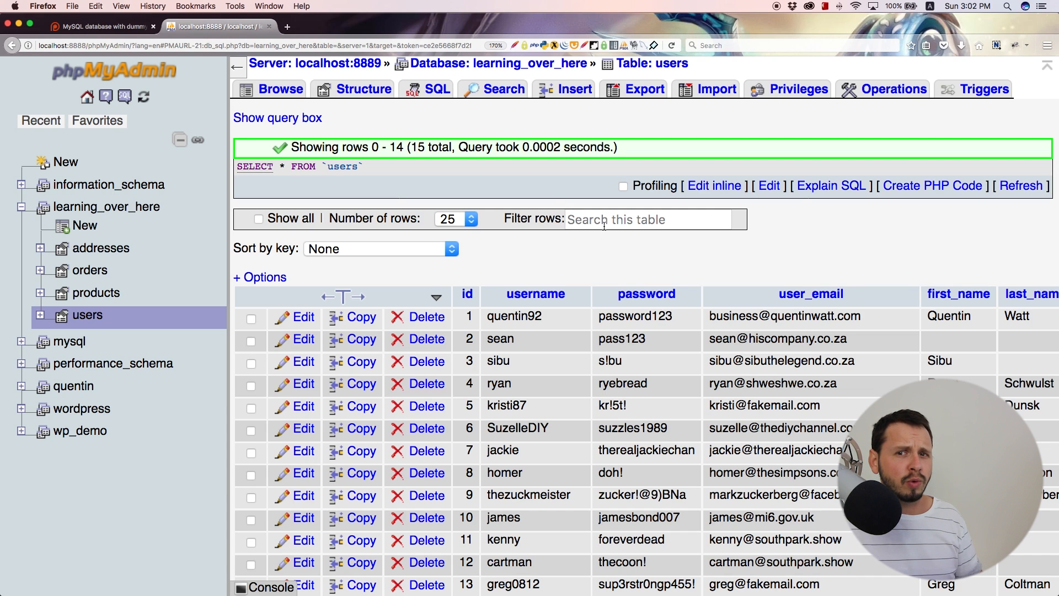
pyautogui.moveTo(563, 244)
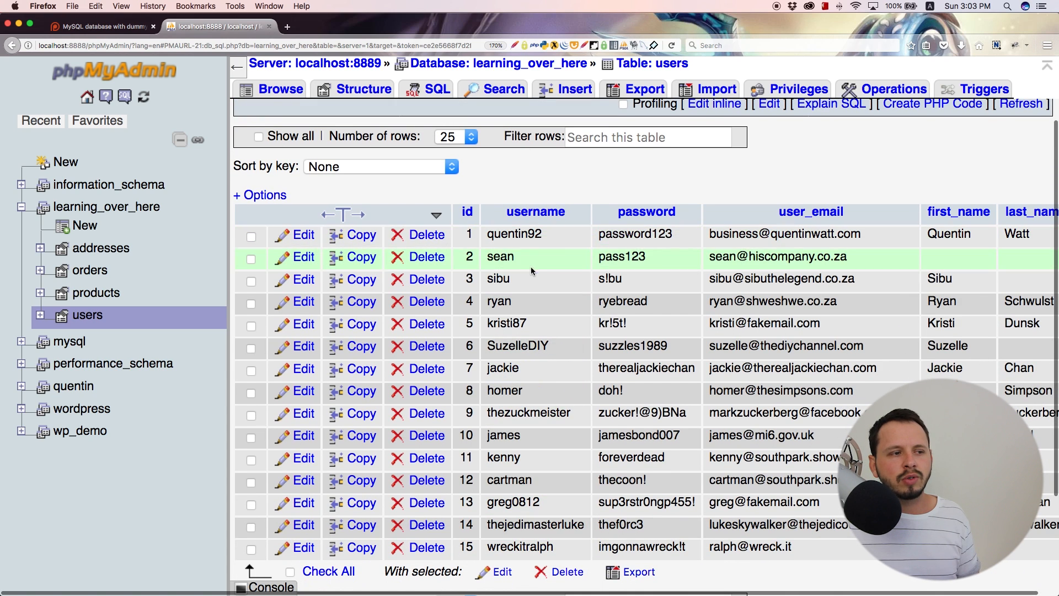
pyautogui.moveTo(654, 278)
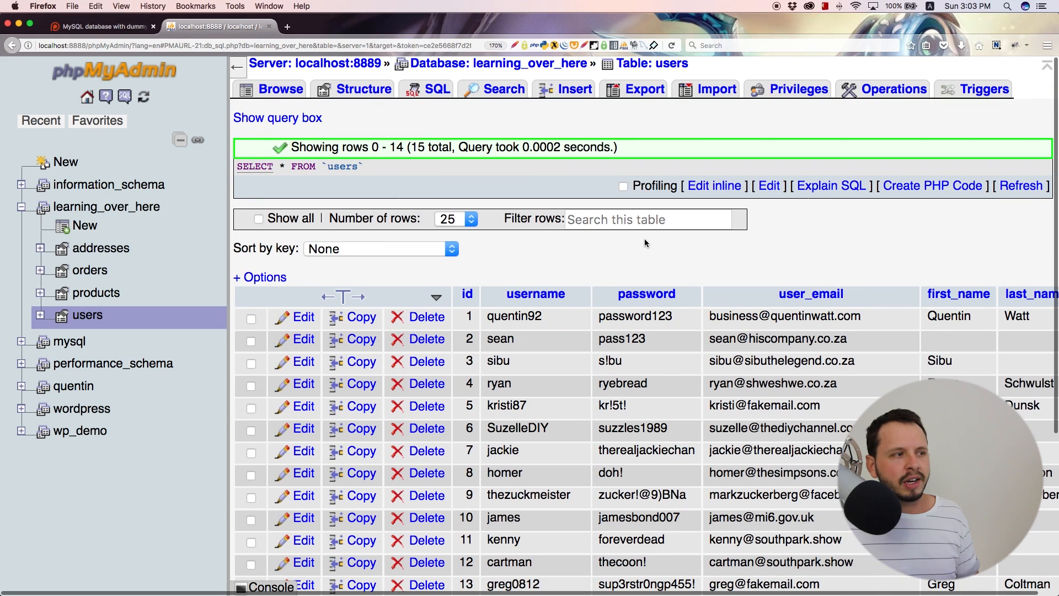
pyautogui.moveTo(101, 210)
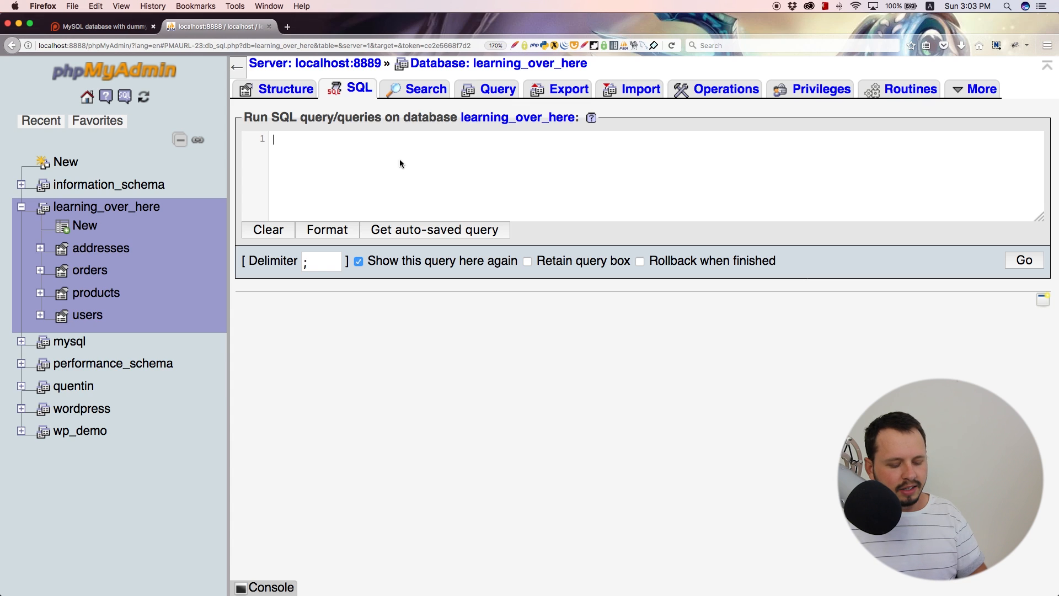
# Step: Type SELECT `username`, `password` FROM `users` into the SQL box
pyautogui.write('SELECT')
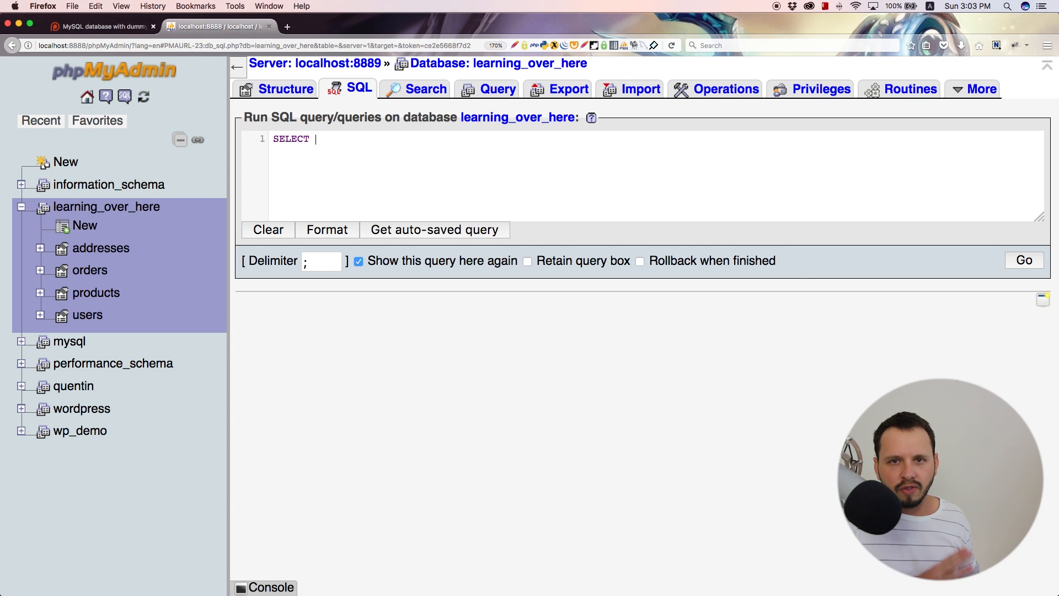
pyautogui.write('` `')
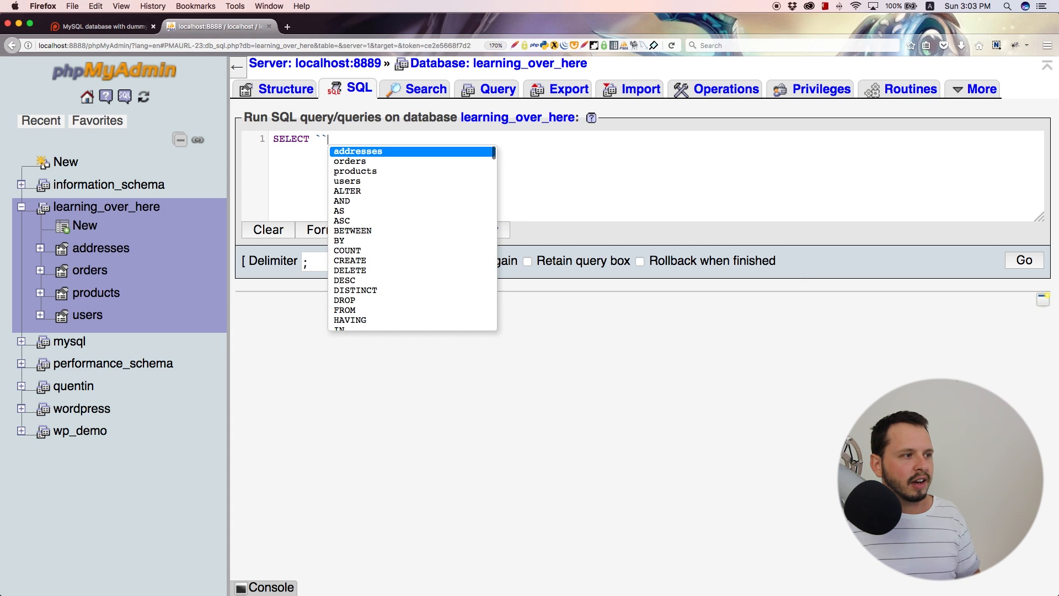
pyautogui.write('USE')
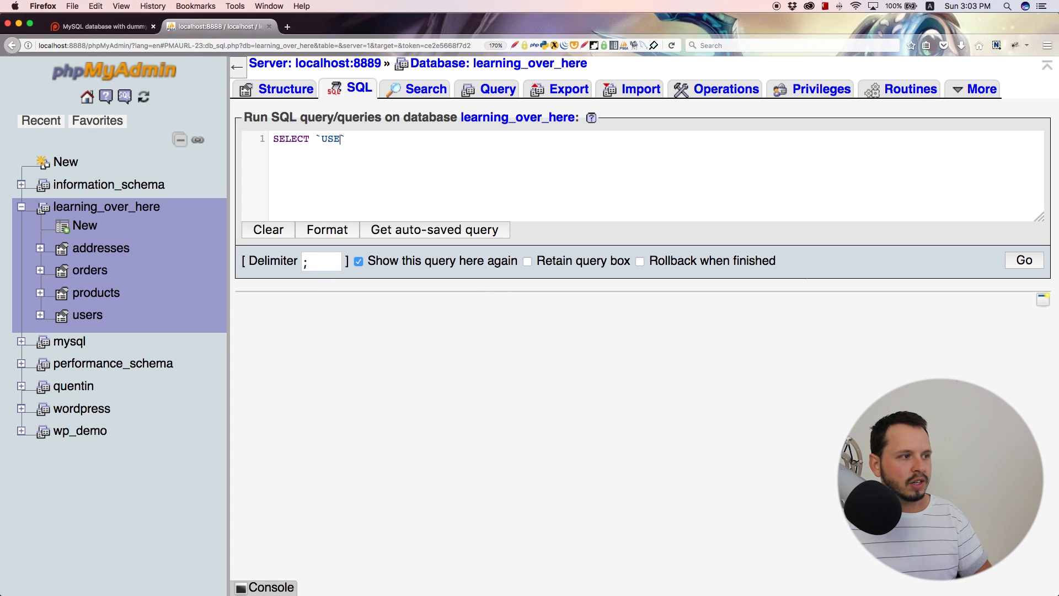
pyautogui.write('username')
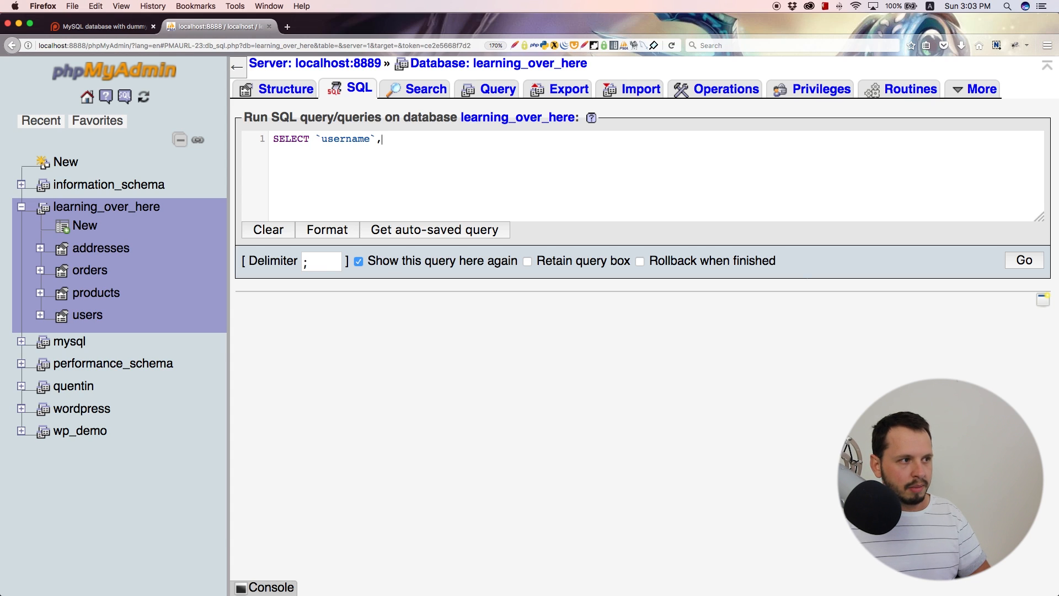
pyautogui.write('`password')
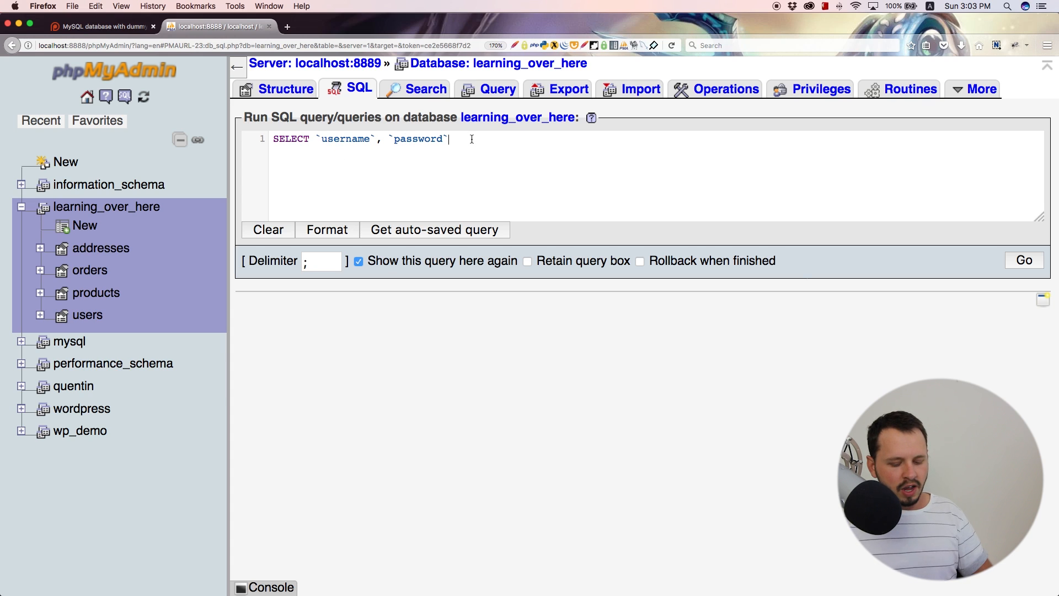
pyautogui.write('FROM')
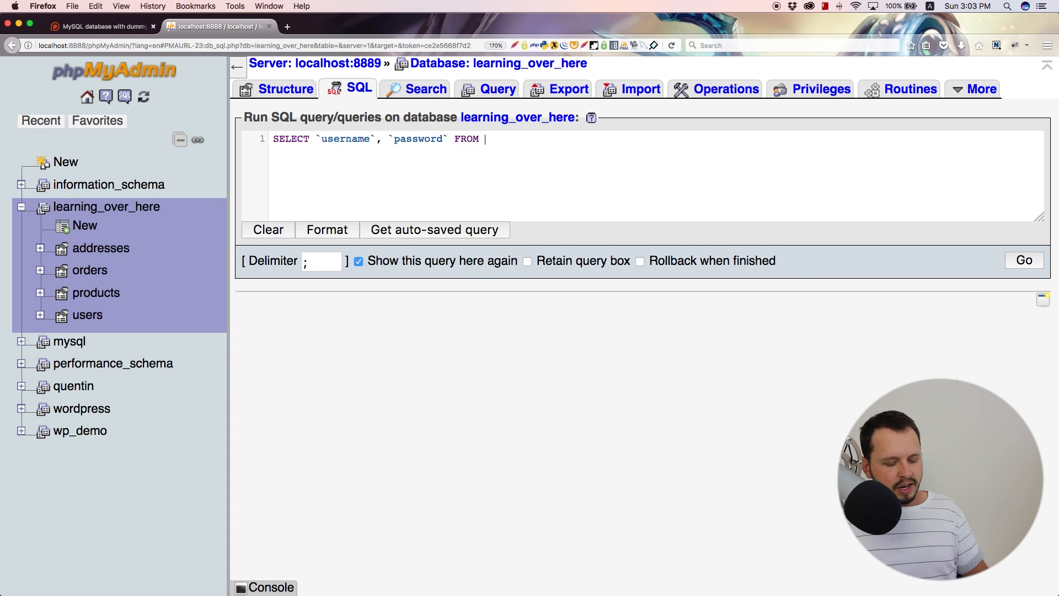
pyautogui.write('`us`')
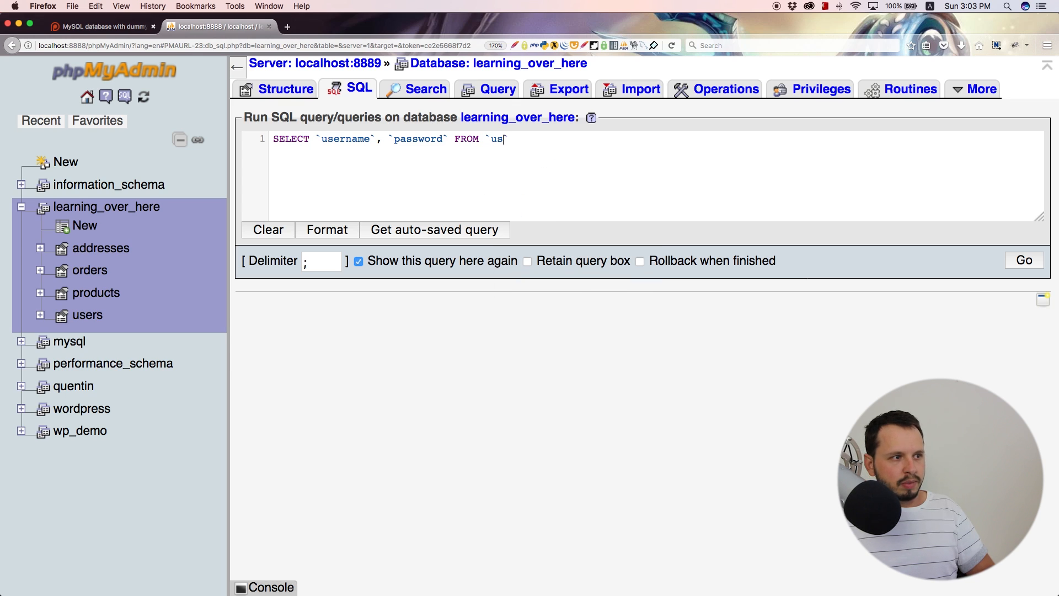
pyautogui.write('ers`')
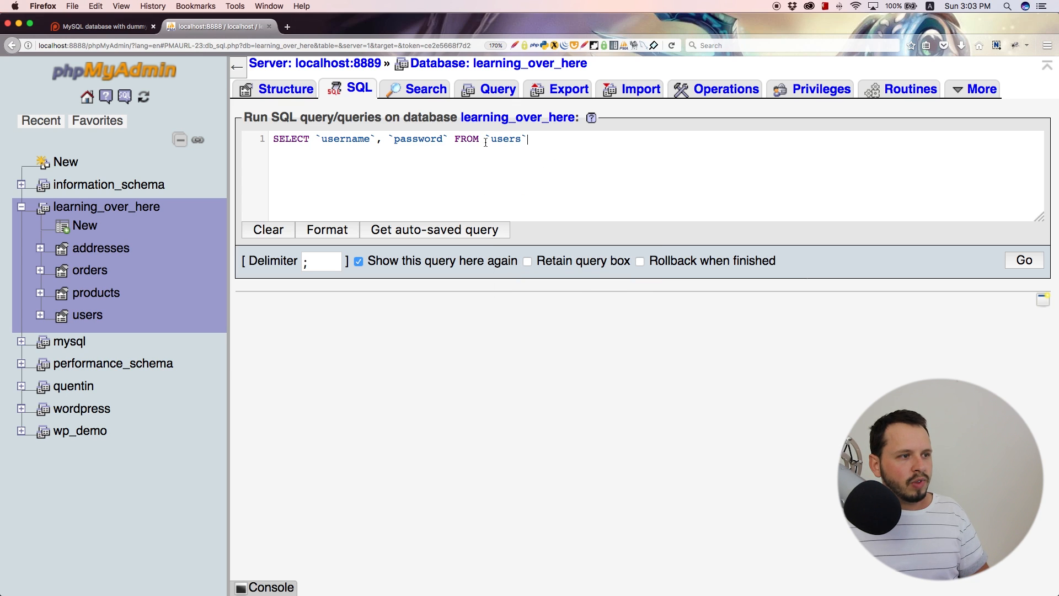
# Step: Execute the username/password query and scroll through the 15 result rows
pyautogui.click(1024, 260)
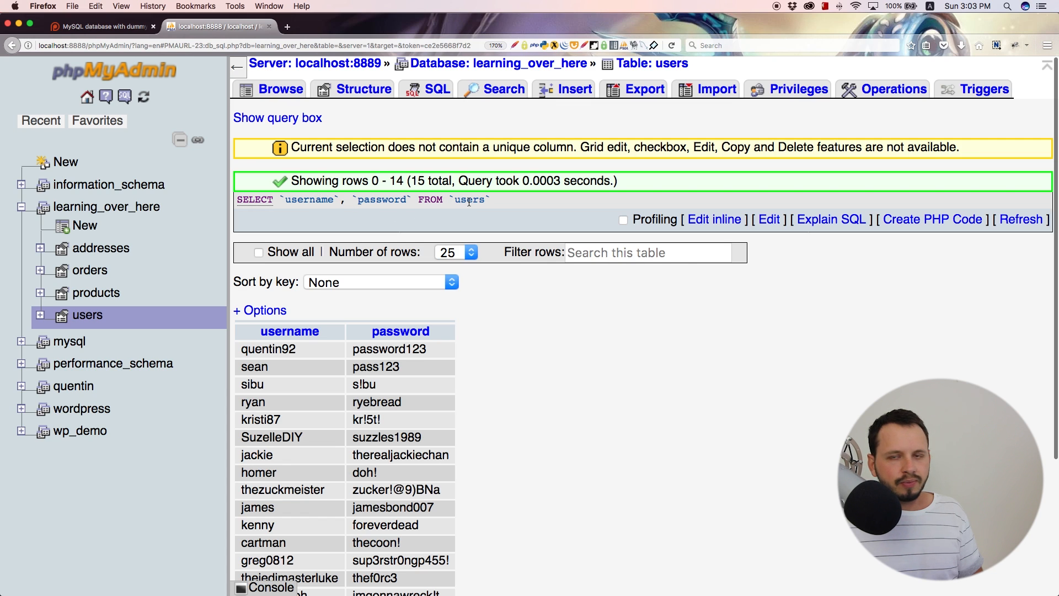
pyautogui.scroll(-3)
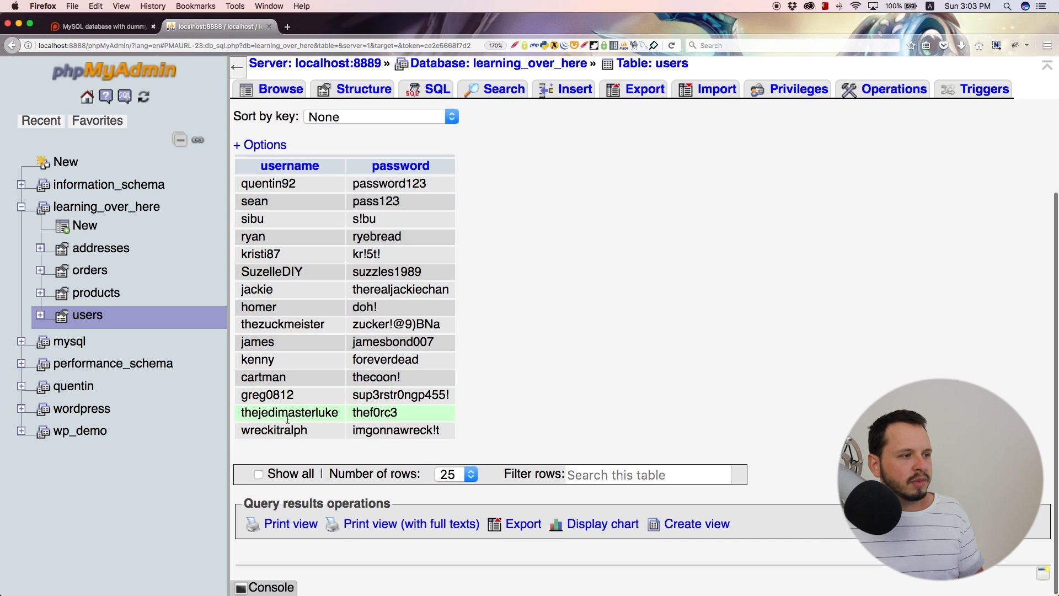
pyautogui.moveTo(785, 225)
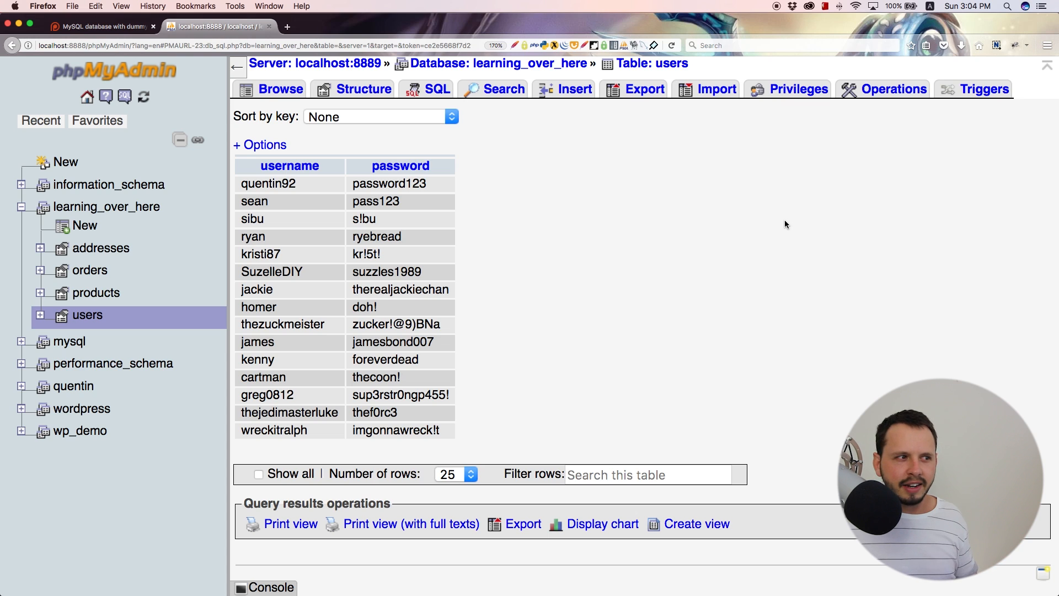
pyautogui.moveTo(536, 182)
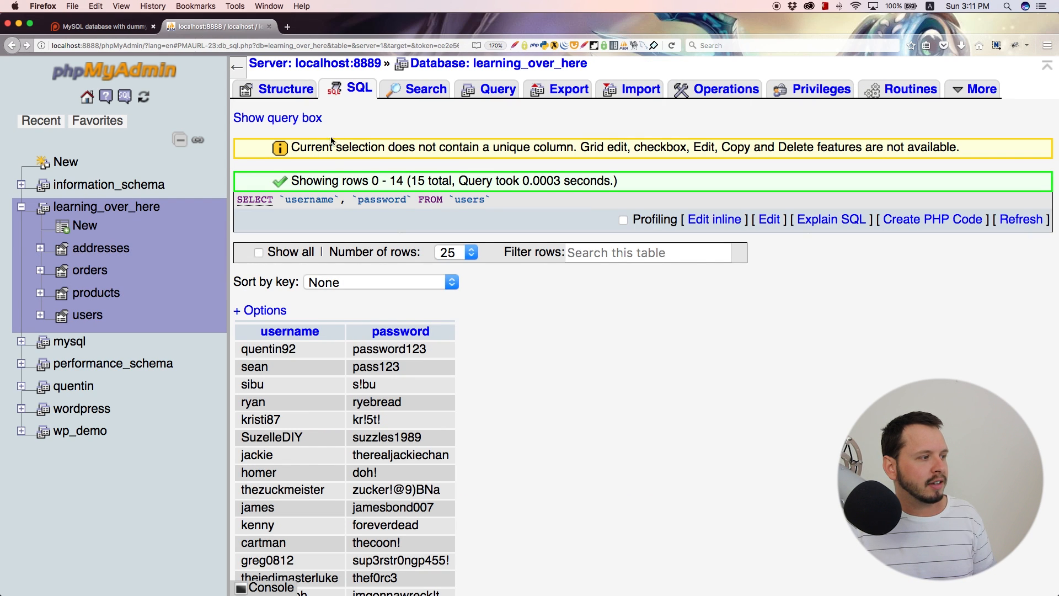
# Step: Open an empty SQL box for learning_over_here and autocomplete SELECT
pyautogui.click(286, 88)
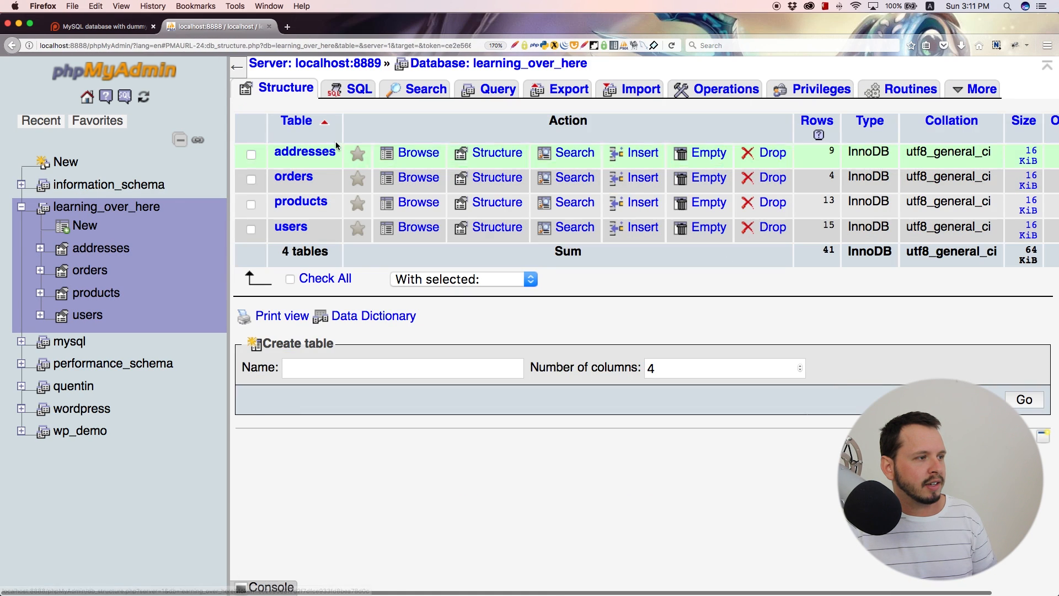
pyautogui.click(359, 88)
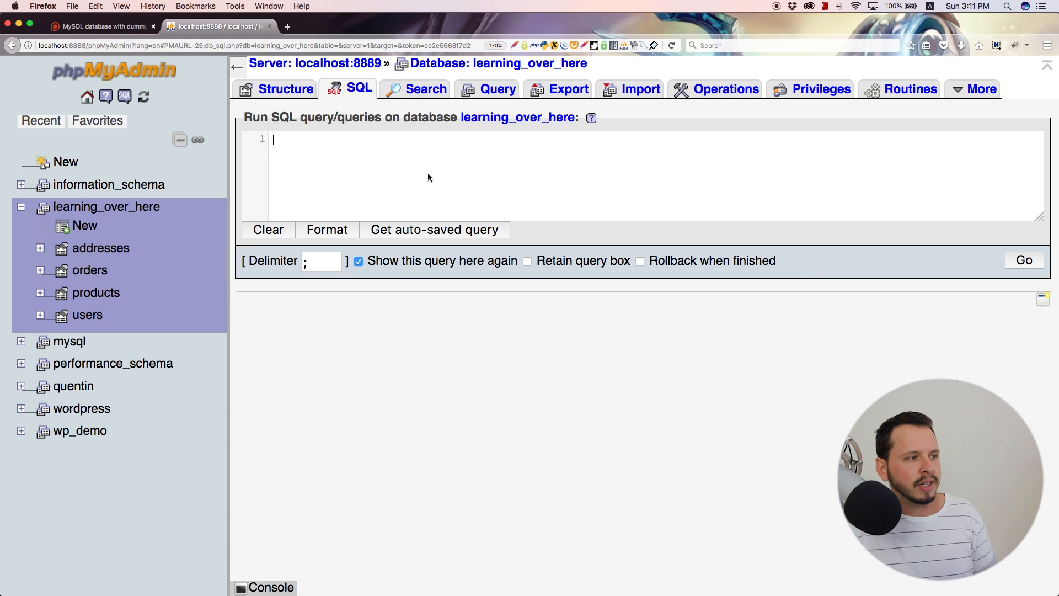
pyautogui.moveTo(574, 174)
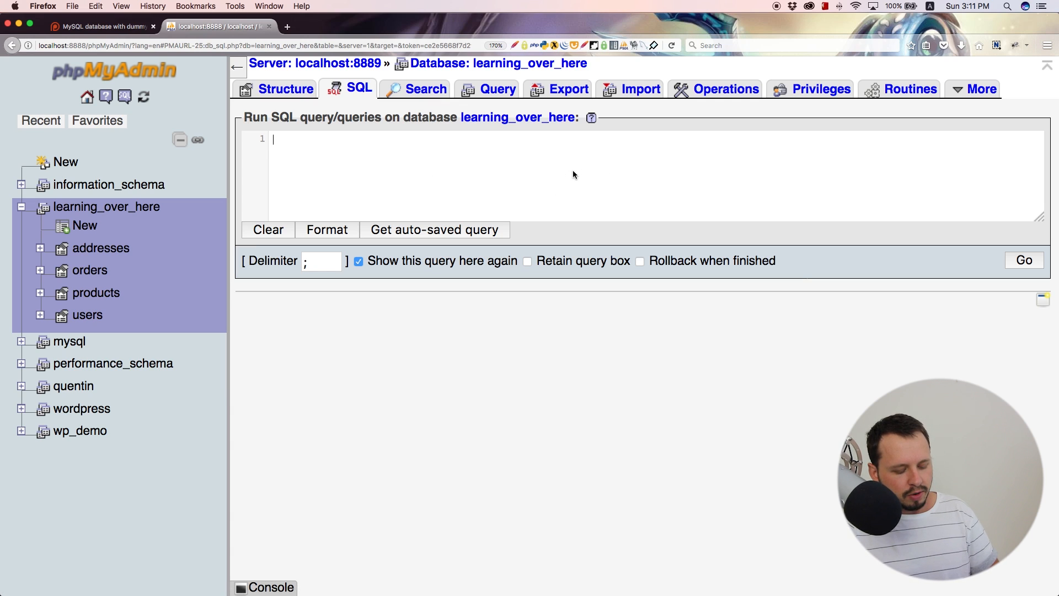
pyautogui.write('S')
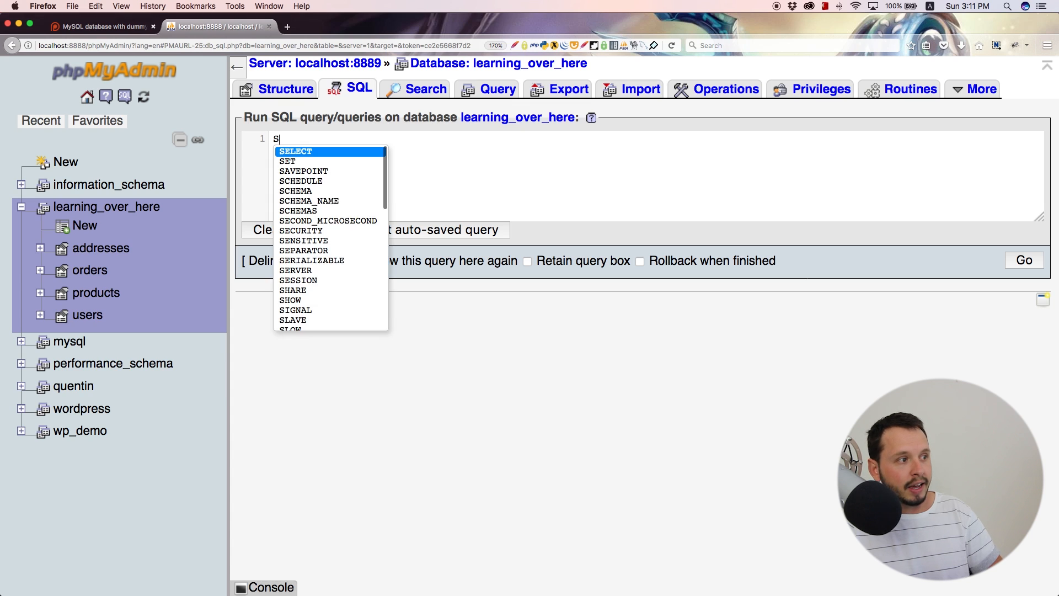
pyautogui.click(295, 150)
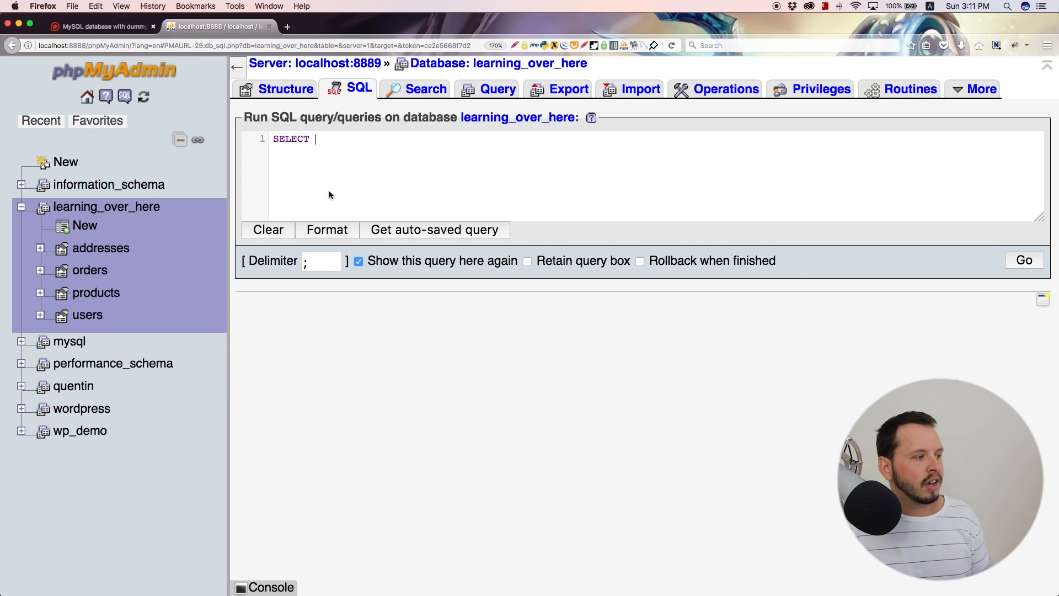
pyautogui.moveTo(86, 315)
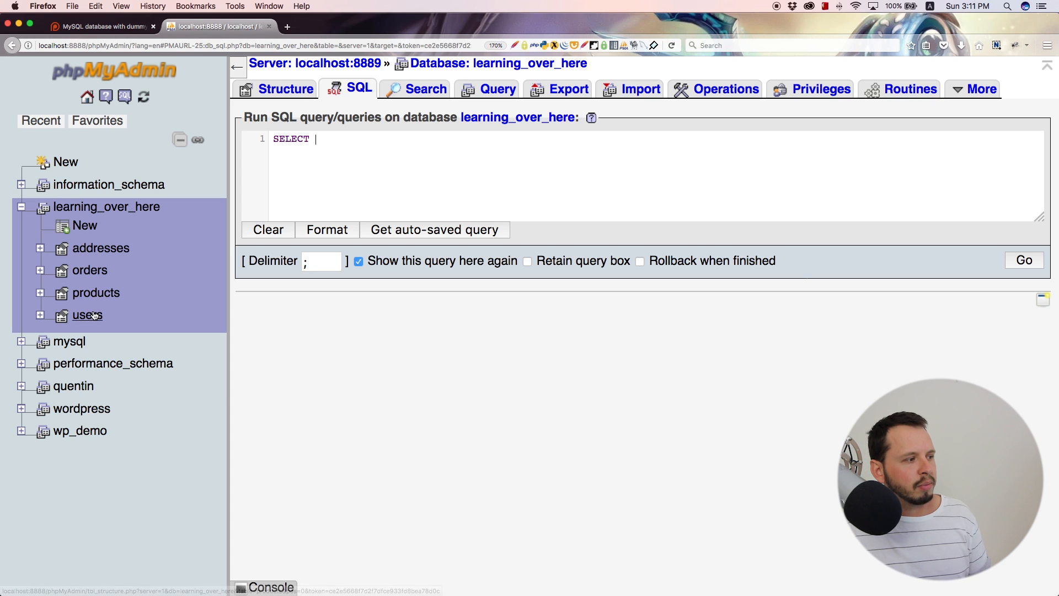
# Step: Open the users table structure, confirming to discard the unsaved query
pyautogui.click(86, 315)
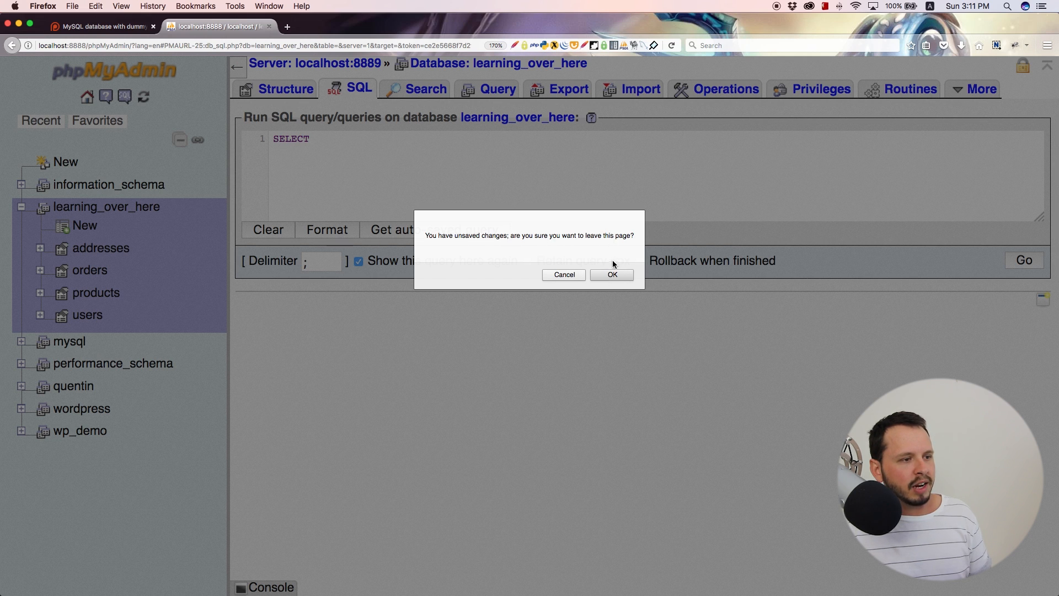
pyautogui.click(611, 275)
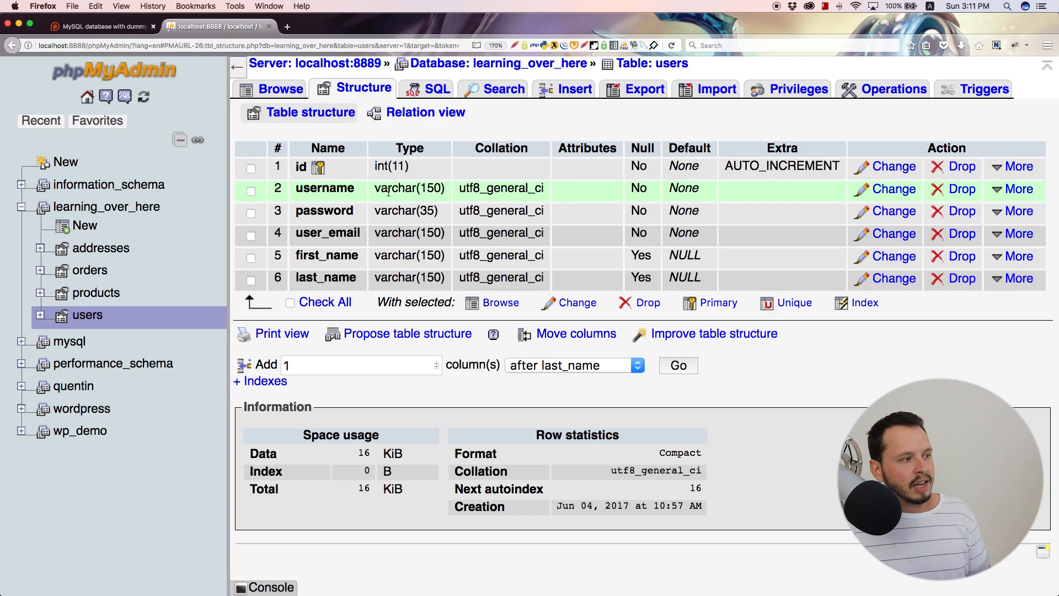
pyautogui.moveTo(279, 88)
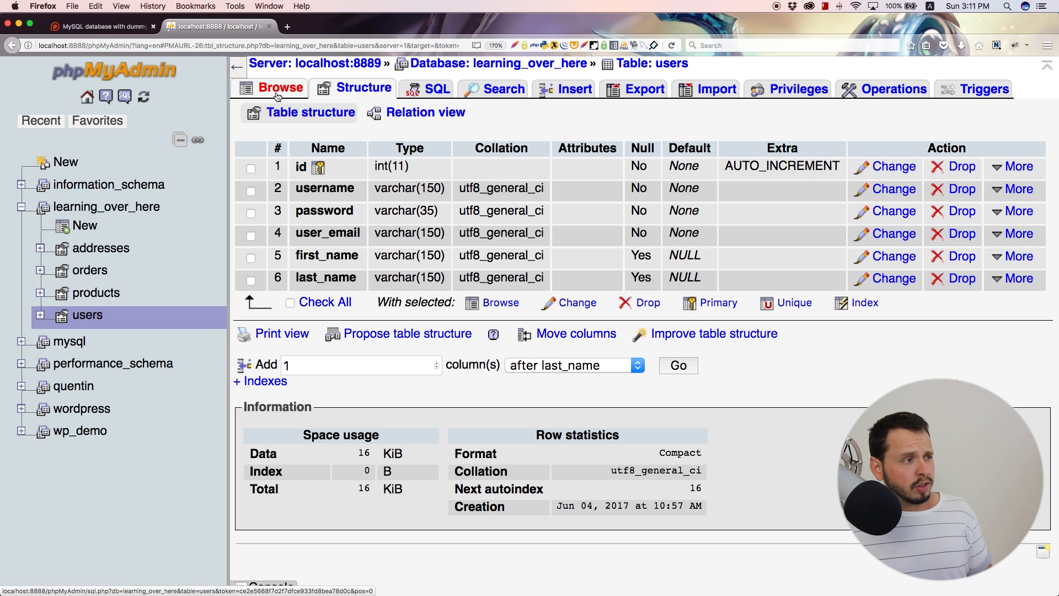
# Step: Browse the users table's rows, check its Structure, then browse all 15 rows again
pyautogui.click(278, 88)
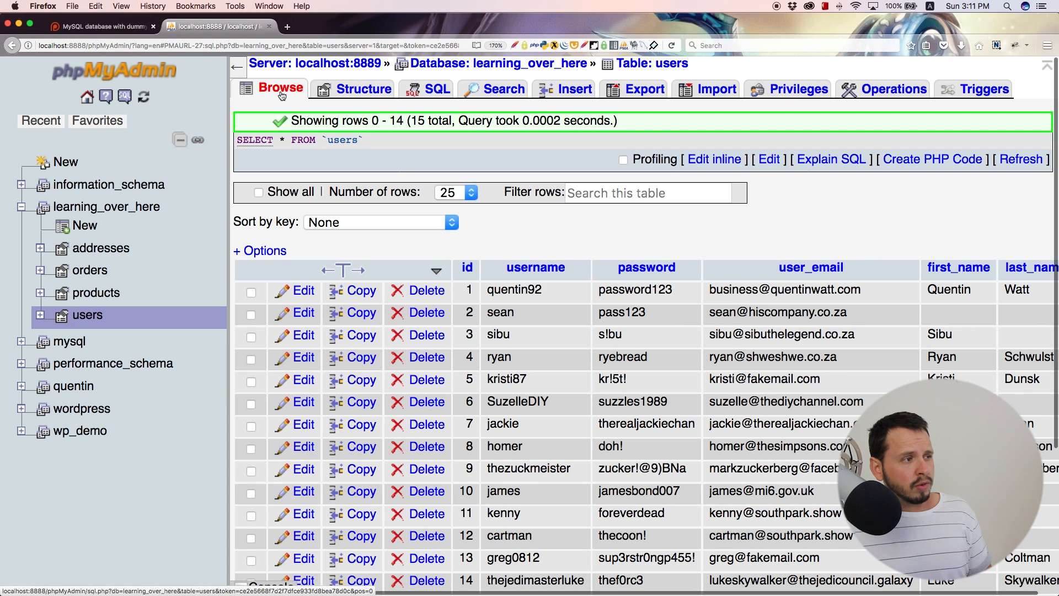
pyautogui.click(364, 88)
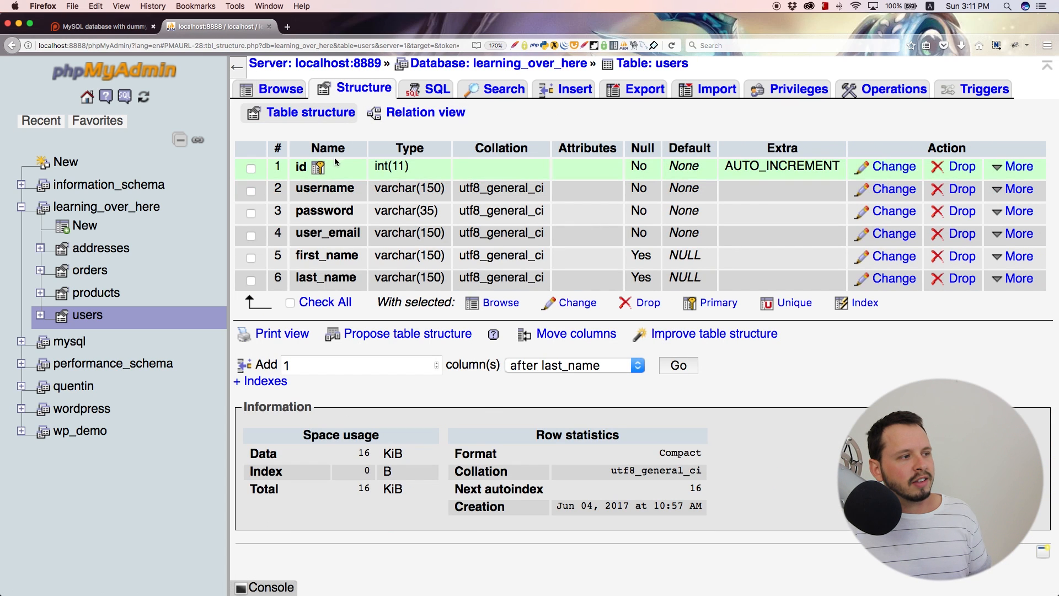
pyautogui.moveTo(302, 175)
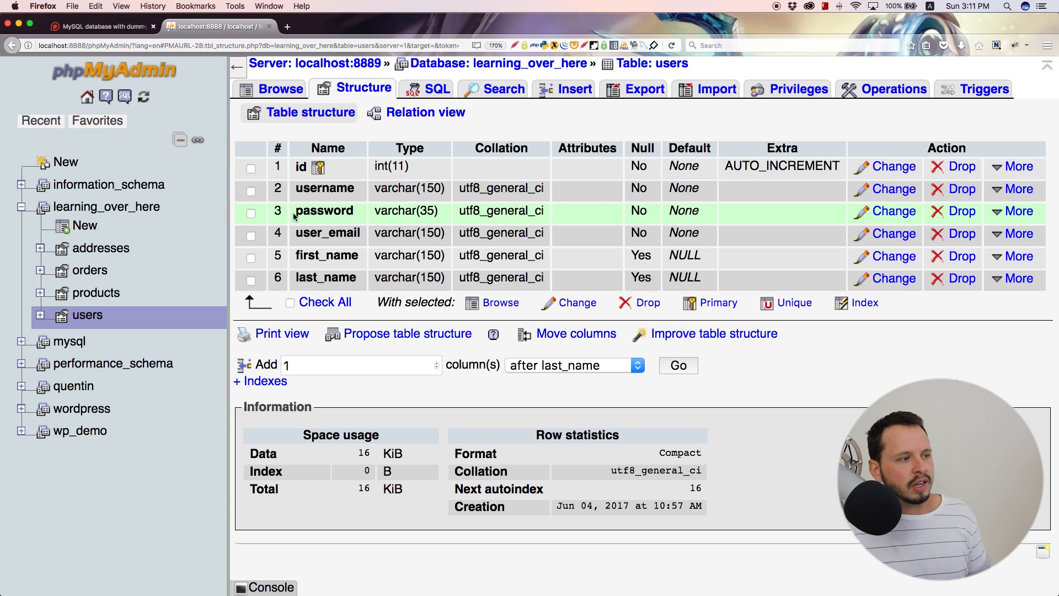
pyautogui.moveTo(310, 291)
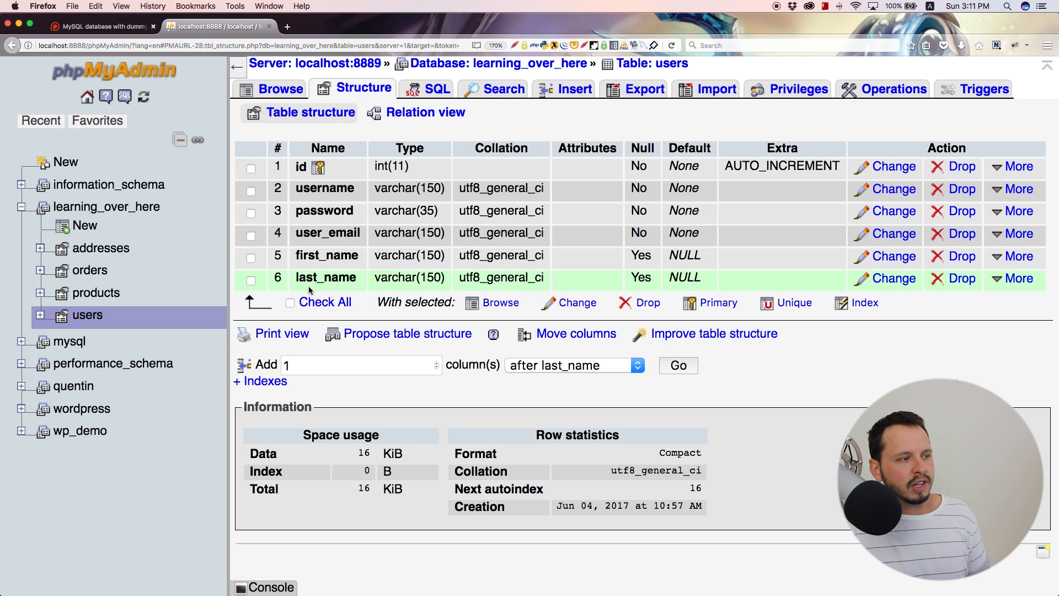
pyautogui.click(279, 88)
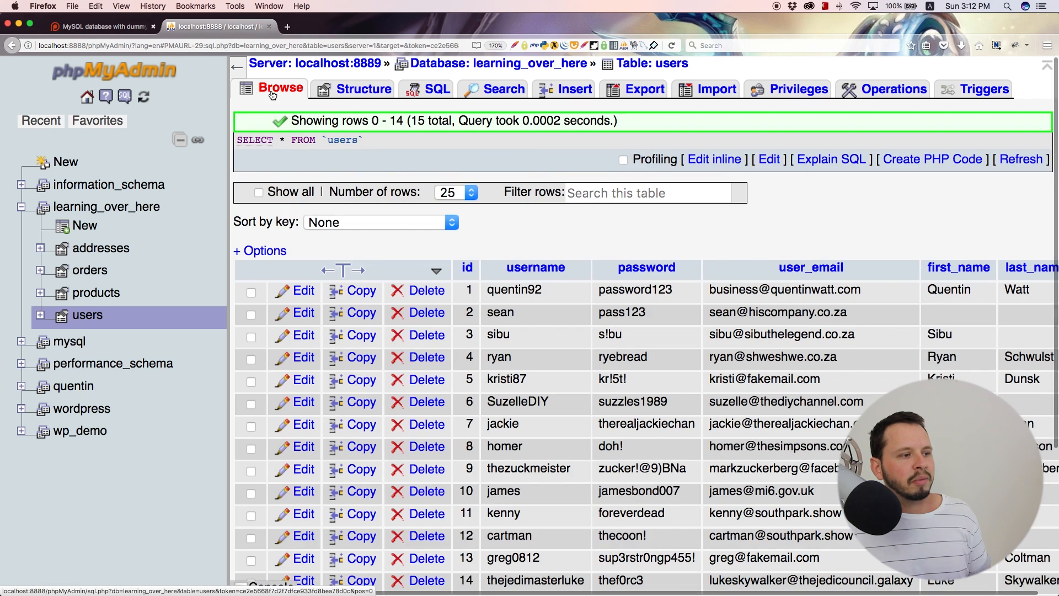
pyautogui.moveTo(756, 251)
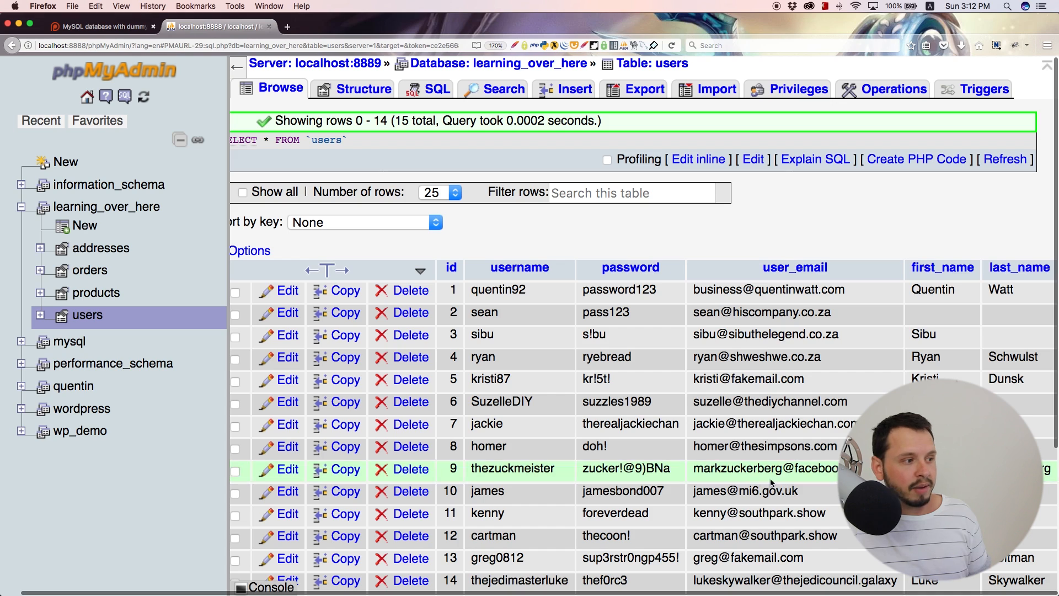
pyautogui.moveTo(651, 330)
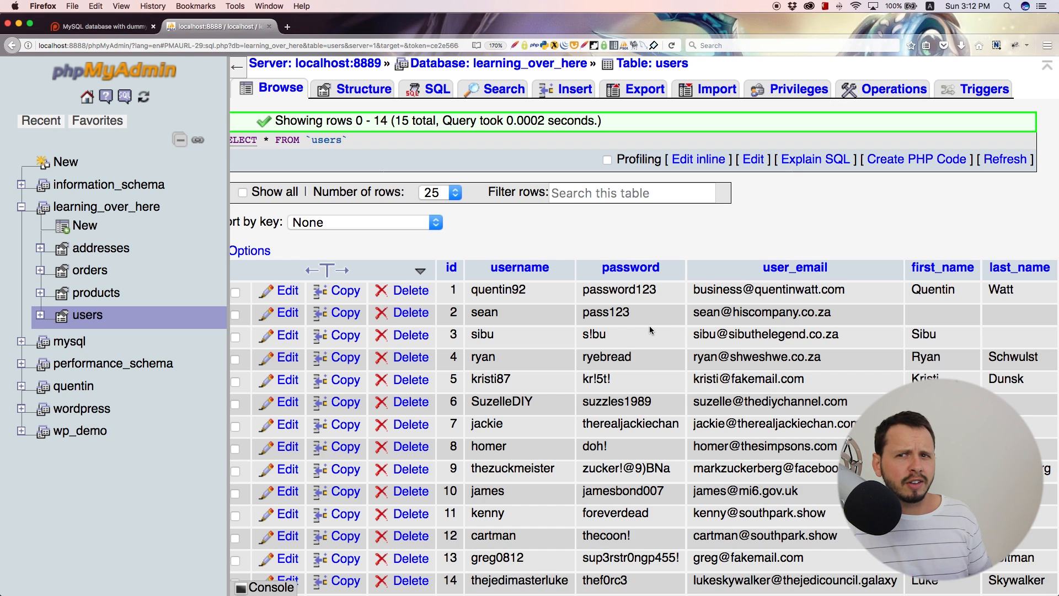
pyautogui.moveTo(132, 329)
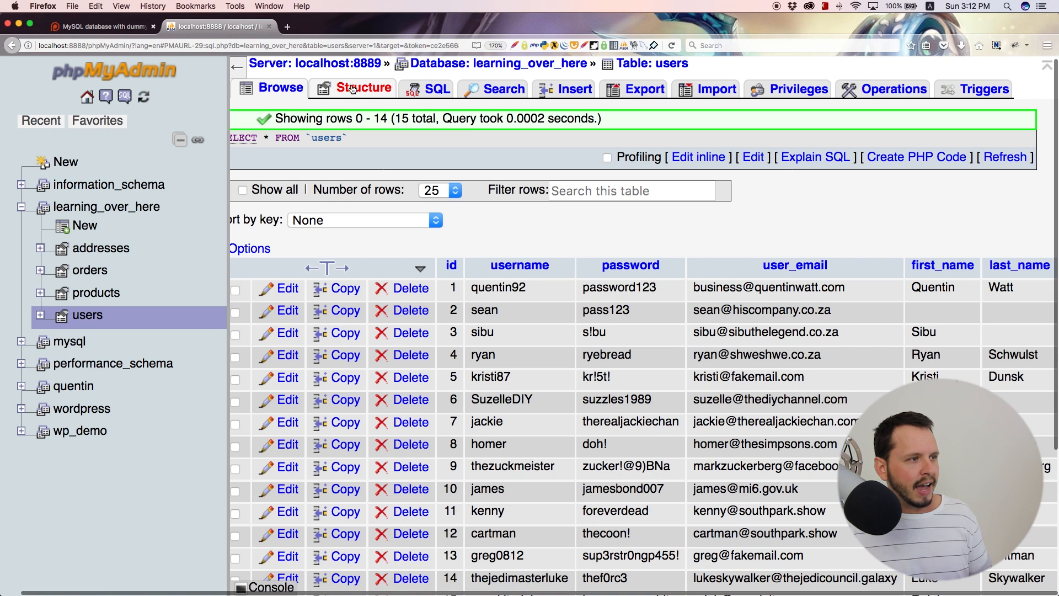
pyautogui.click(437, 88)
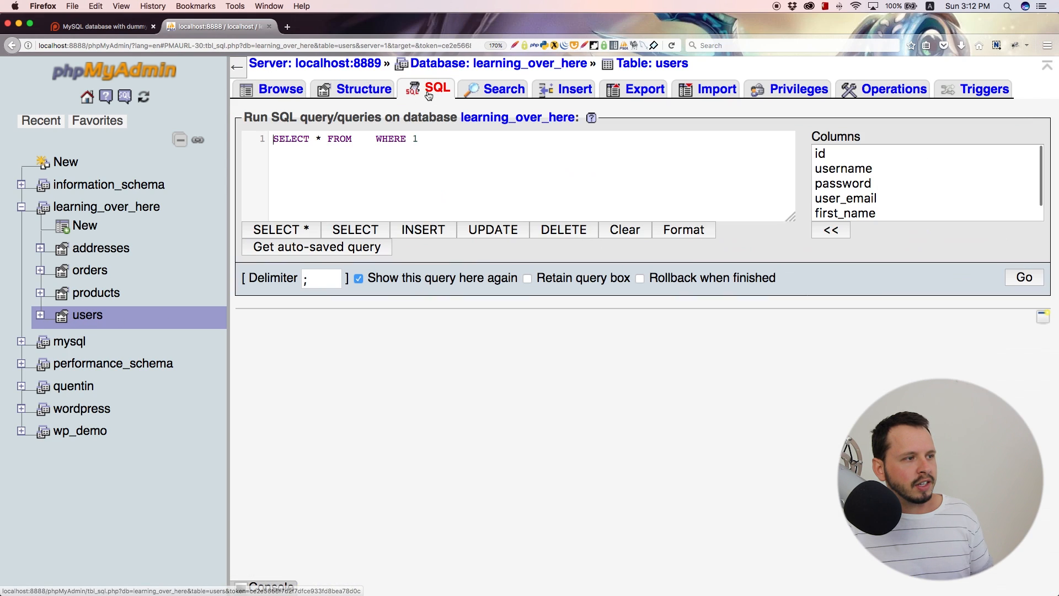
pyautogui.moveTo(87, 316)
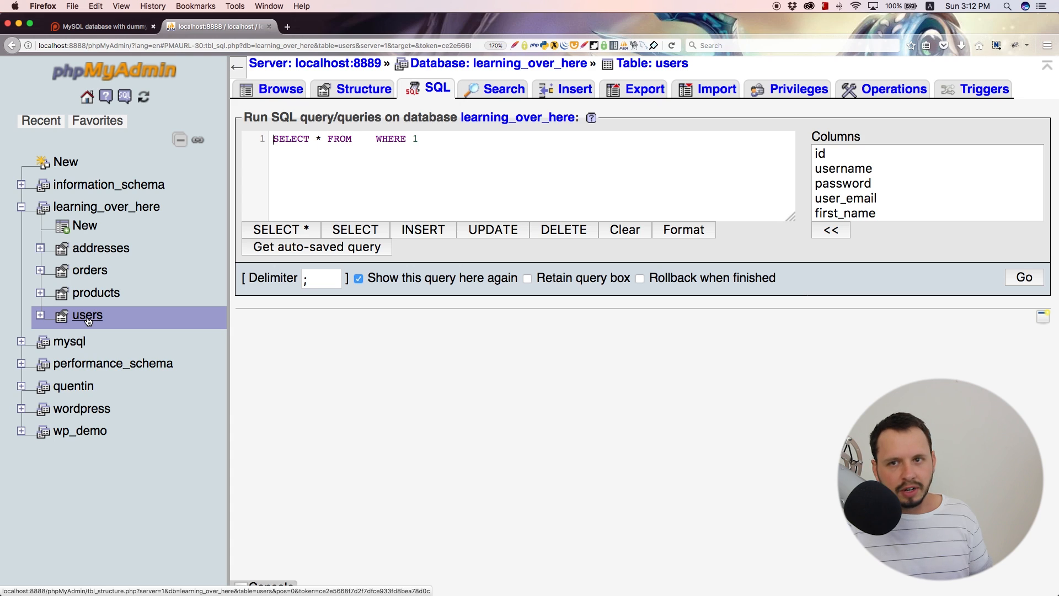
pyautogui.moveTo(862, 133)
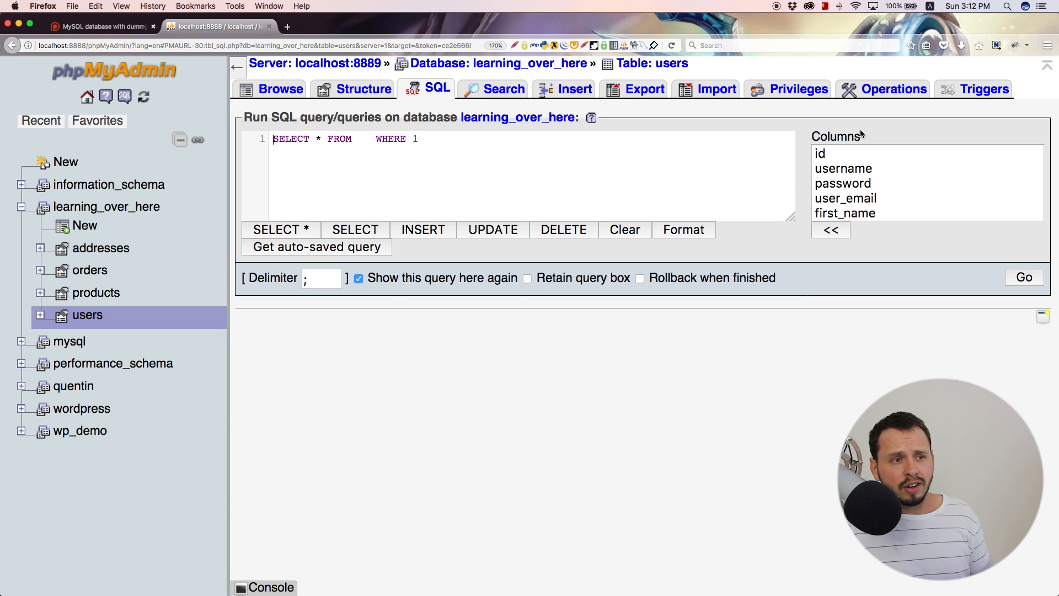
pyautogui.scroll(-3)
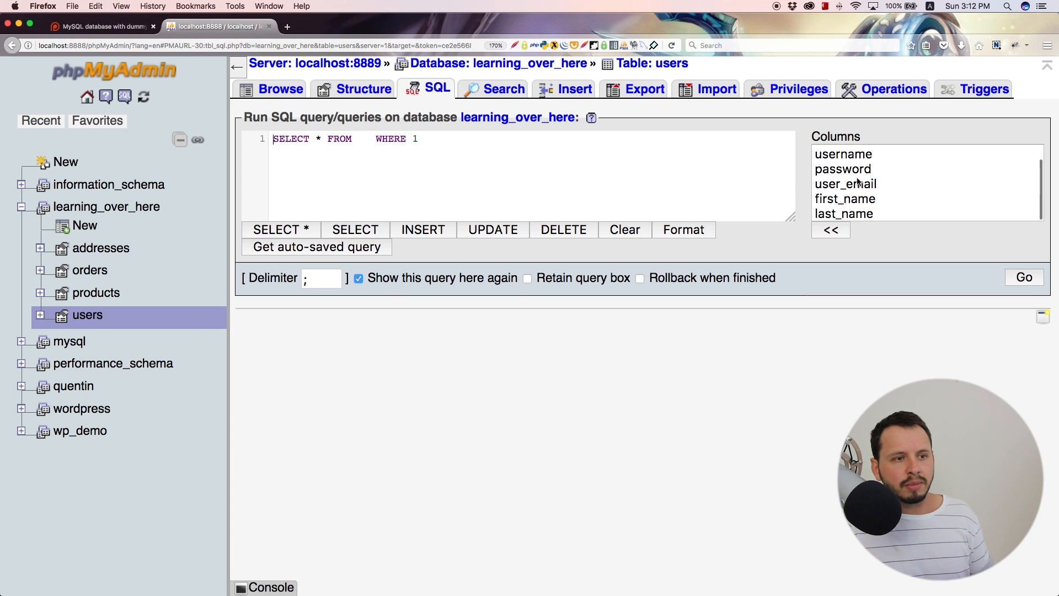
pyautogui.scroll(3)
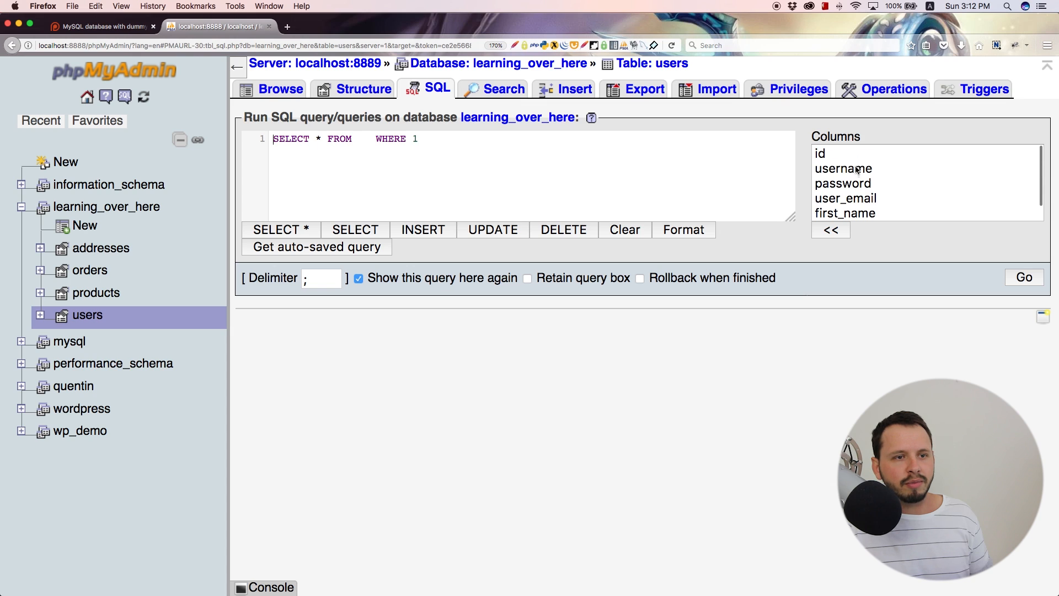
pyautogui.moveTo(799, 166)
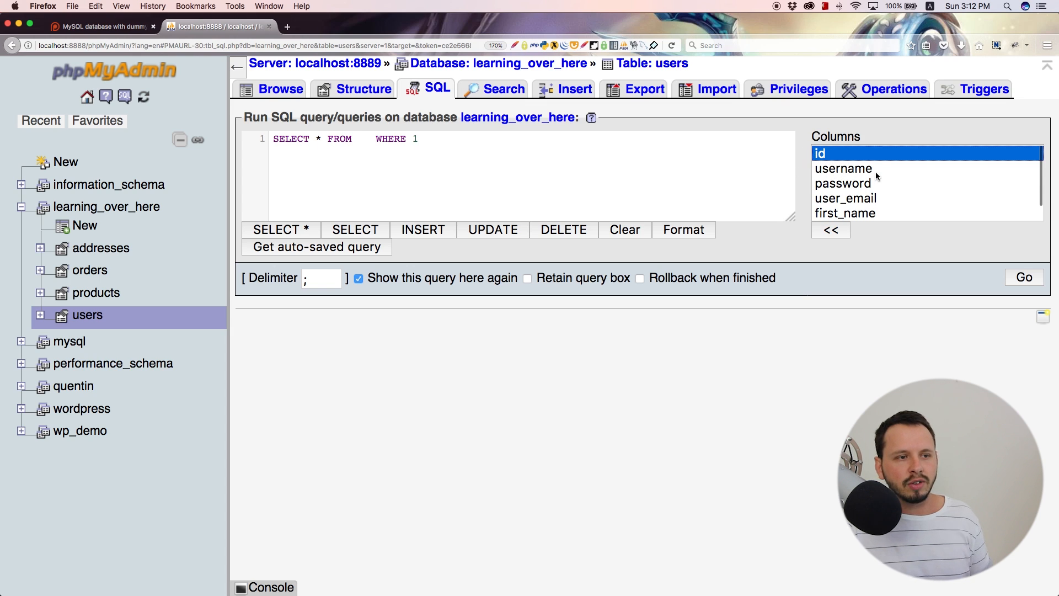
pyautogui.click(843, 168)
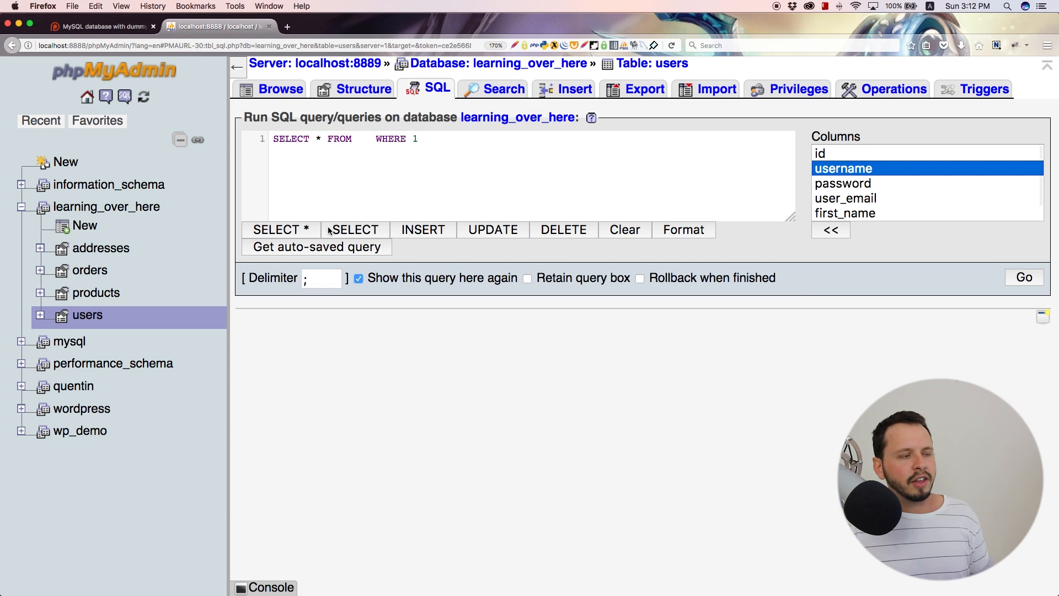
pyautogui.moveTo(400, 230)
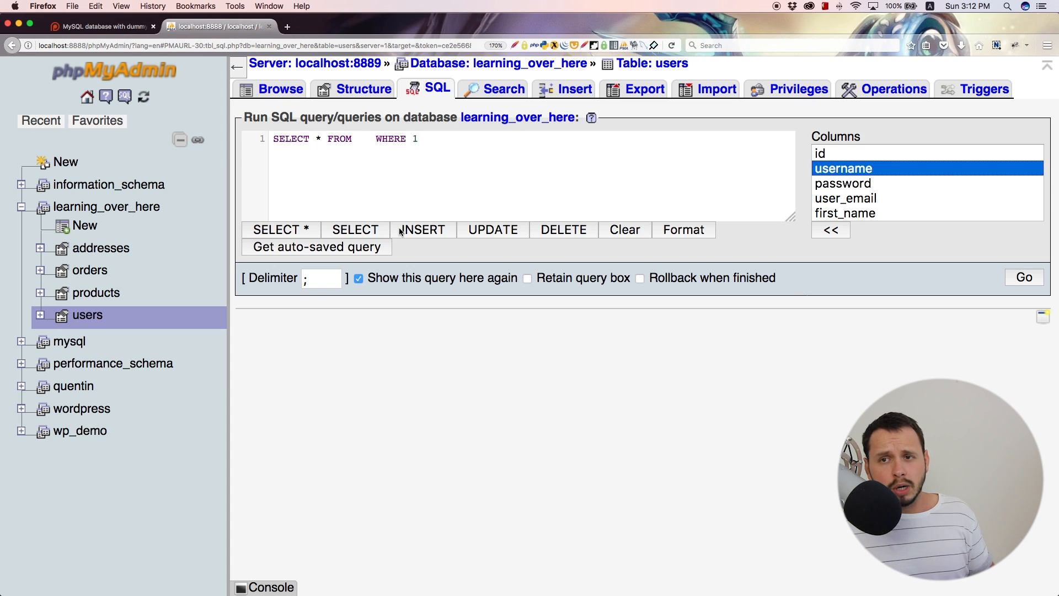
pyautogui.moveTo(446, 140)
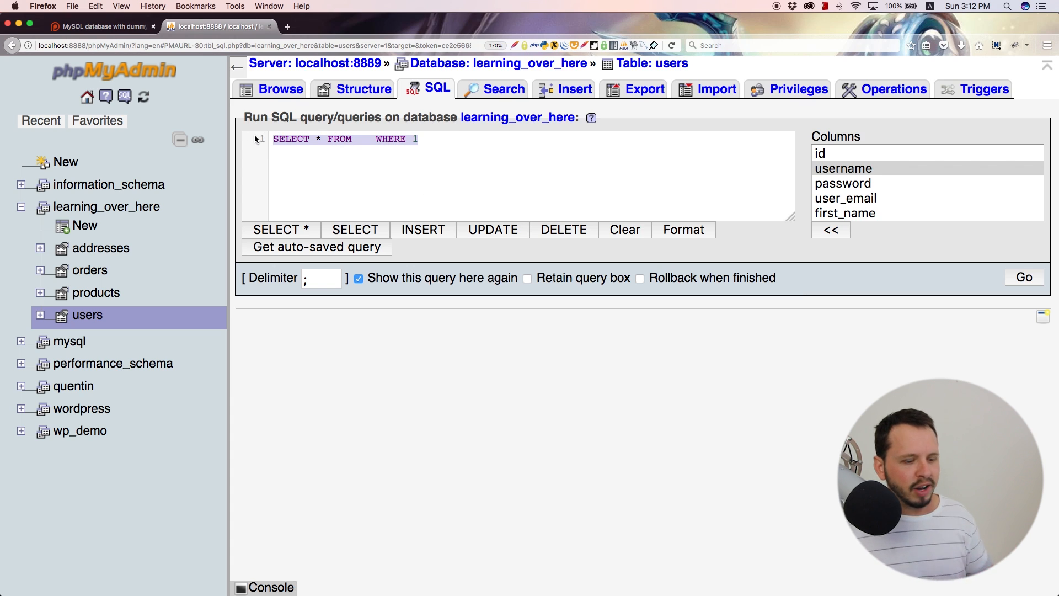
# Step: Clear the SQL editor and start a new SELECT query, dropping the asterisk
pyautogui.click(623, 230)
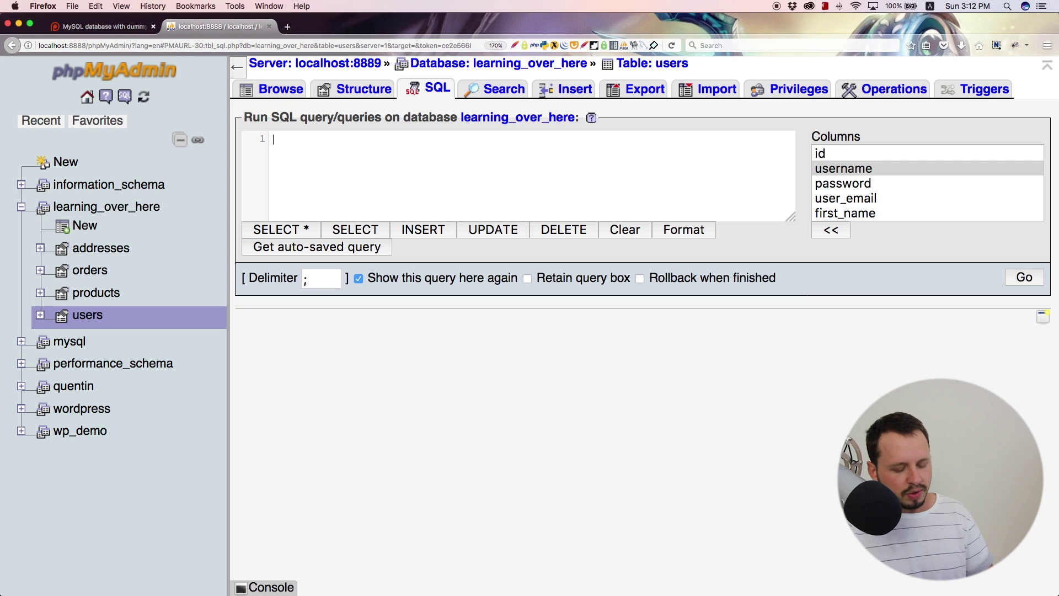
pyautogui.write('SELECT')
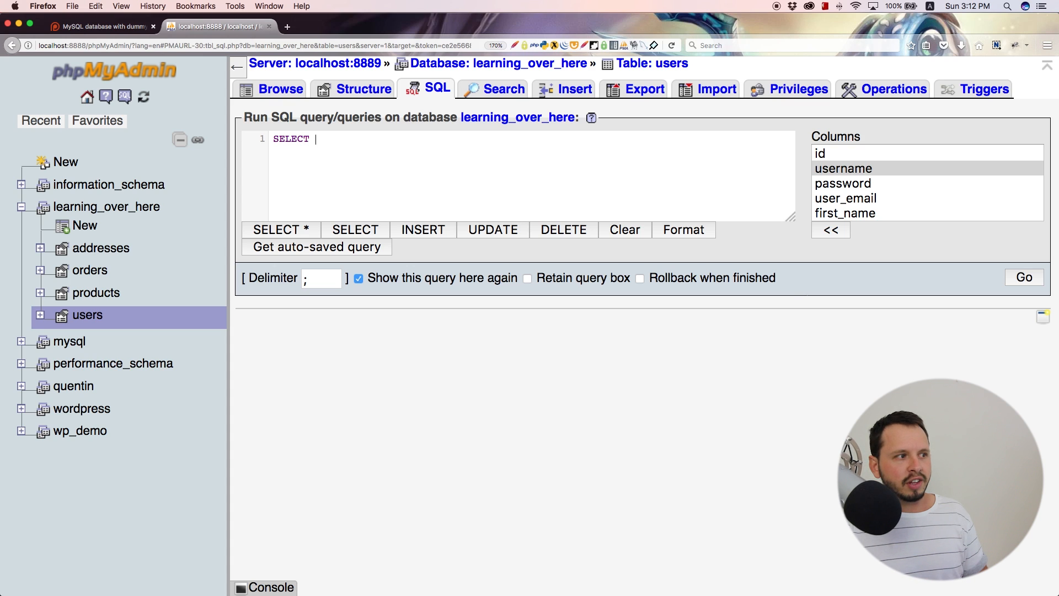
pyautogui.write('*')
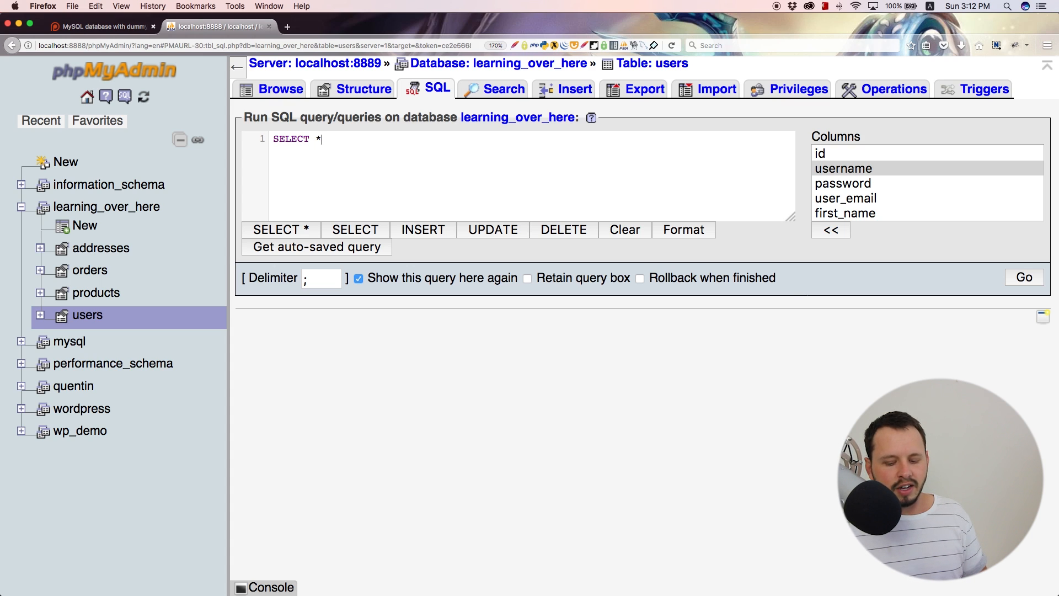
pyautogui.press('Backspace')
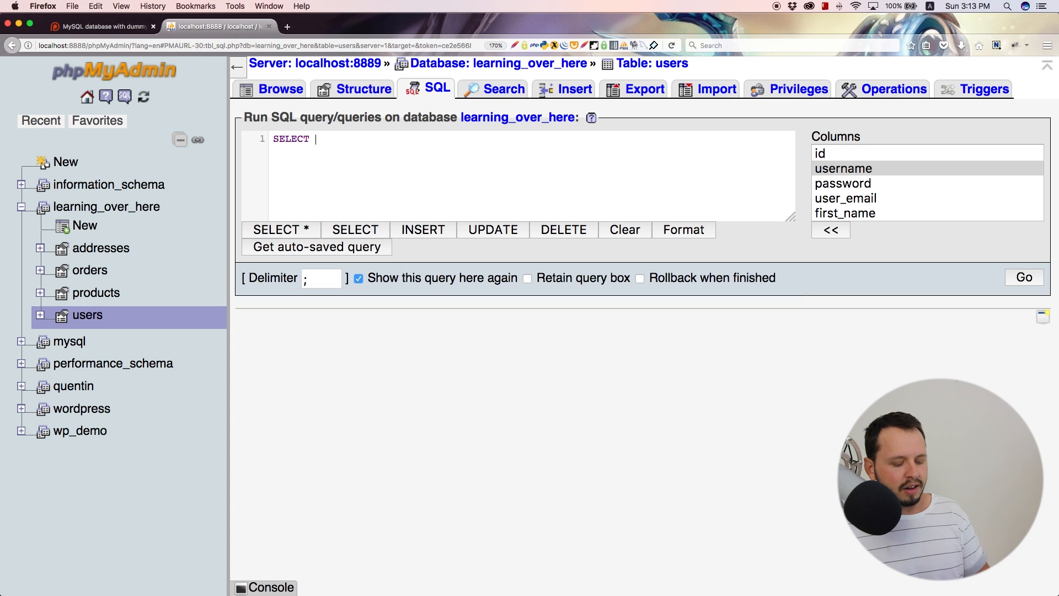
pyautogui.write('`')
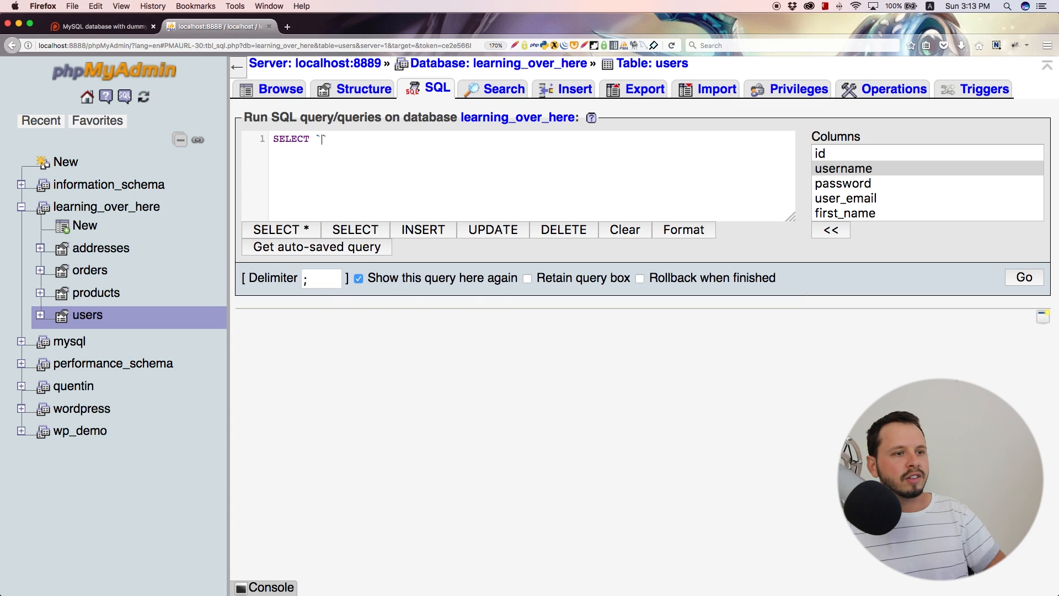
pyautogui.scroll(-3)
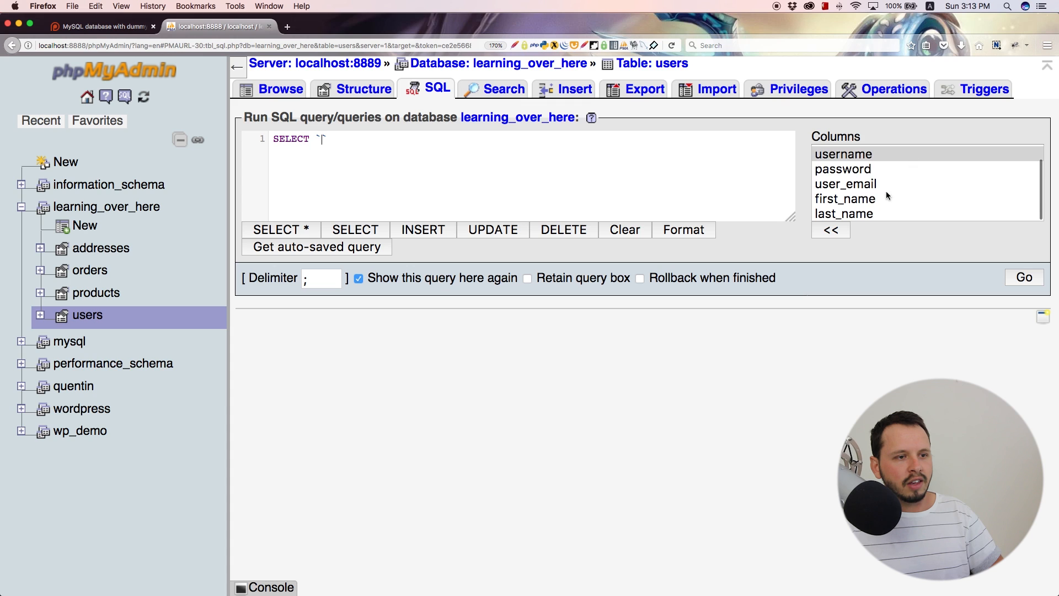
pyautogui.moveTo(870, 211)
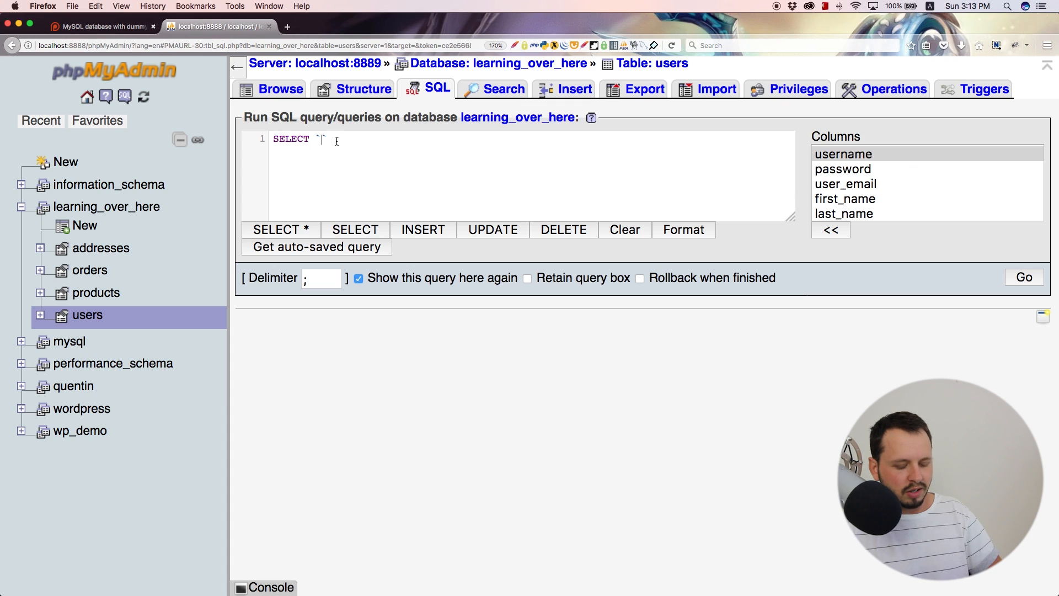
# Step: Add `first_name` and `last_name` columns to the query, ending at FROM
pyautogui.write('FIRS')
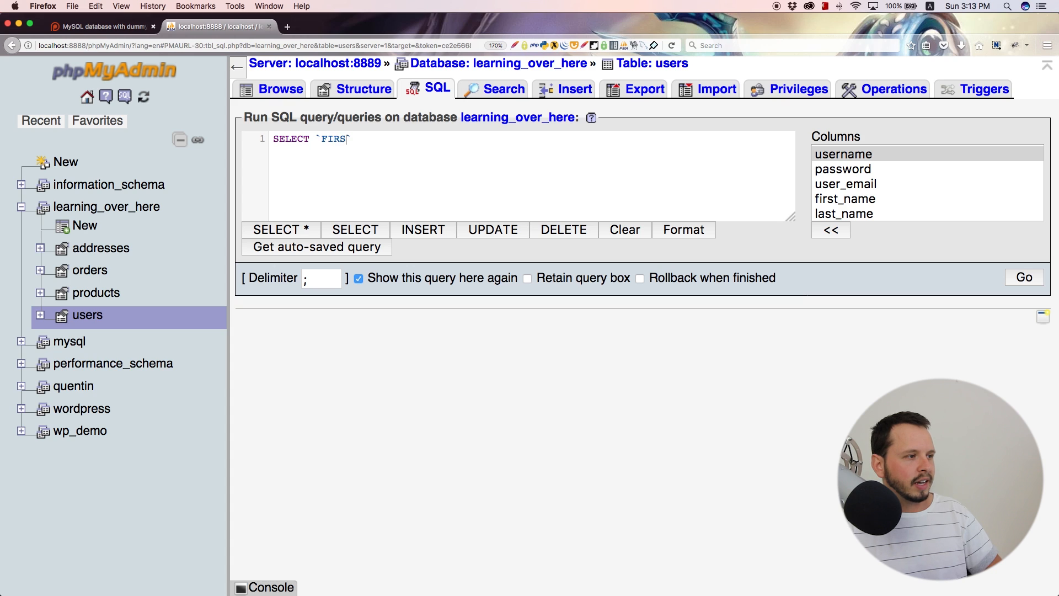
pyautogui.write('first')
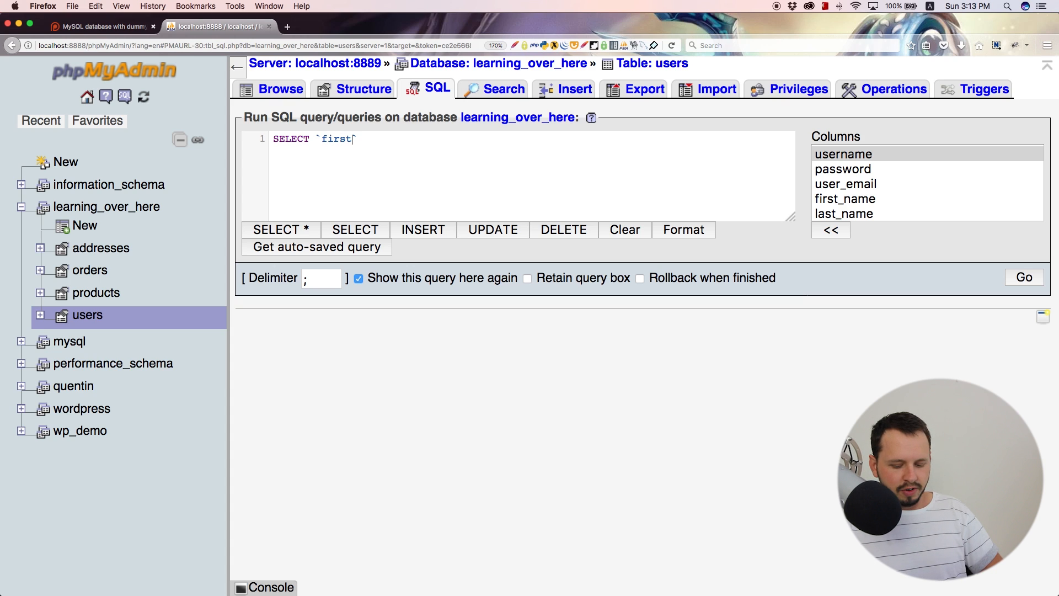
pyautogui.write('_name`')
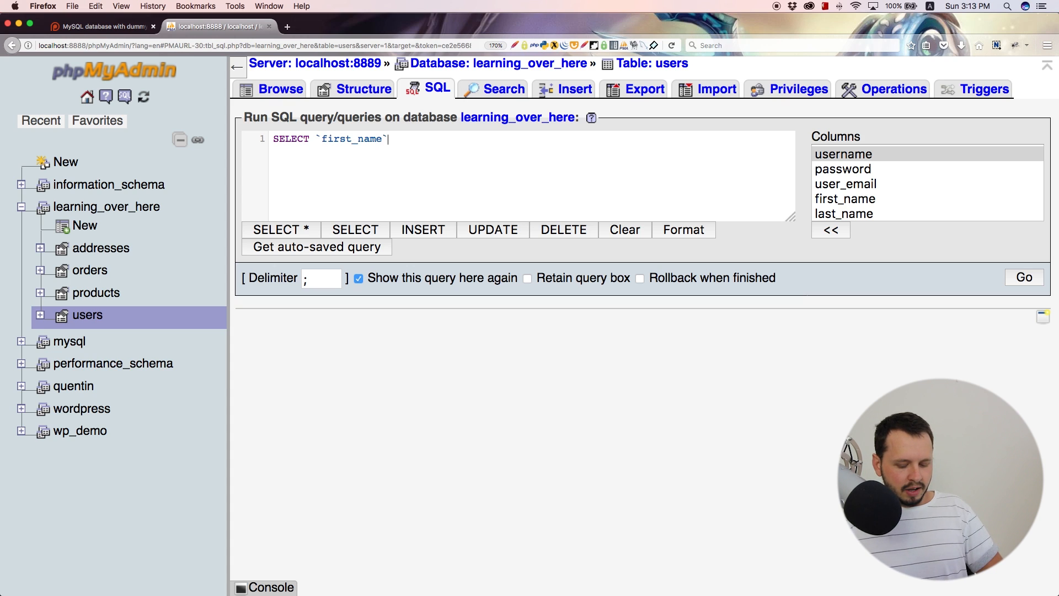
pyautogui.write(', ``')
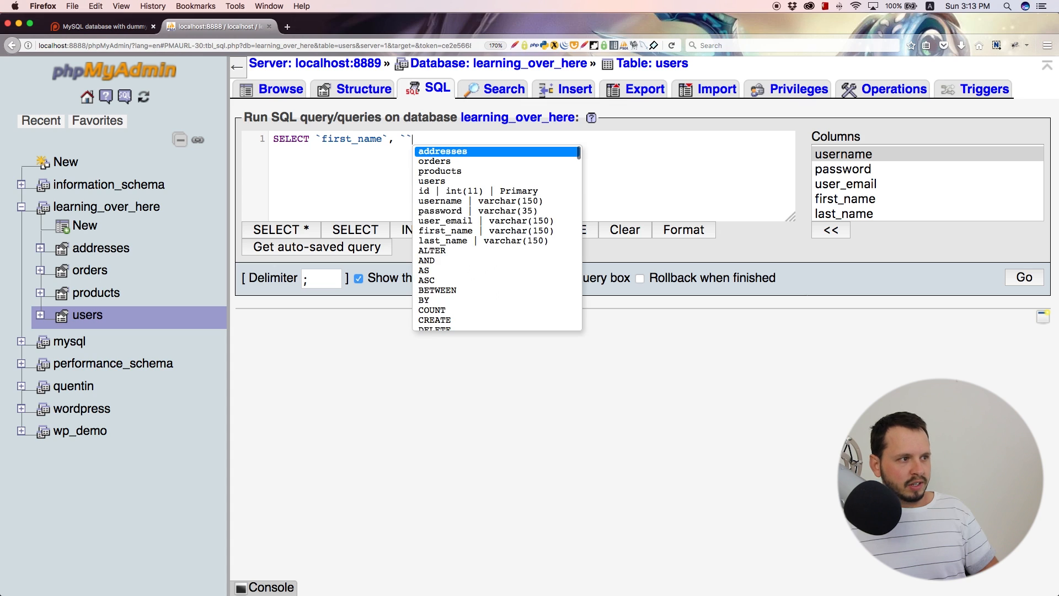
pyautogui.write('last_name')
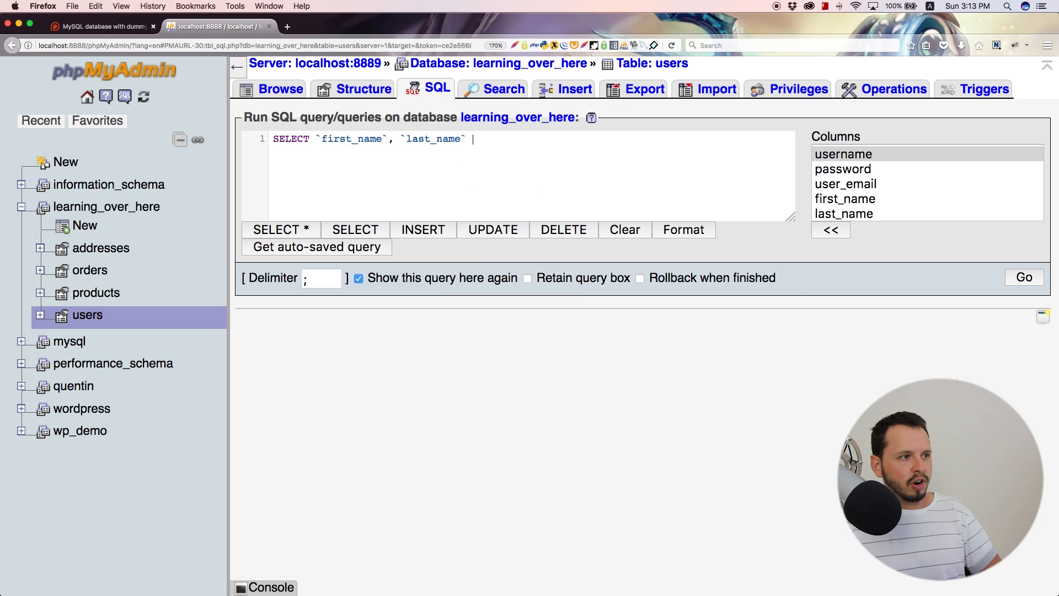
pyautogui.write('FROM')
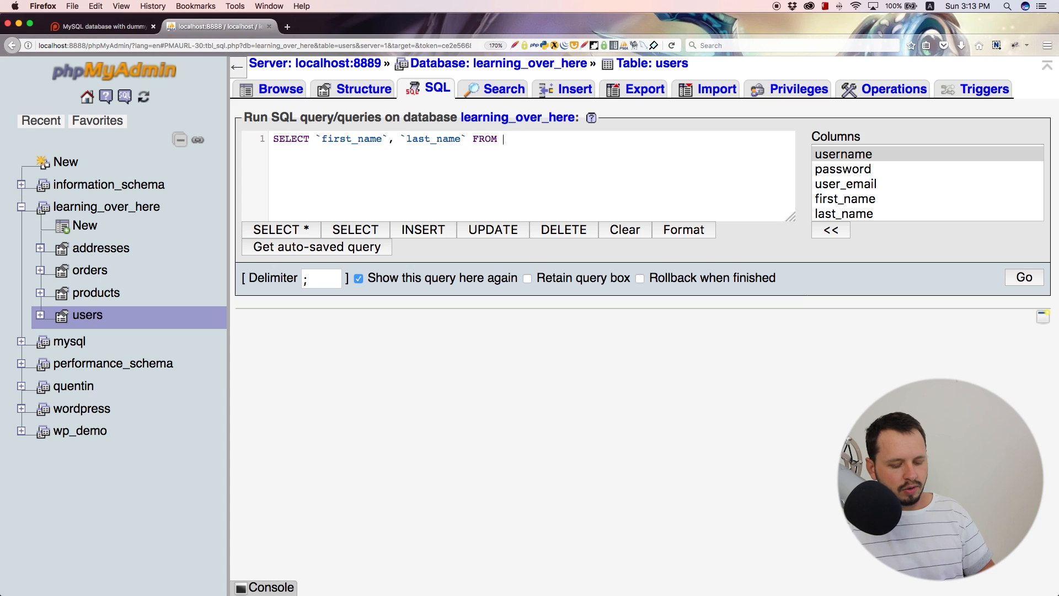
# Step: Add `users` after FROM and `username` as a third column, checking the Columns list
pyautogui.write('`usrs`')
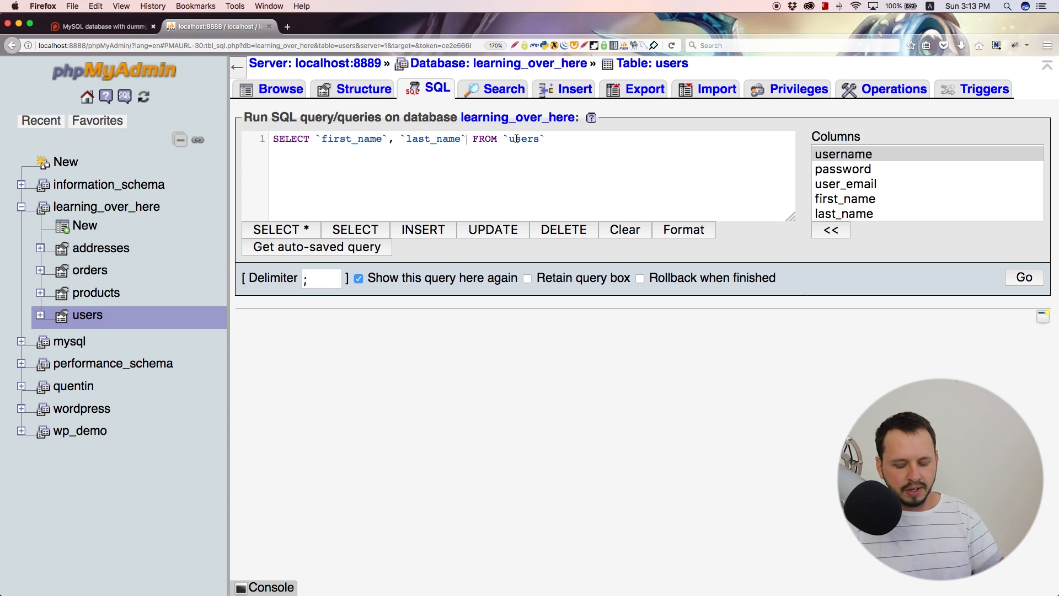
pyautogui.write(', `username')
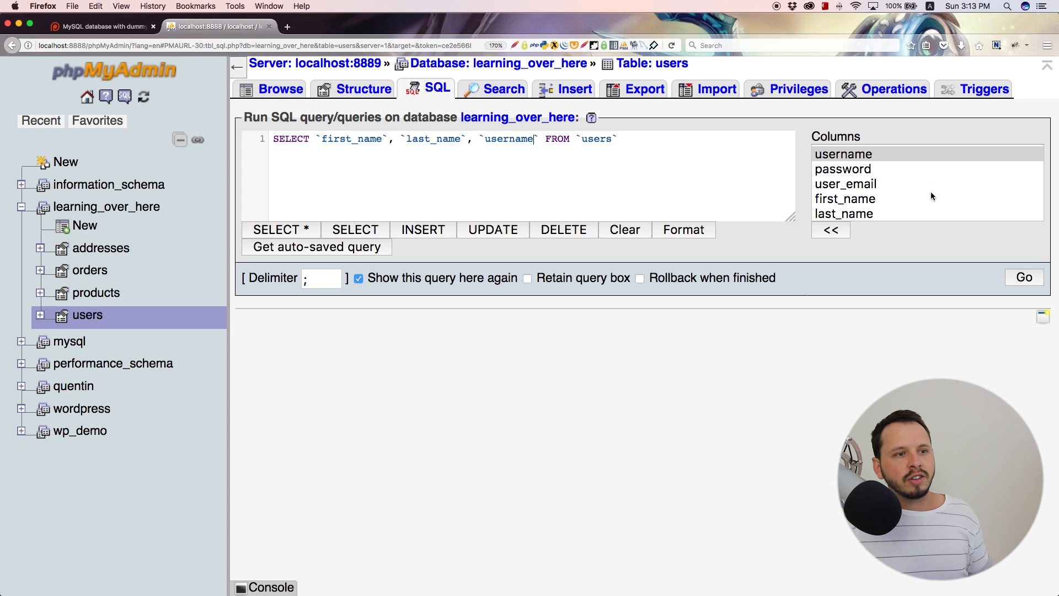
pyautogui.scroll(3)
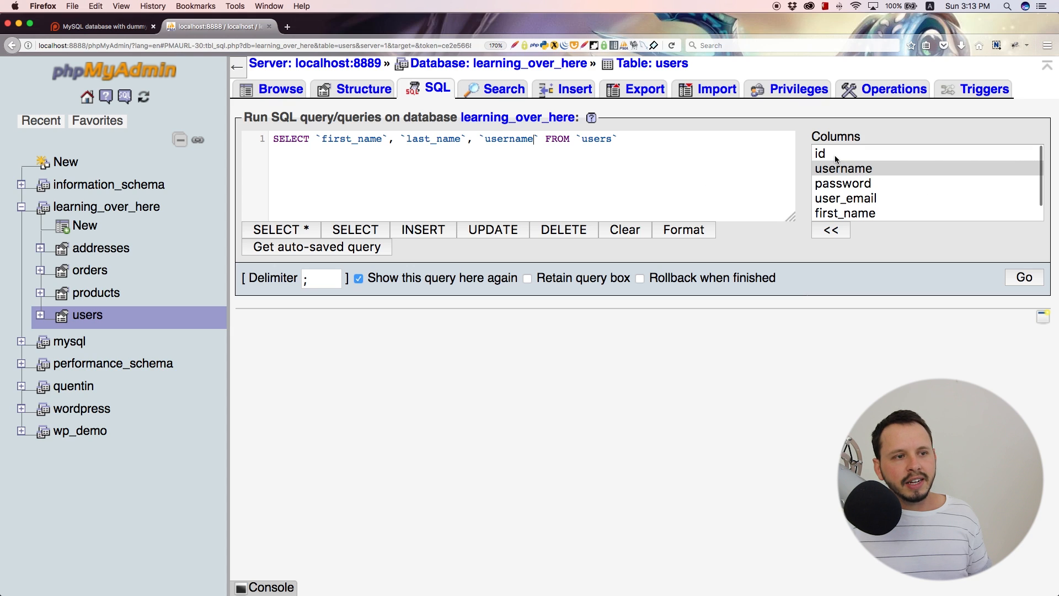
pyautogui.click(820, 153)
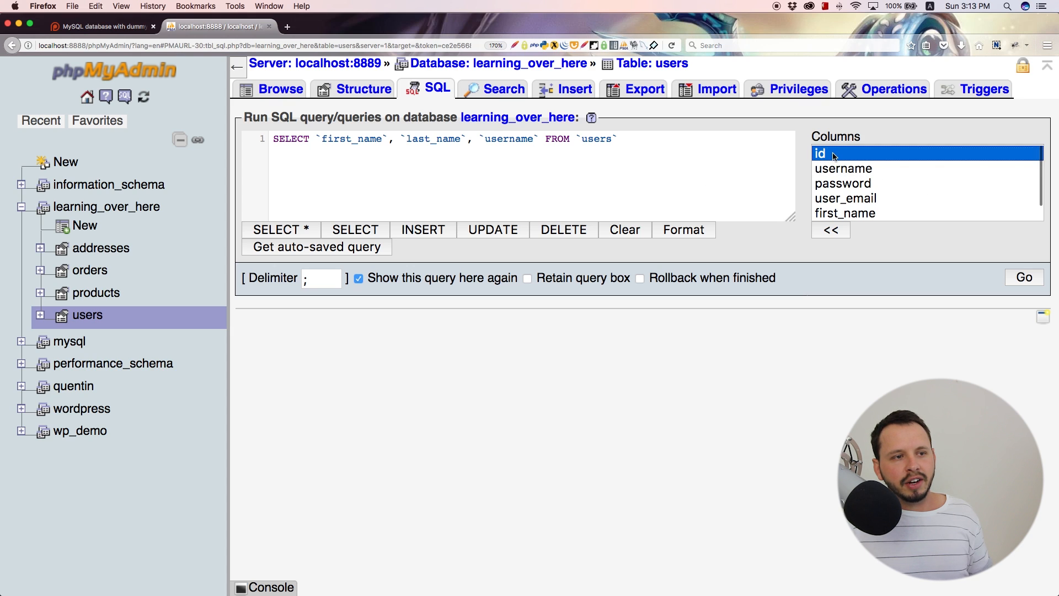
pyautogui.click(843, 169)
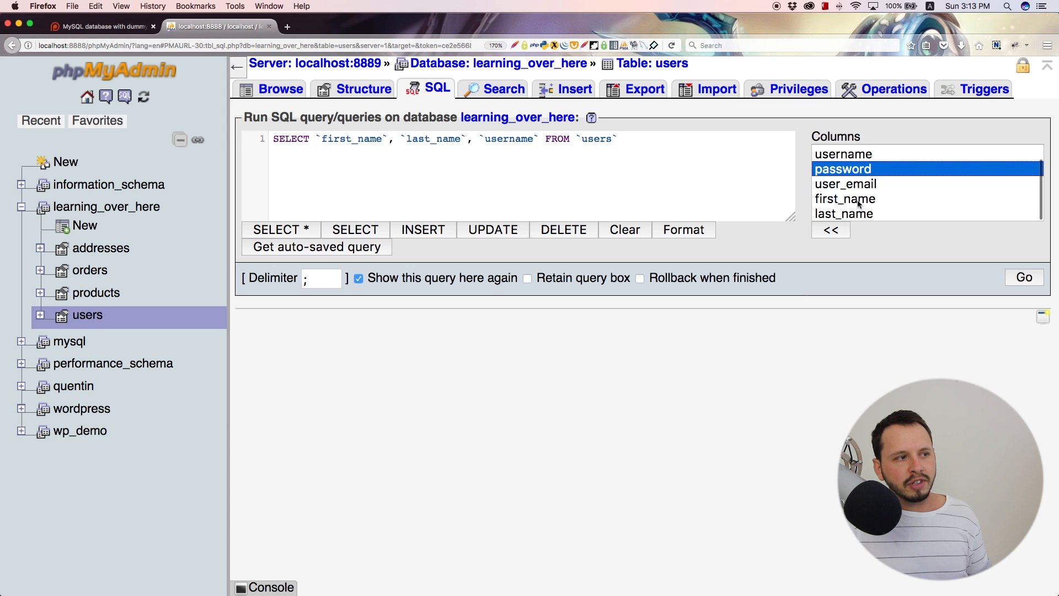
pyautogui.moveTo(864, 217)
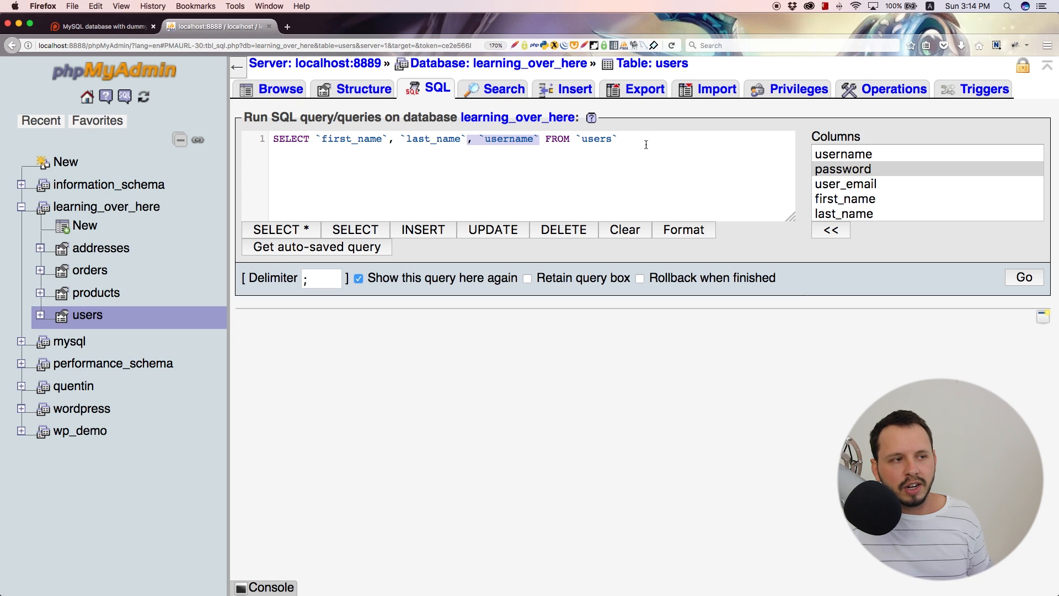
# Step: Run the first_name, last_name, username query with Go
pyautogui.click(1024, 277)
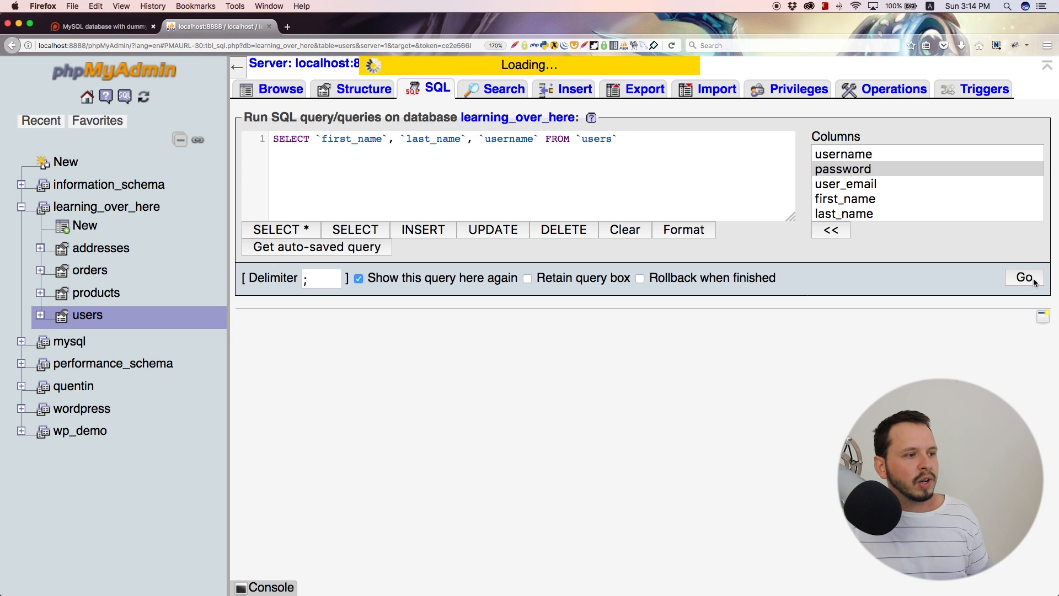
pyautogui.click(1024, 277)
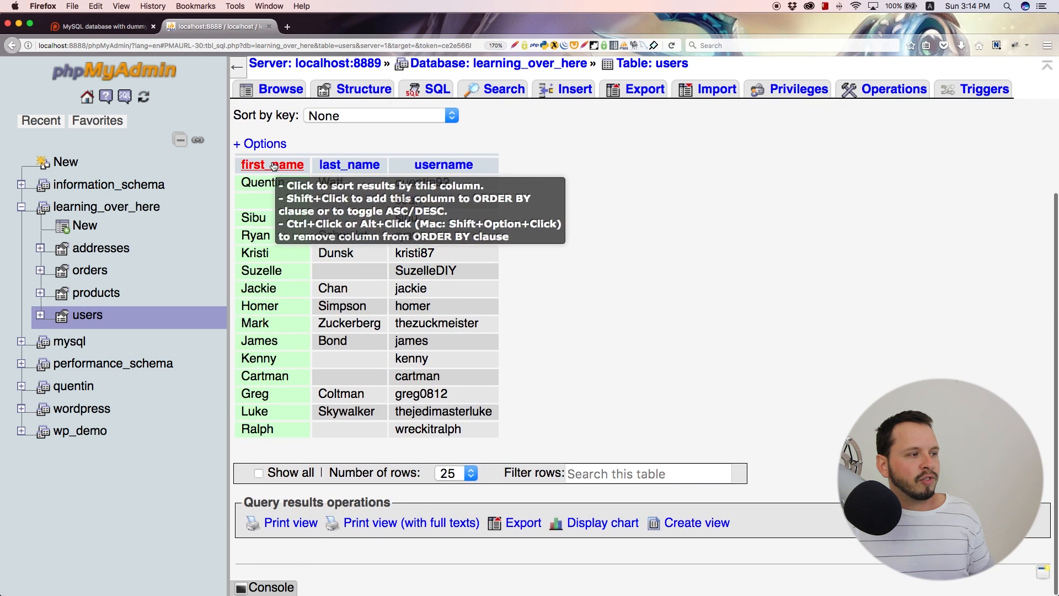
pyautogui.moveTo(463, 187)
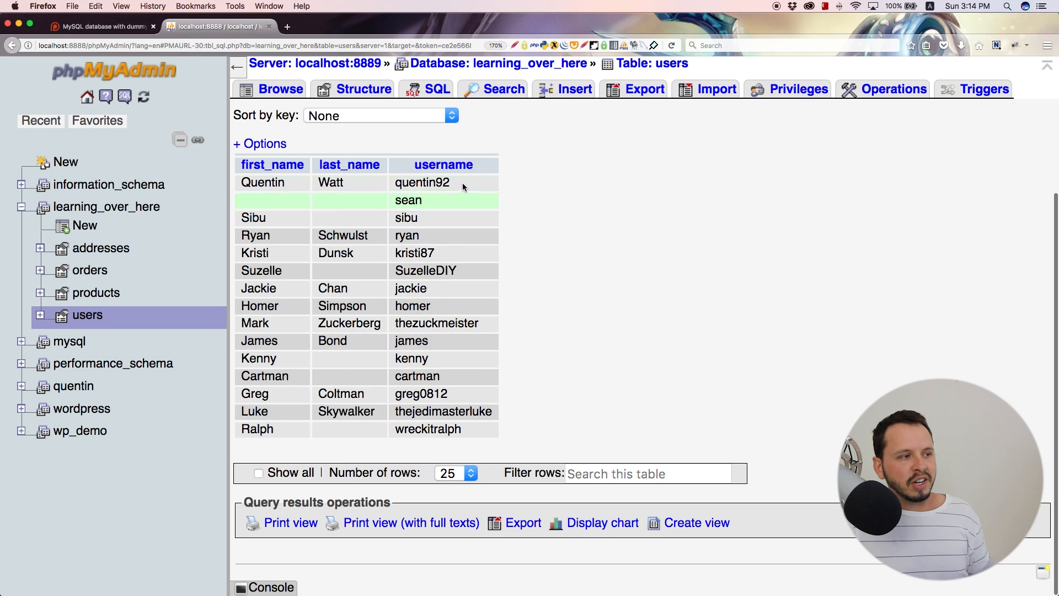